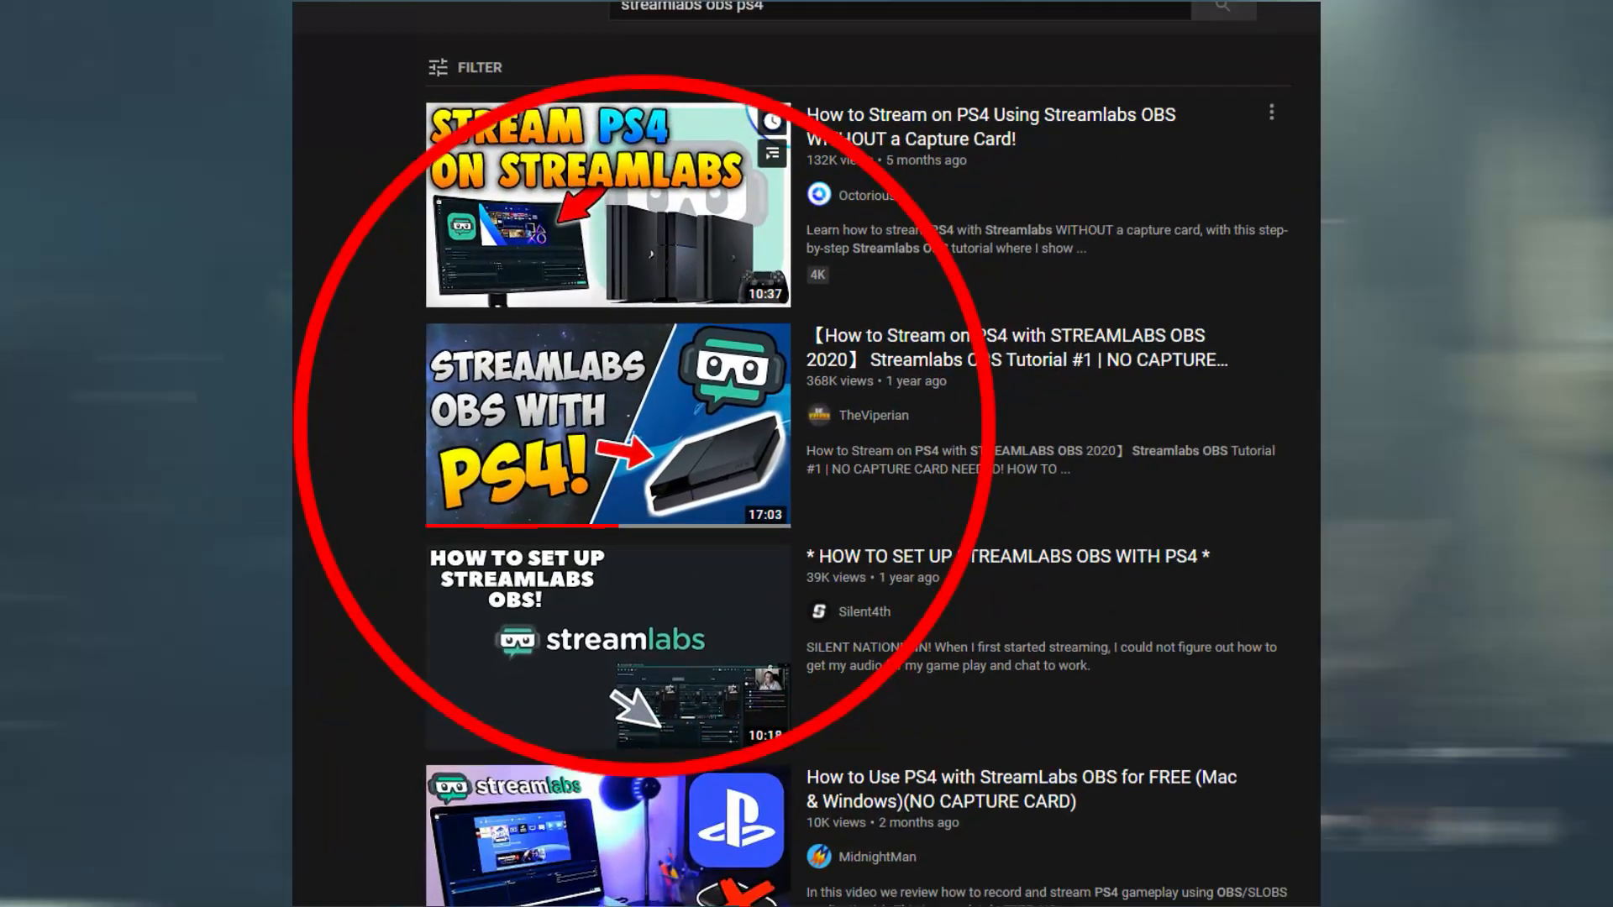
Step: On the PS4, reach Remote Play Connection Settings and then Account Management in system settings
scroll(down, 3)
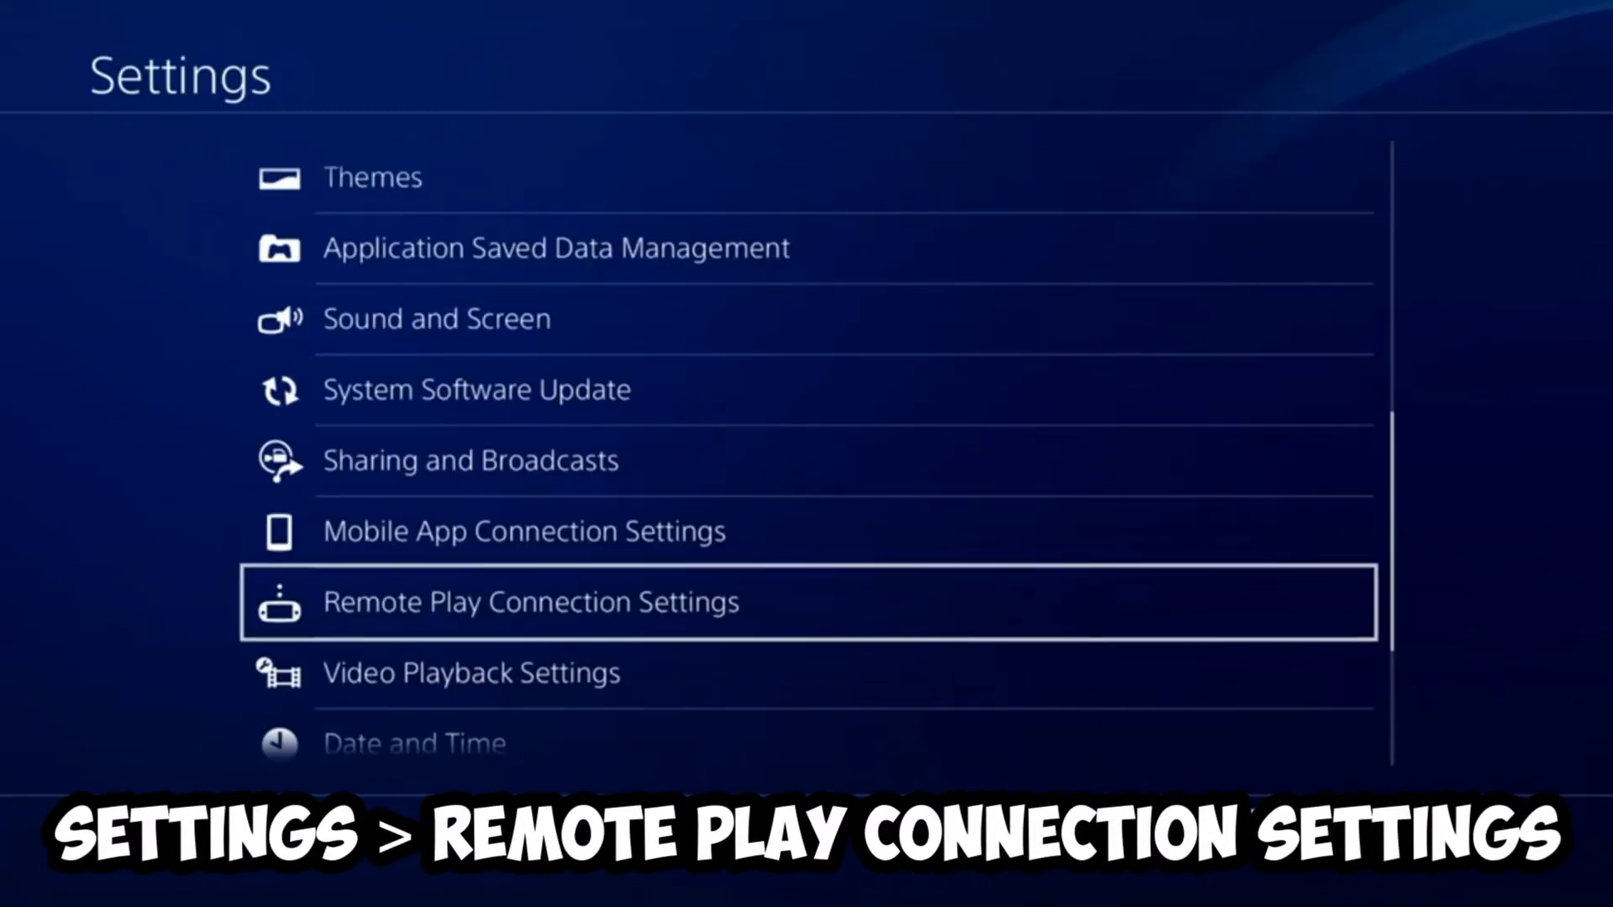
click(528, 602)
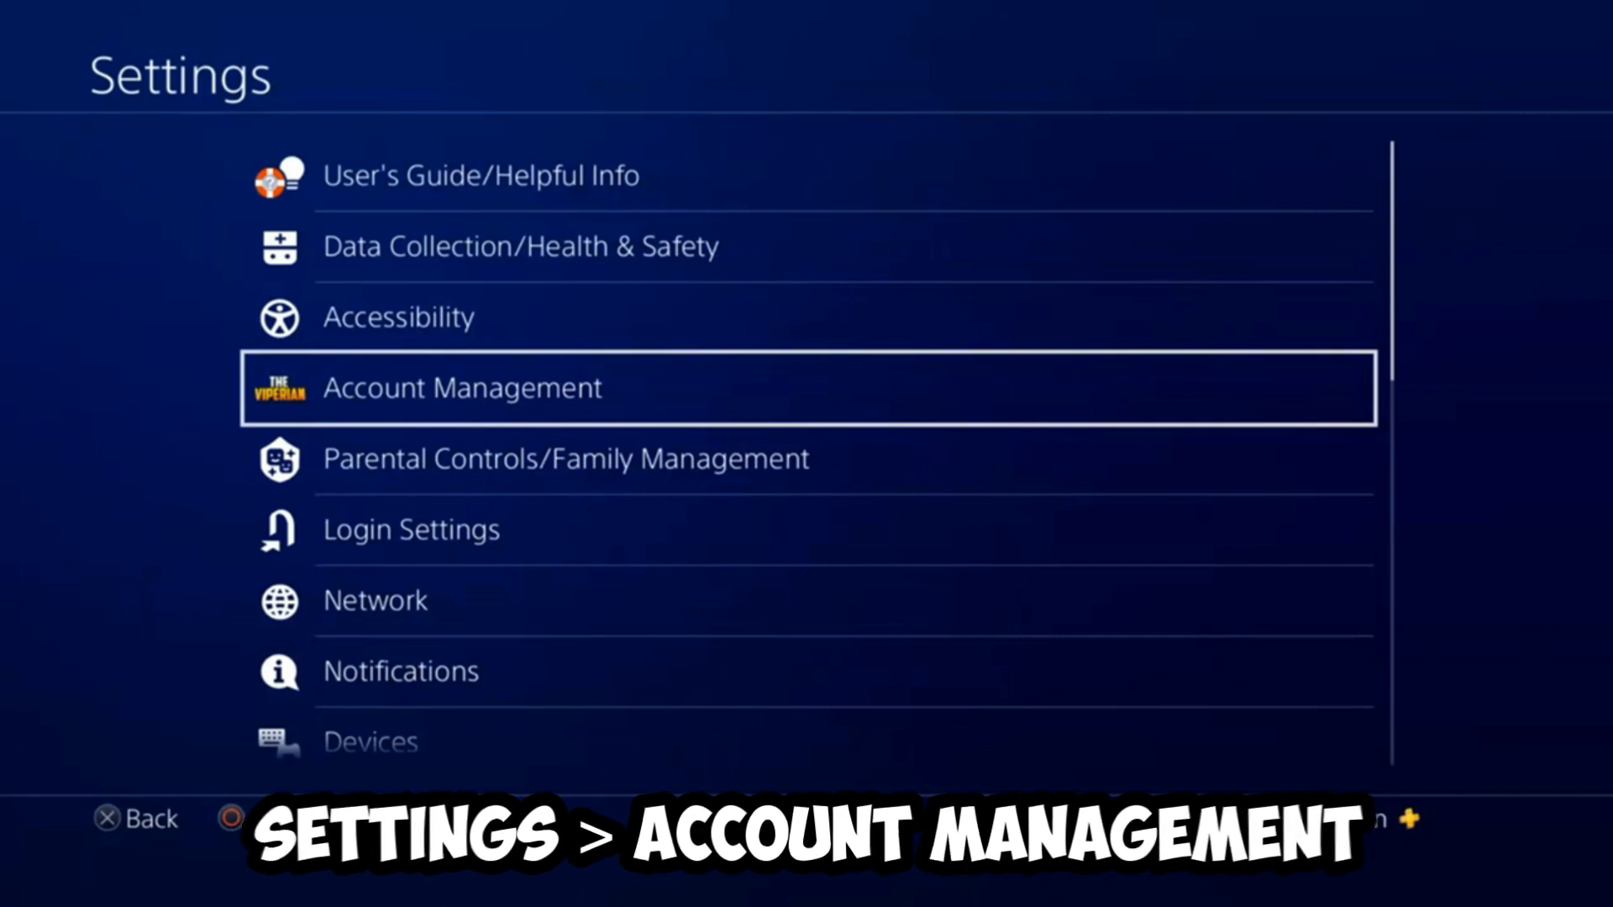
click(459, 389)
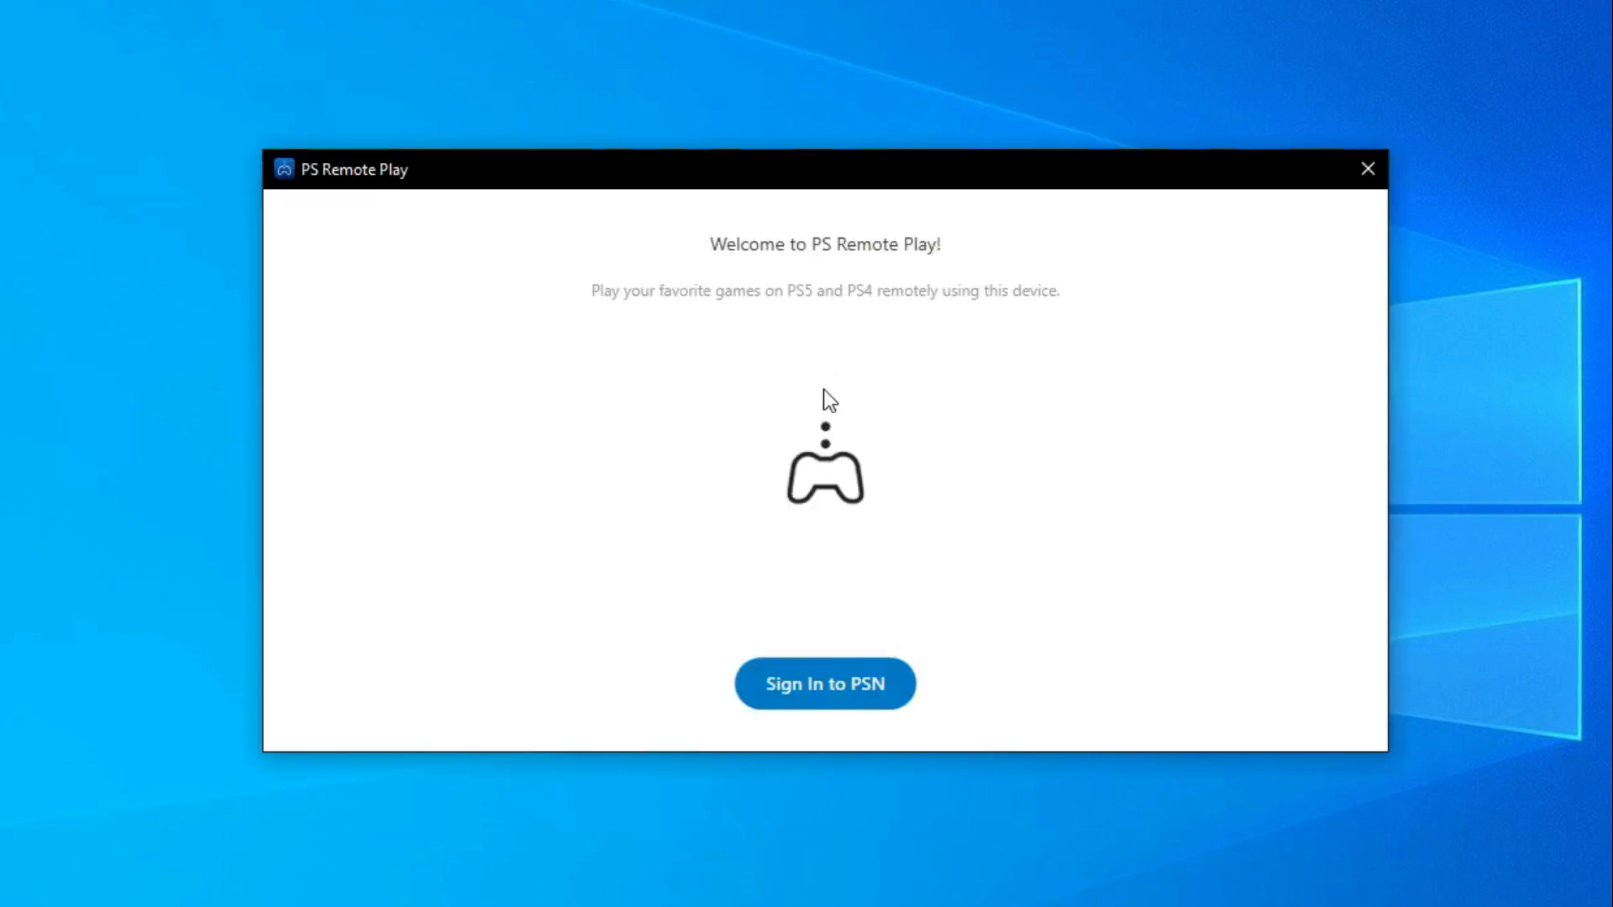
Step: Sign in to PSN in PS Remote Play and accept the data usage notice
click(824, 684)
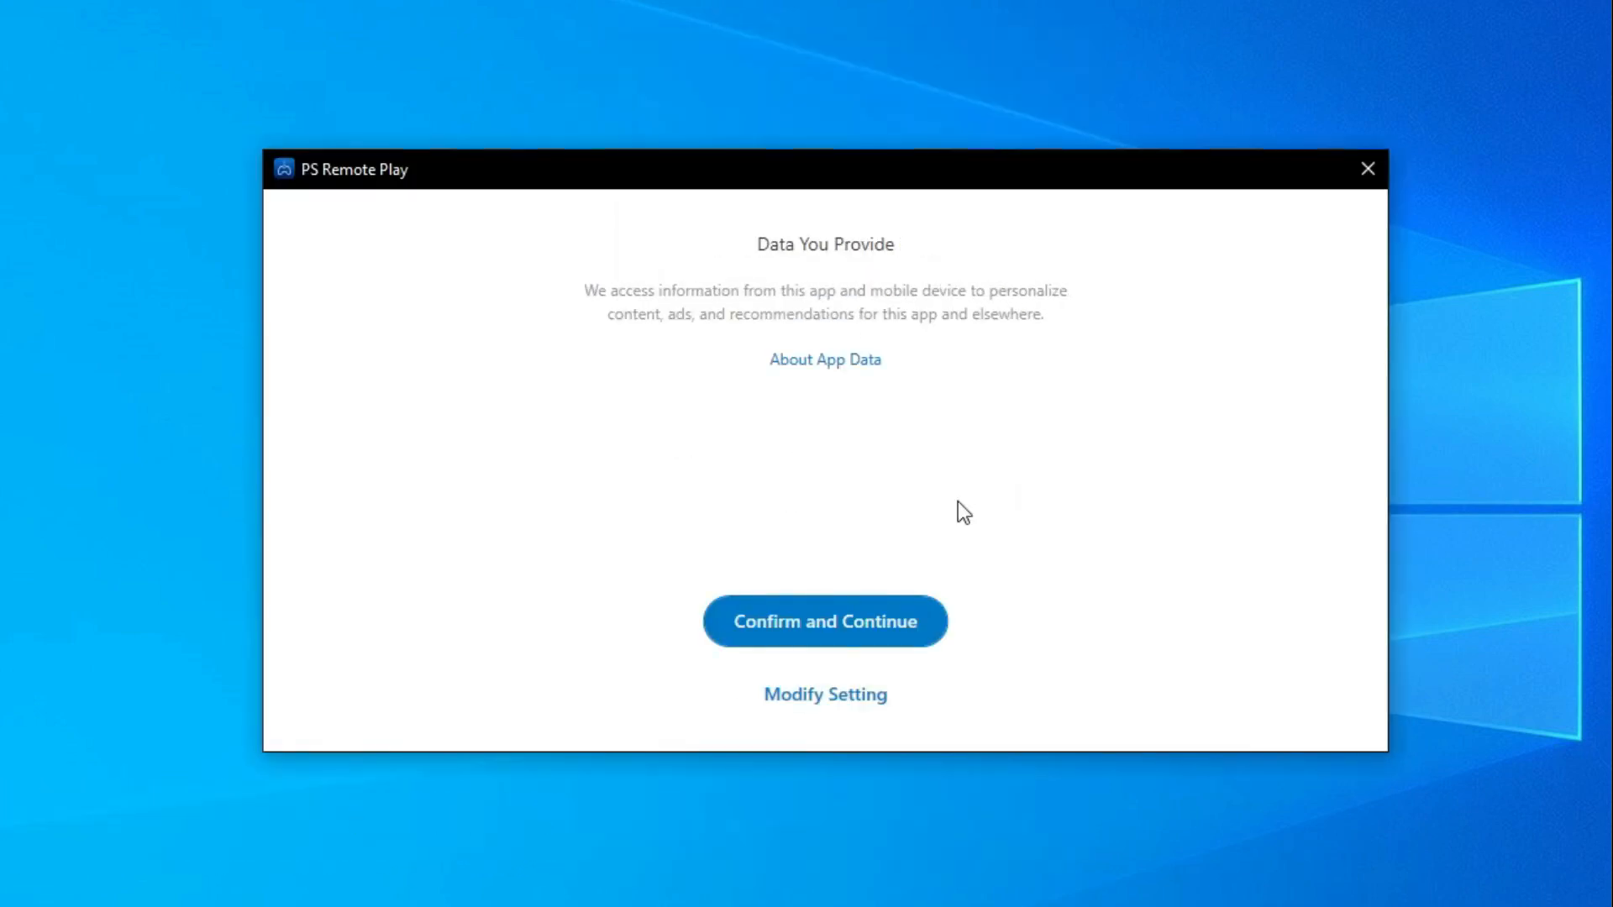
click(823, 622)
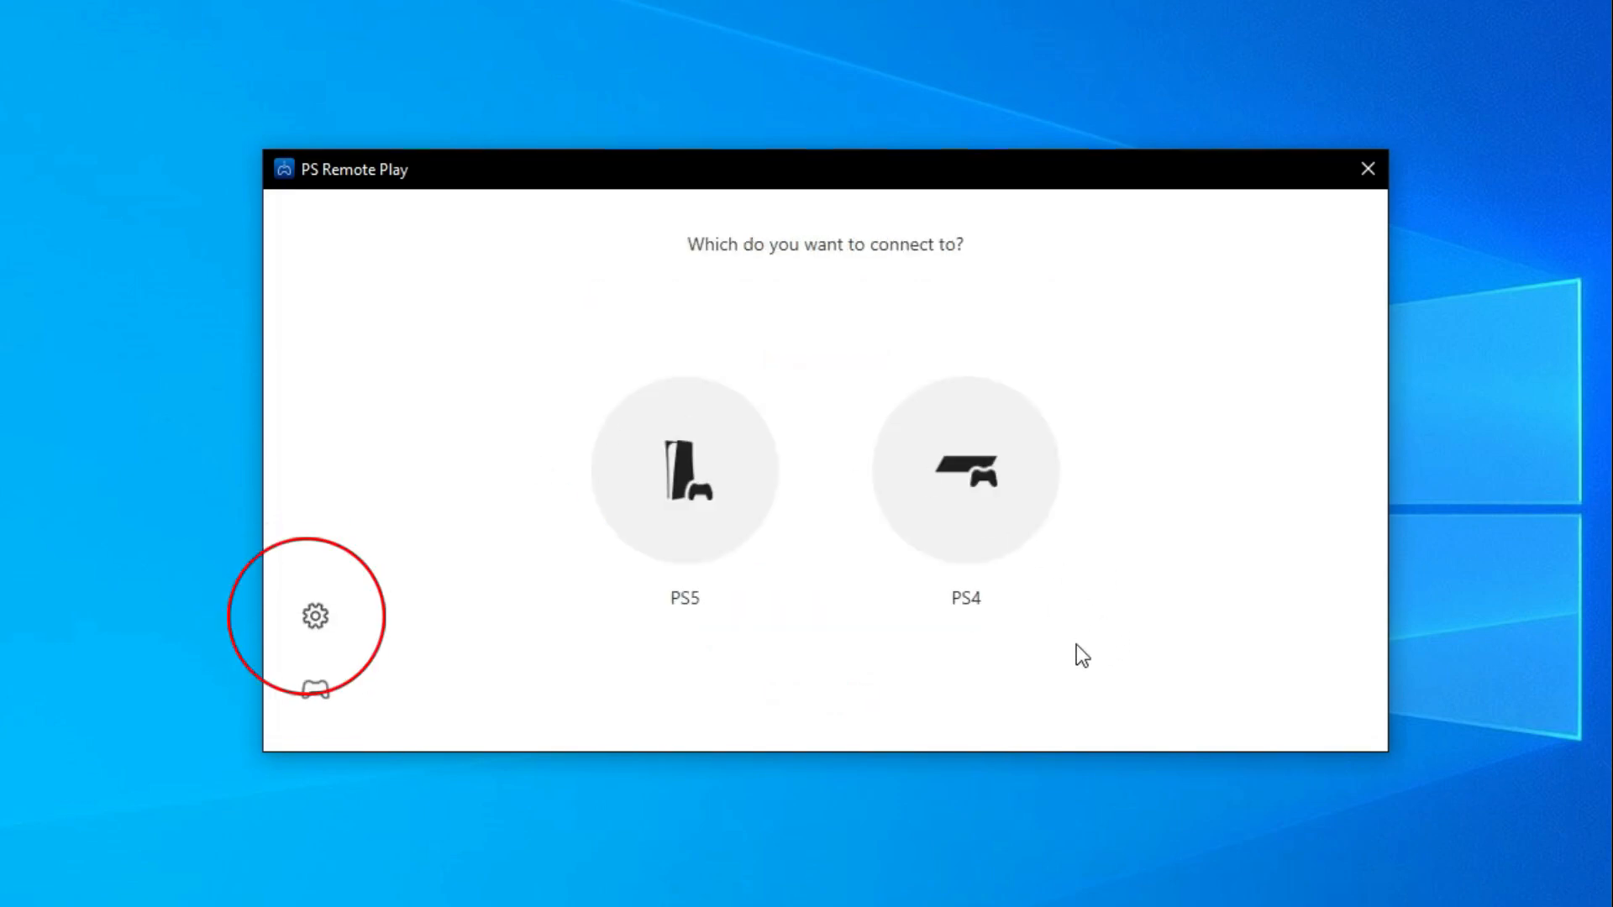
Step: Review Remote Play video quality, keeping PS4 resolution at 720p with Standard frame rate
click(316, 615)
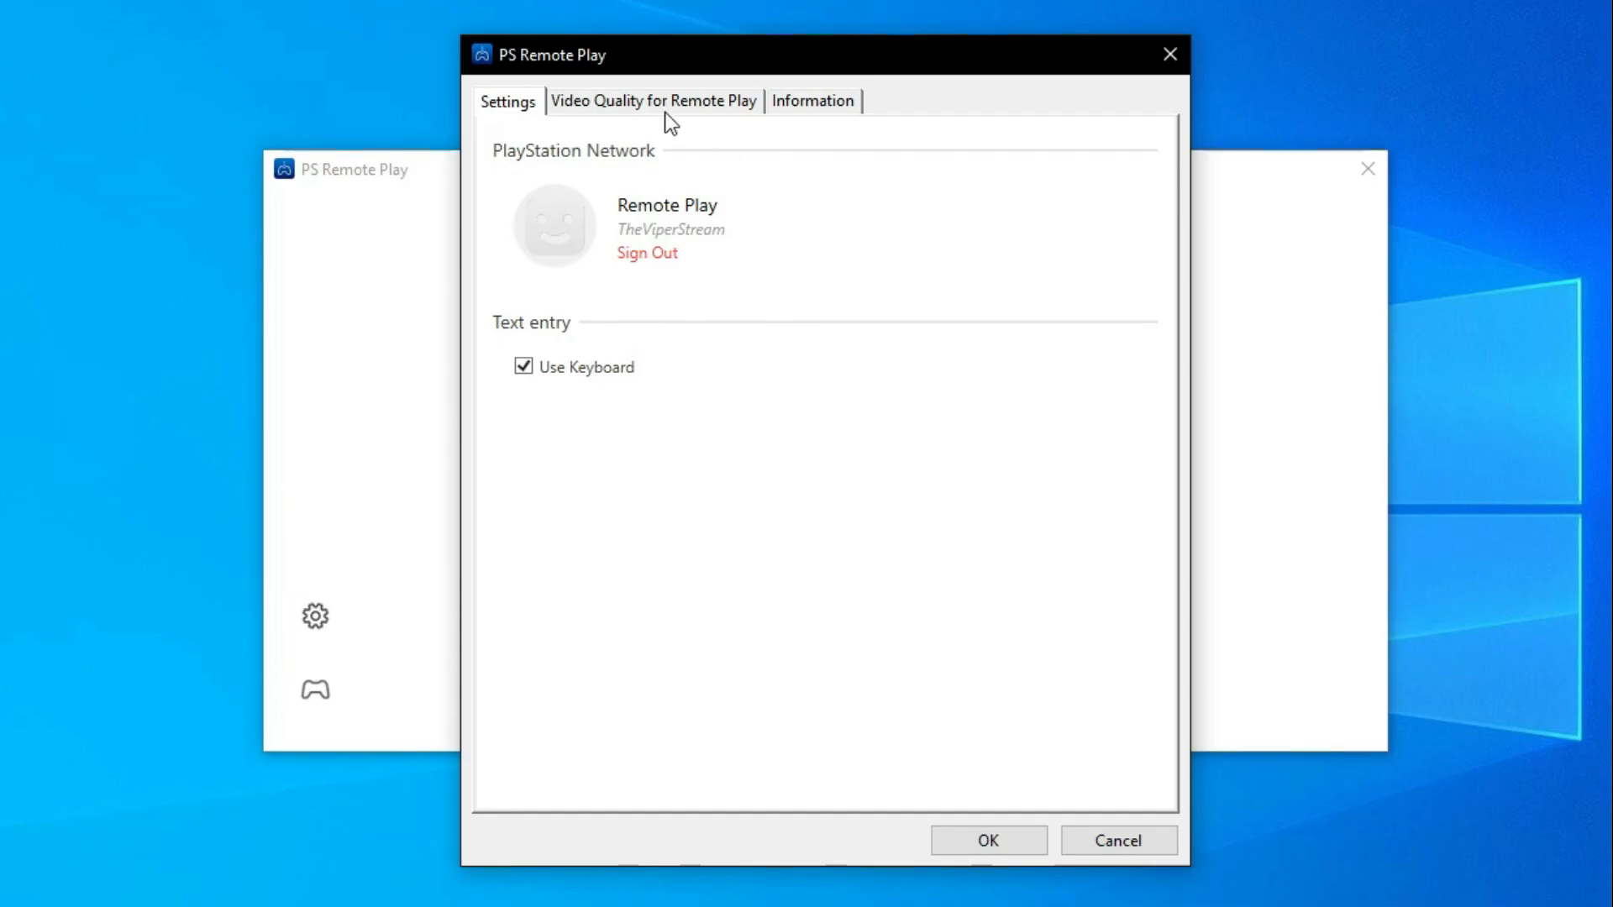
click(652, 99)
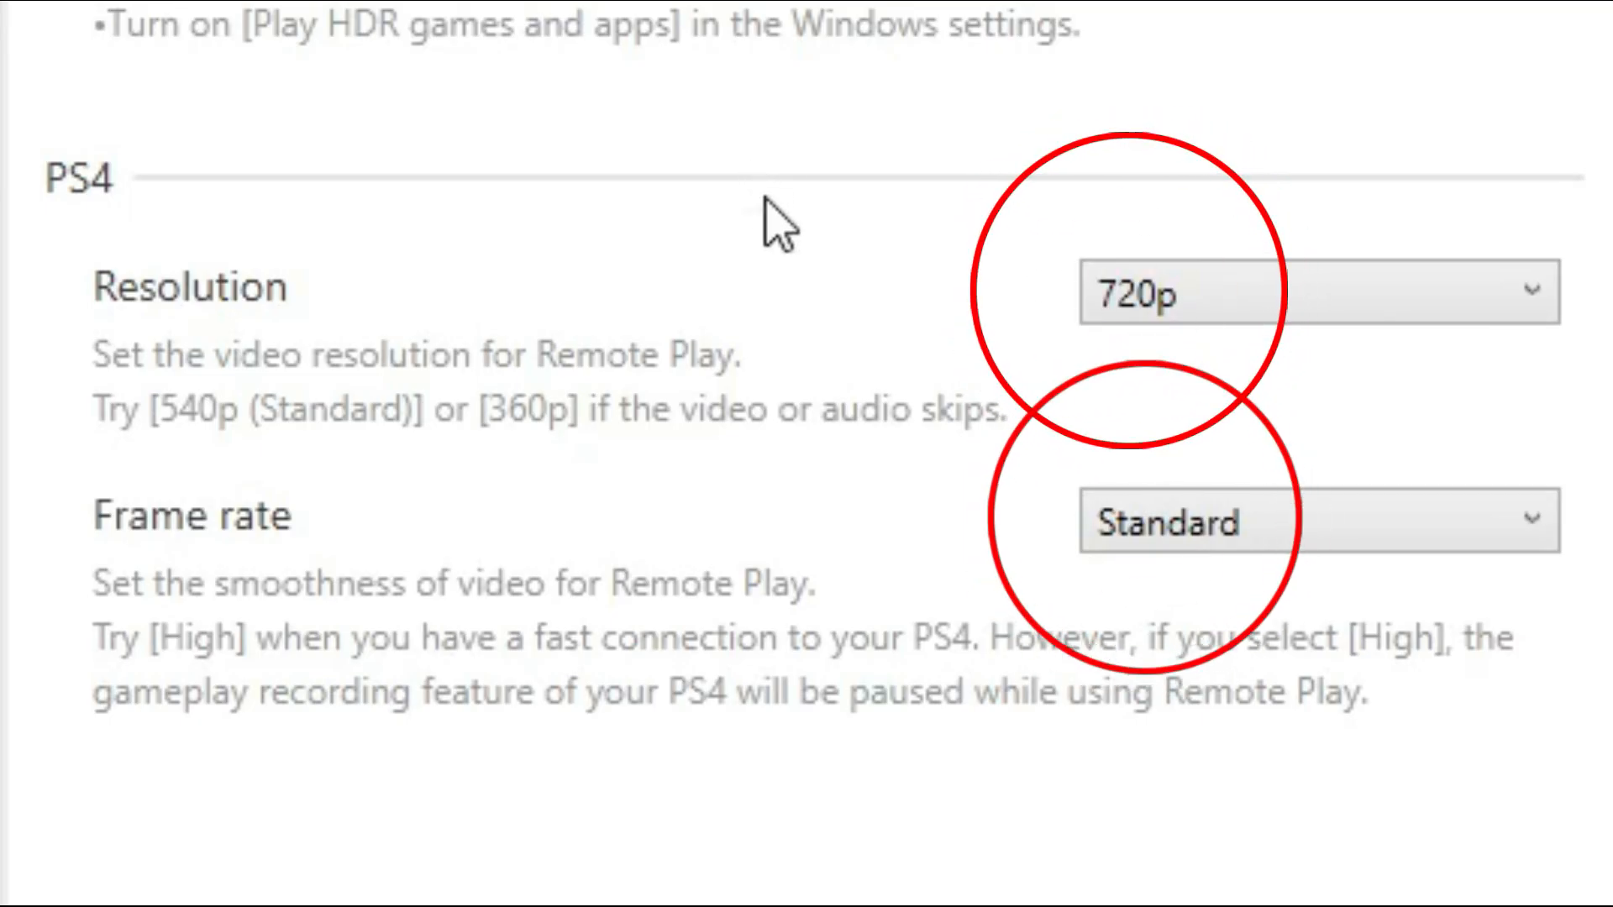
mouse_move(154, 232)
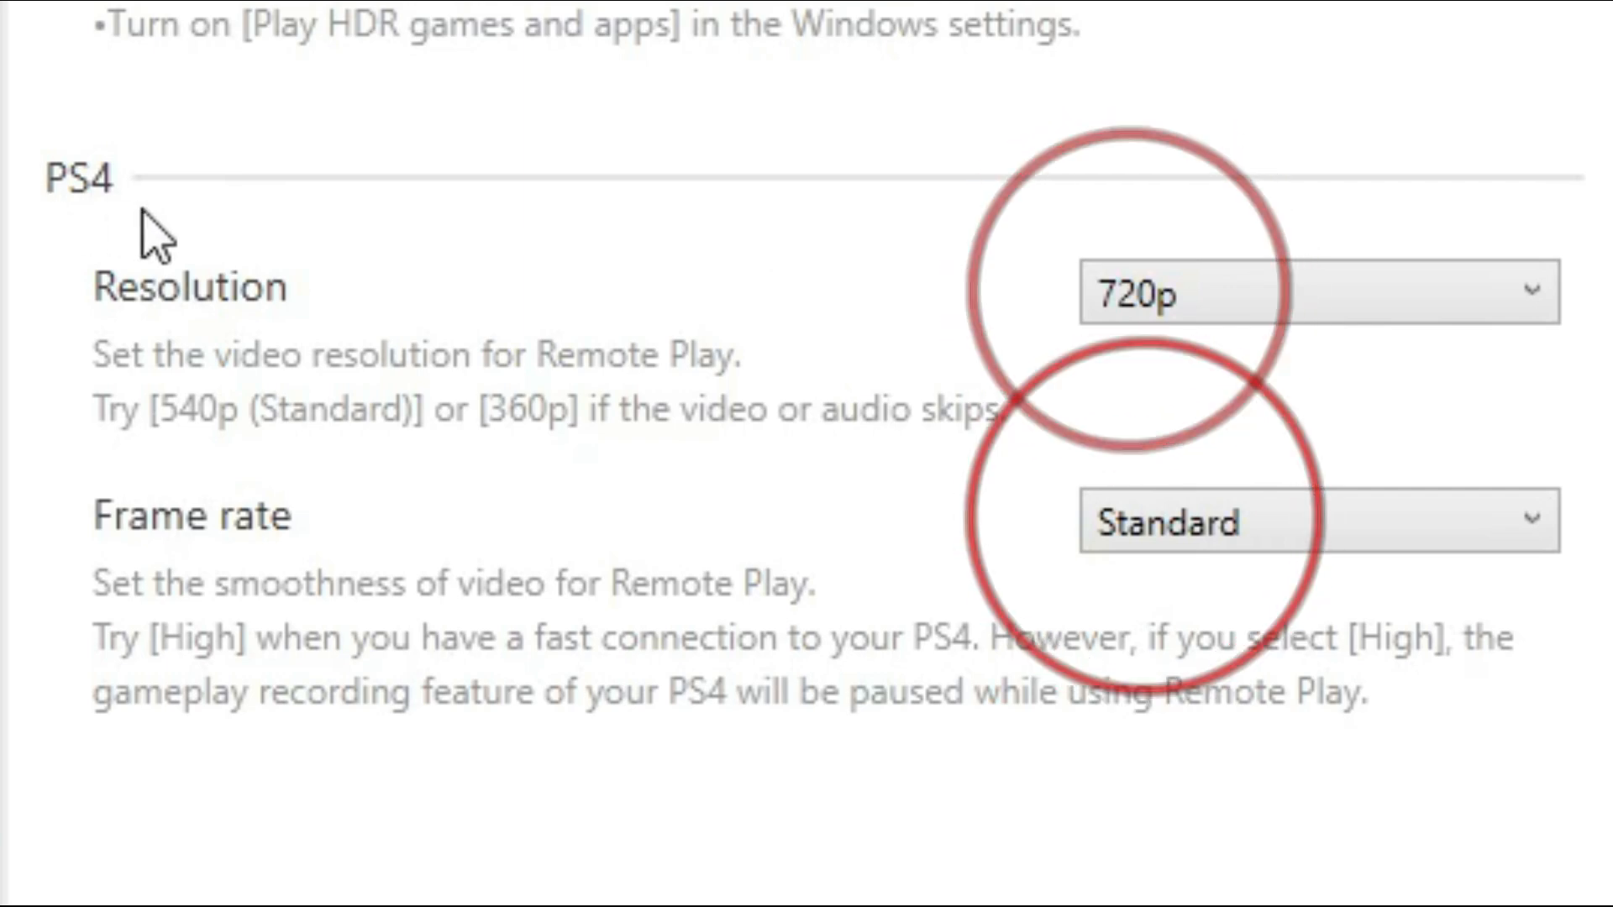
click(1317, 290)
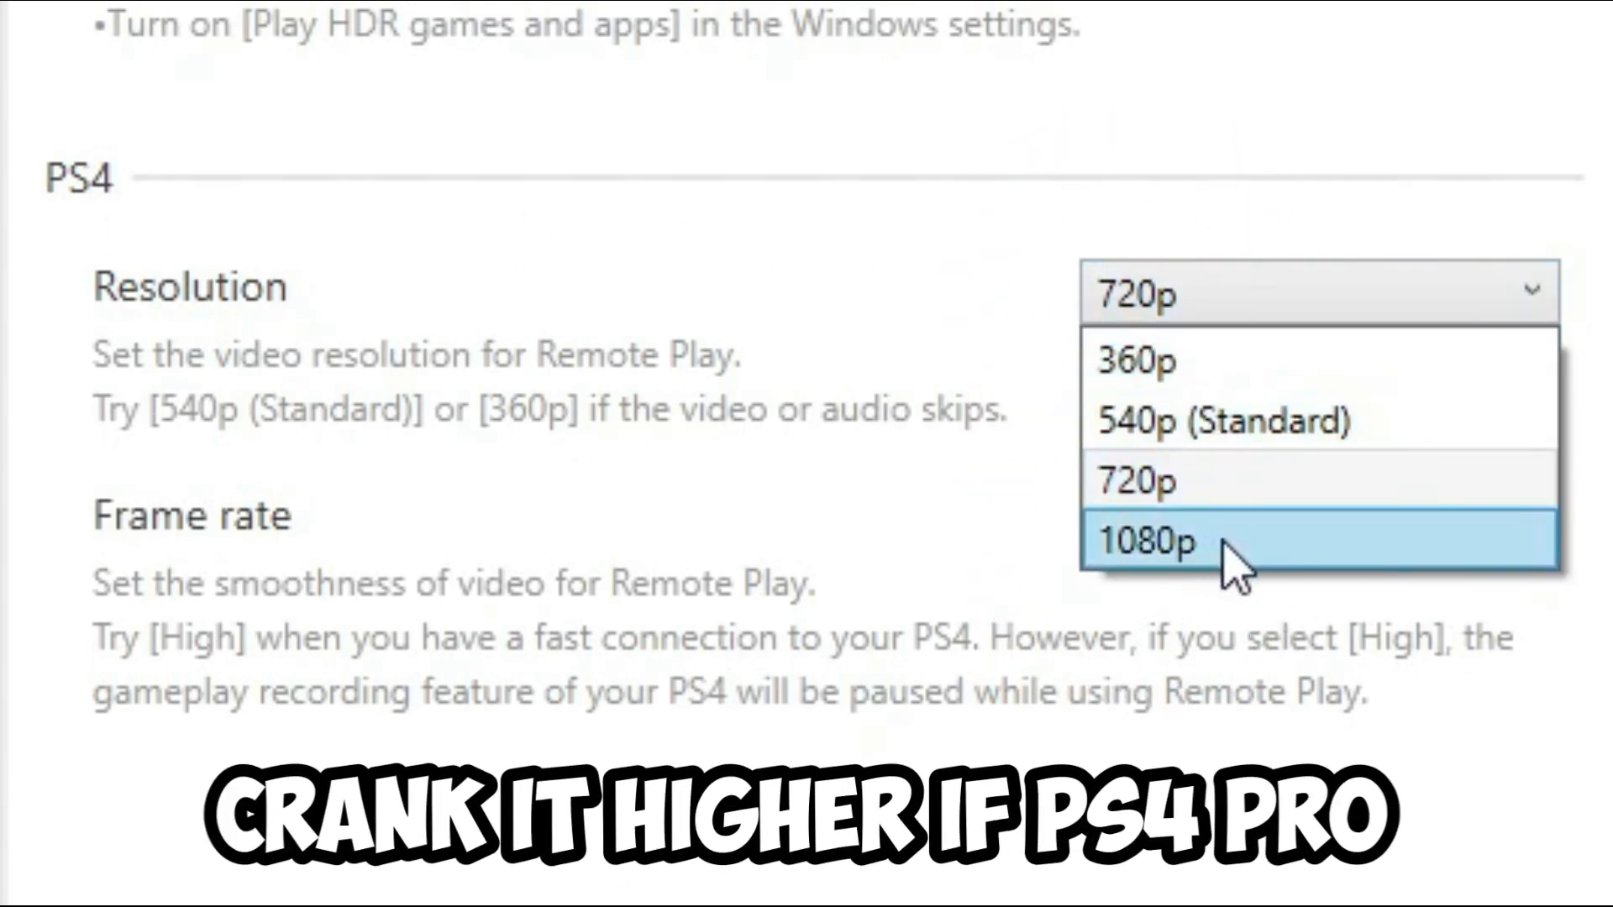
mouse_move(1492, 481)
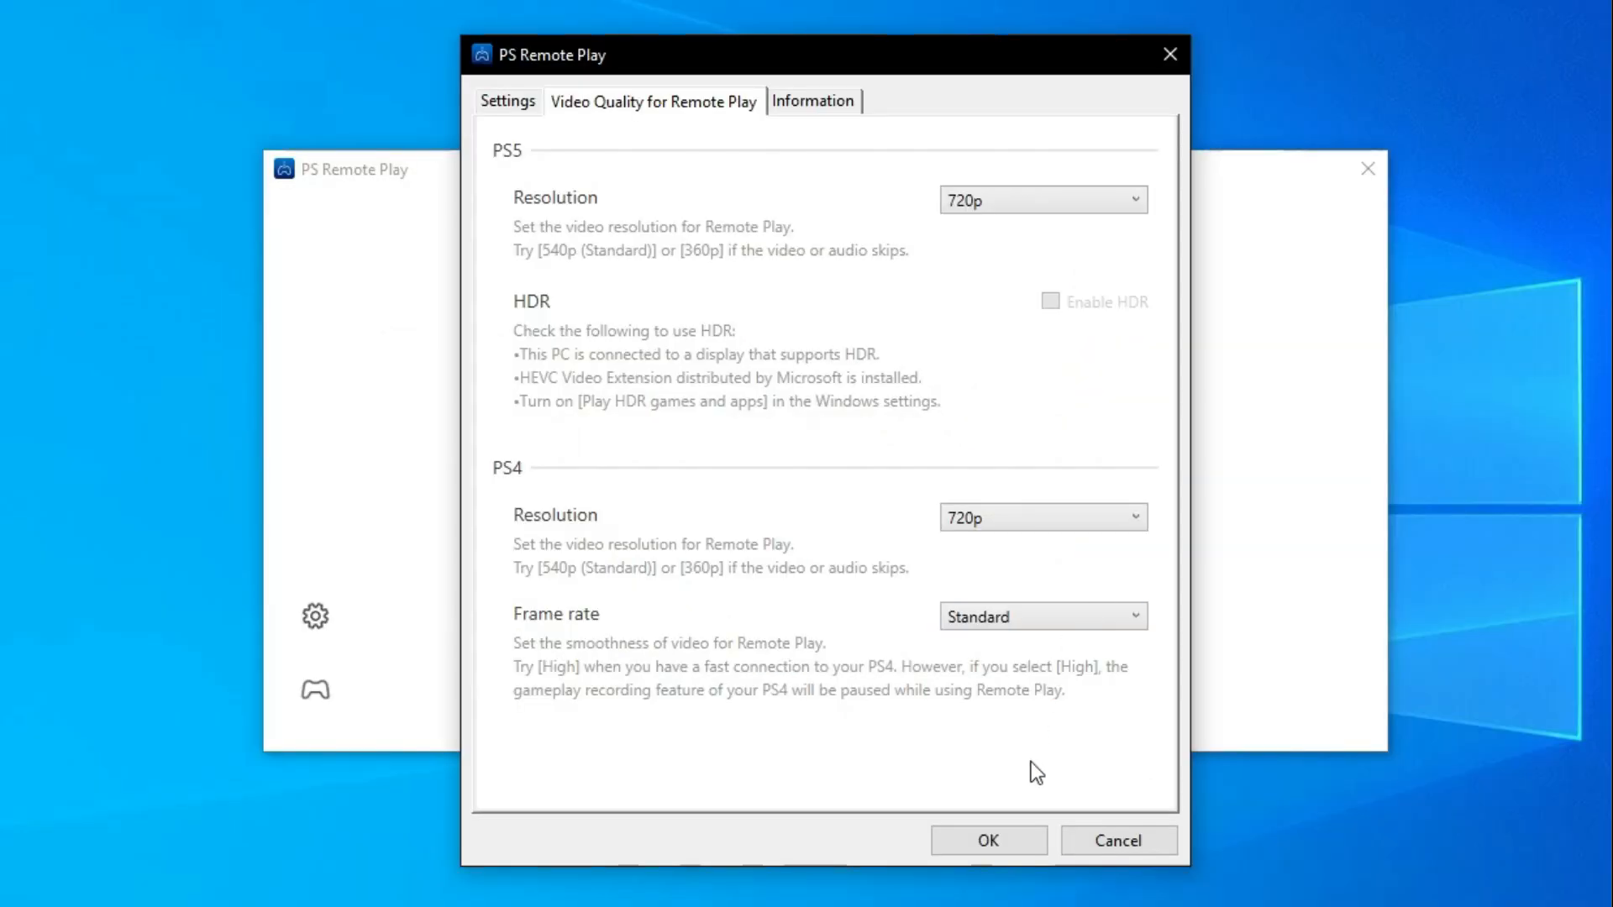
click(986, 840)
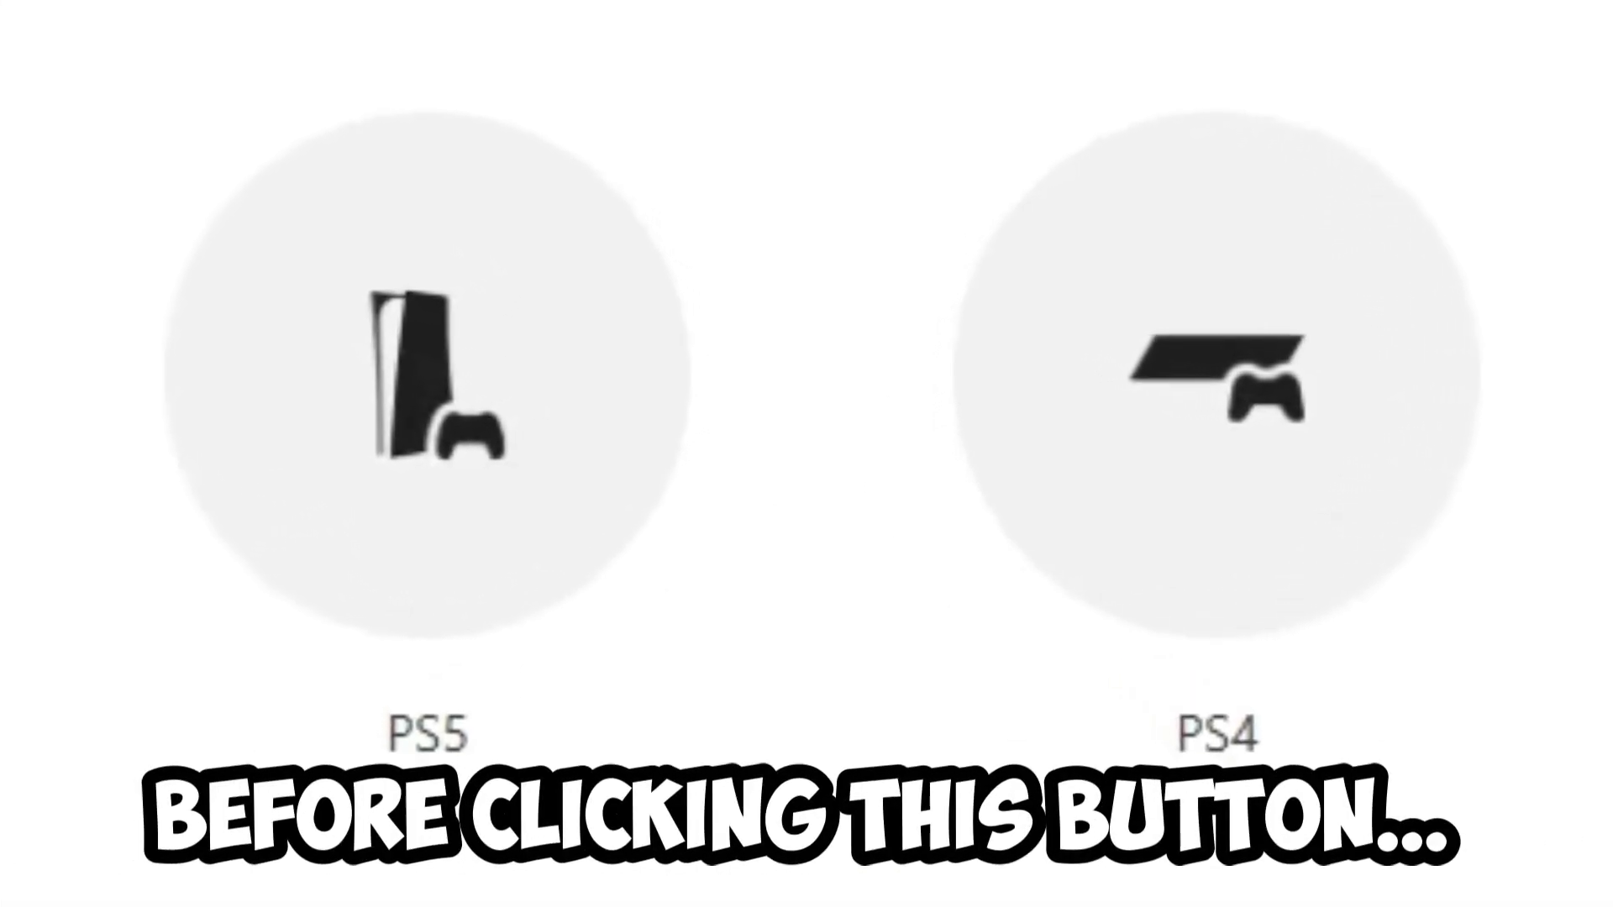
Step: Choose the PS4 as the console and begin linking it manually
click(1213, 386)
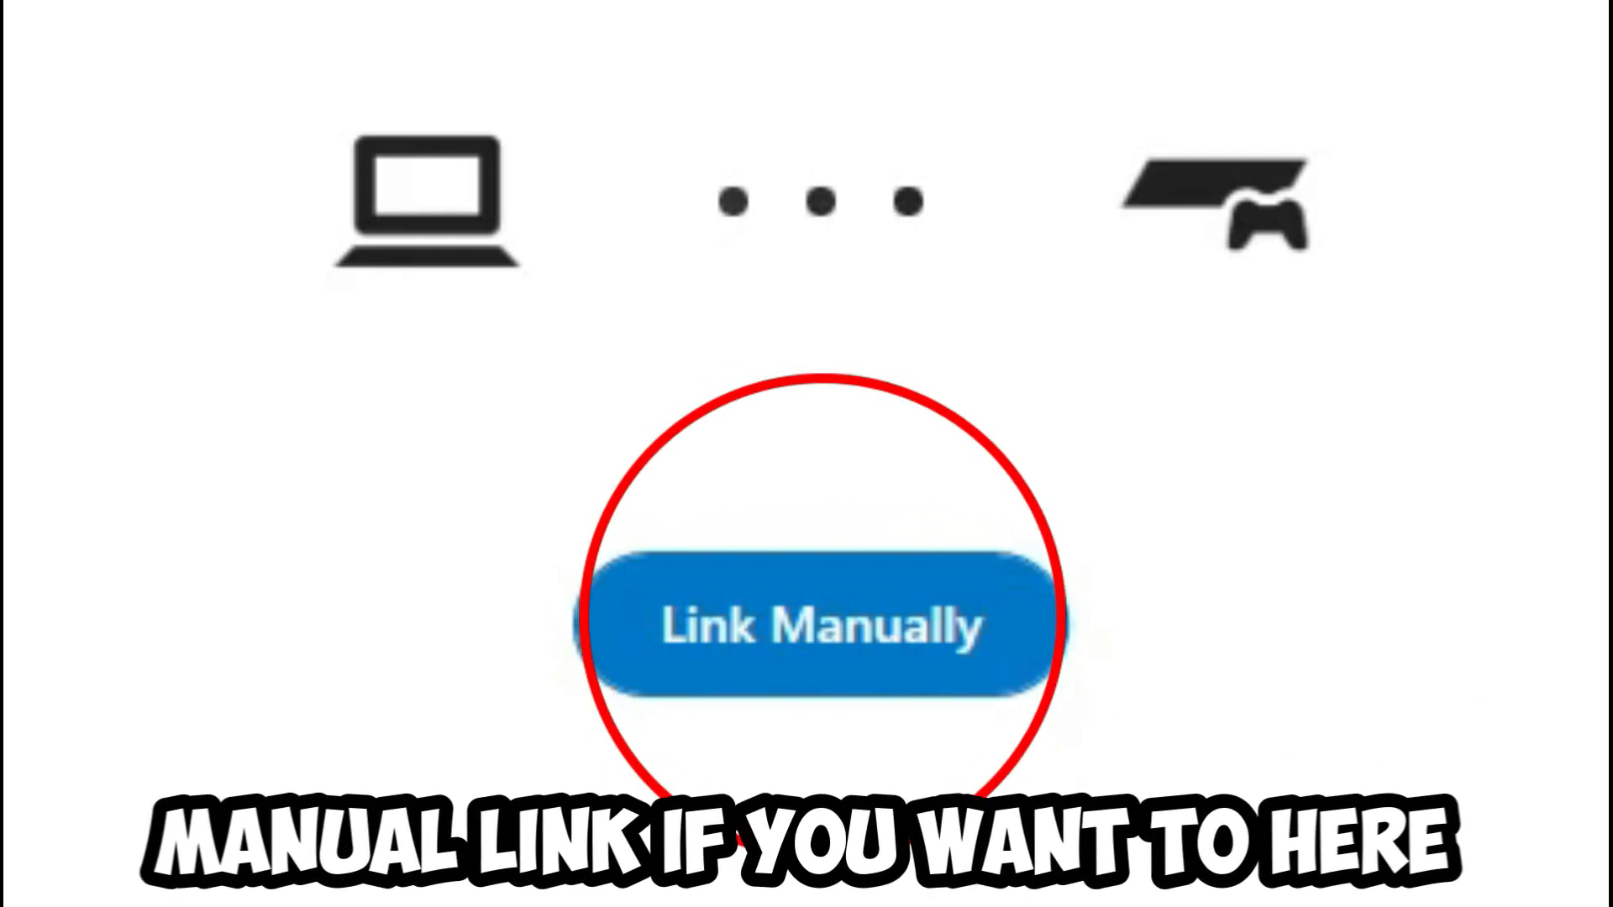
click(818, 625)
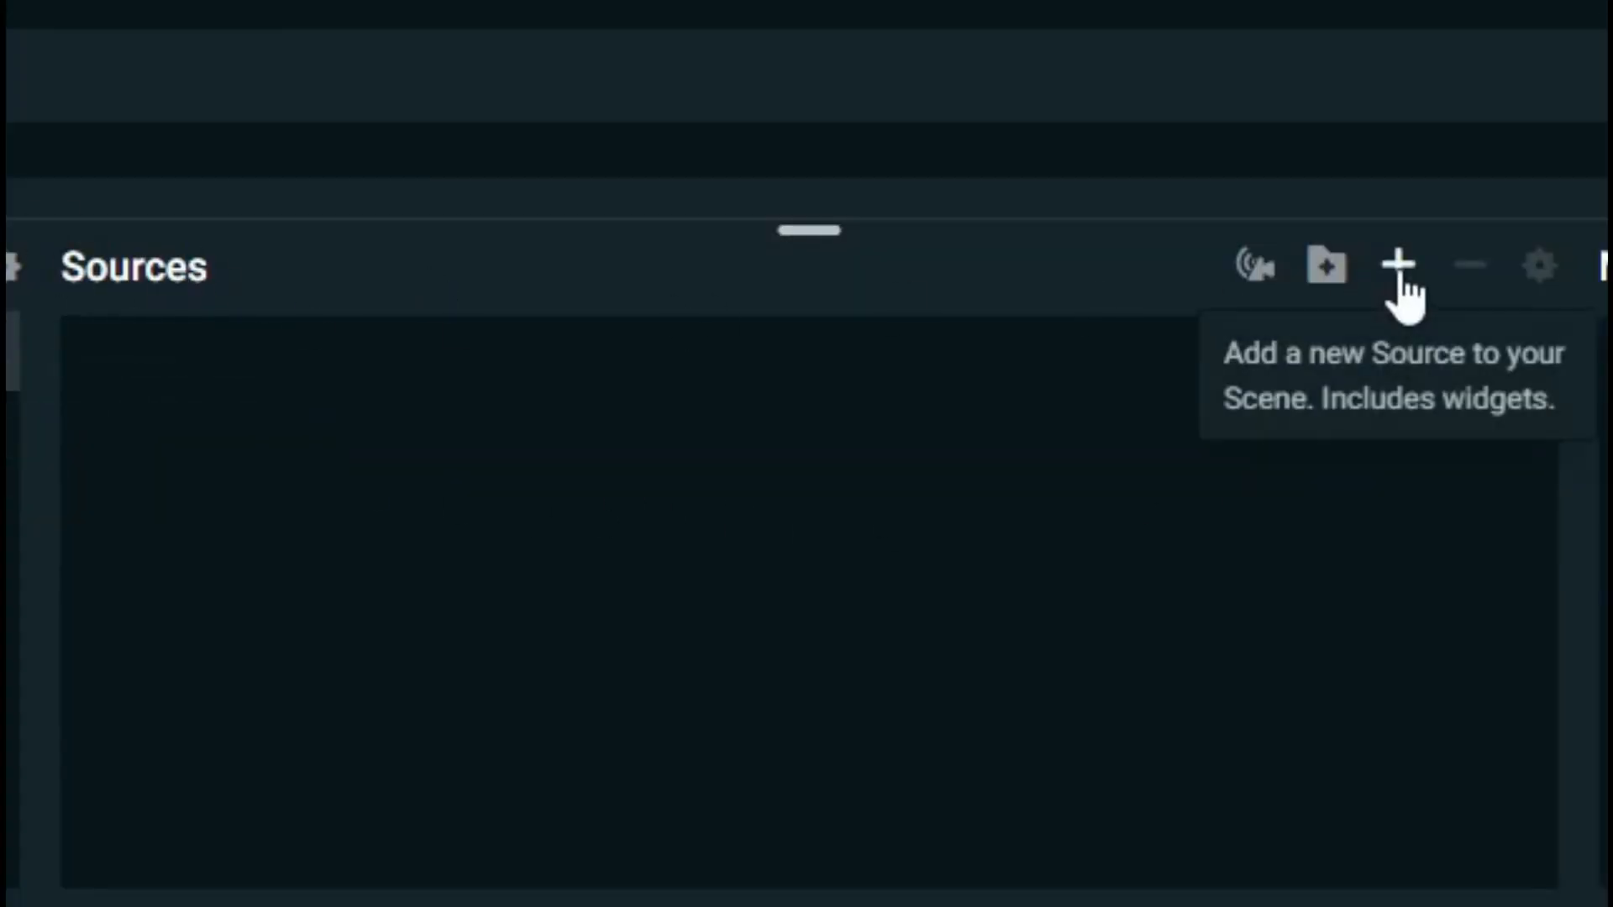
Step: Add a Window Capture source named Remote Play capturing the [RemotePlay.exe]: PS Remote Play window
click(1399, 266)
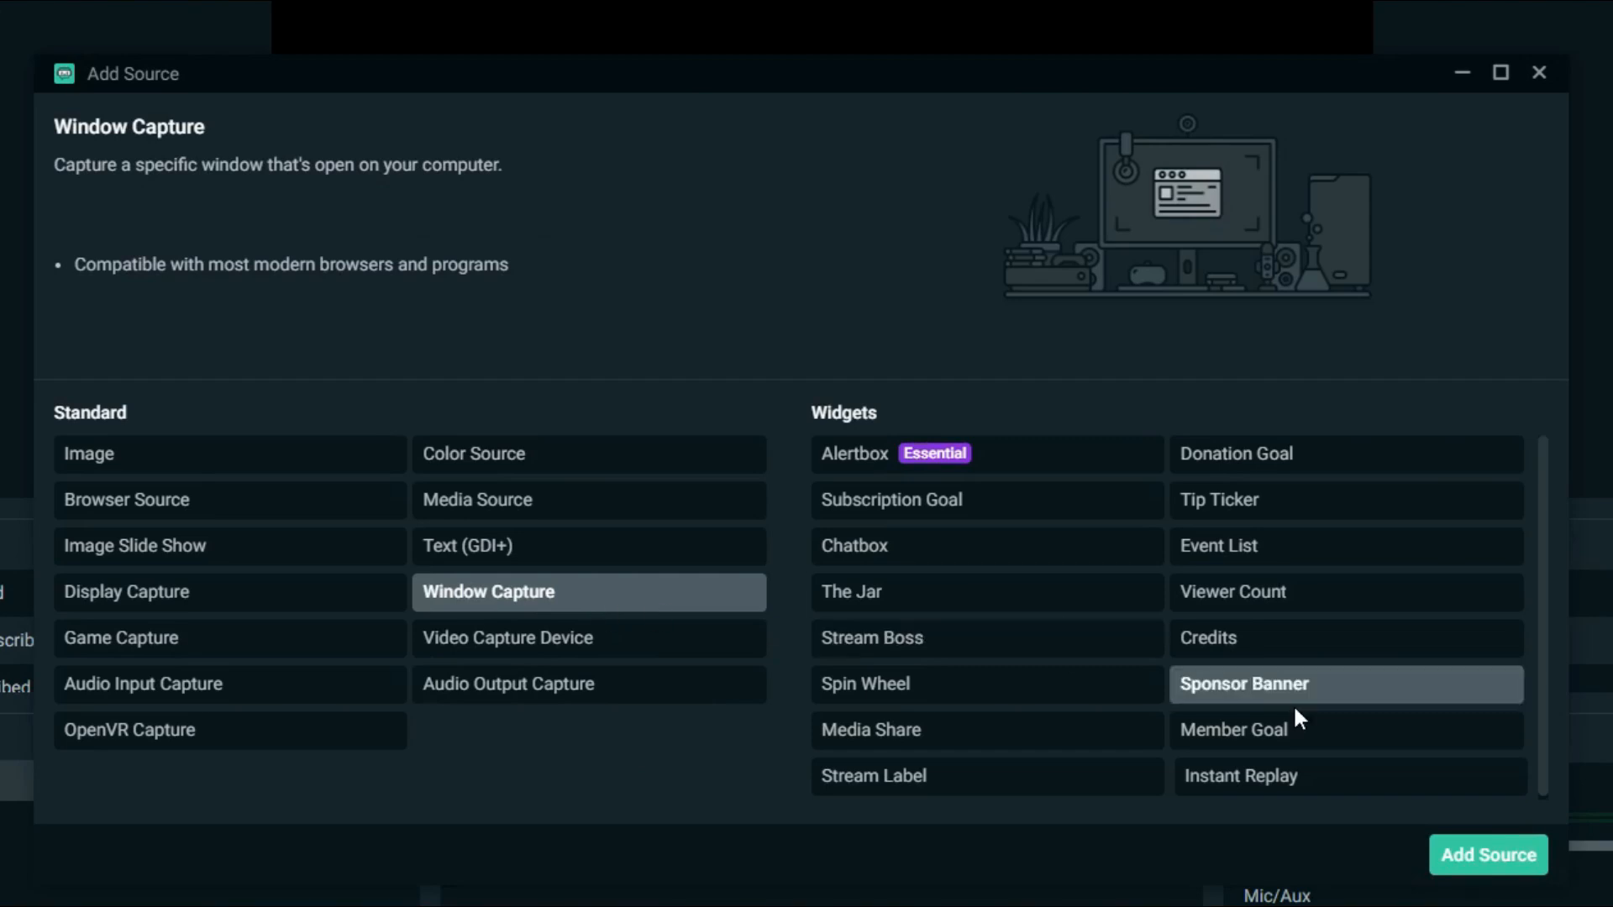
click(1487, 855)
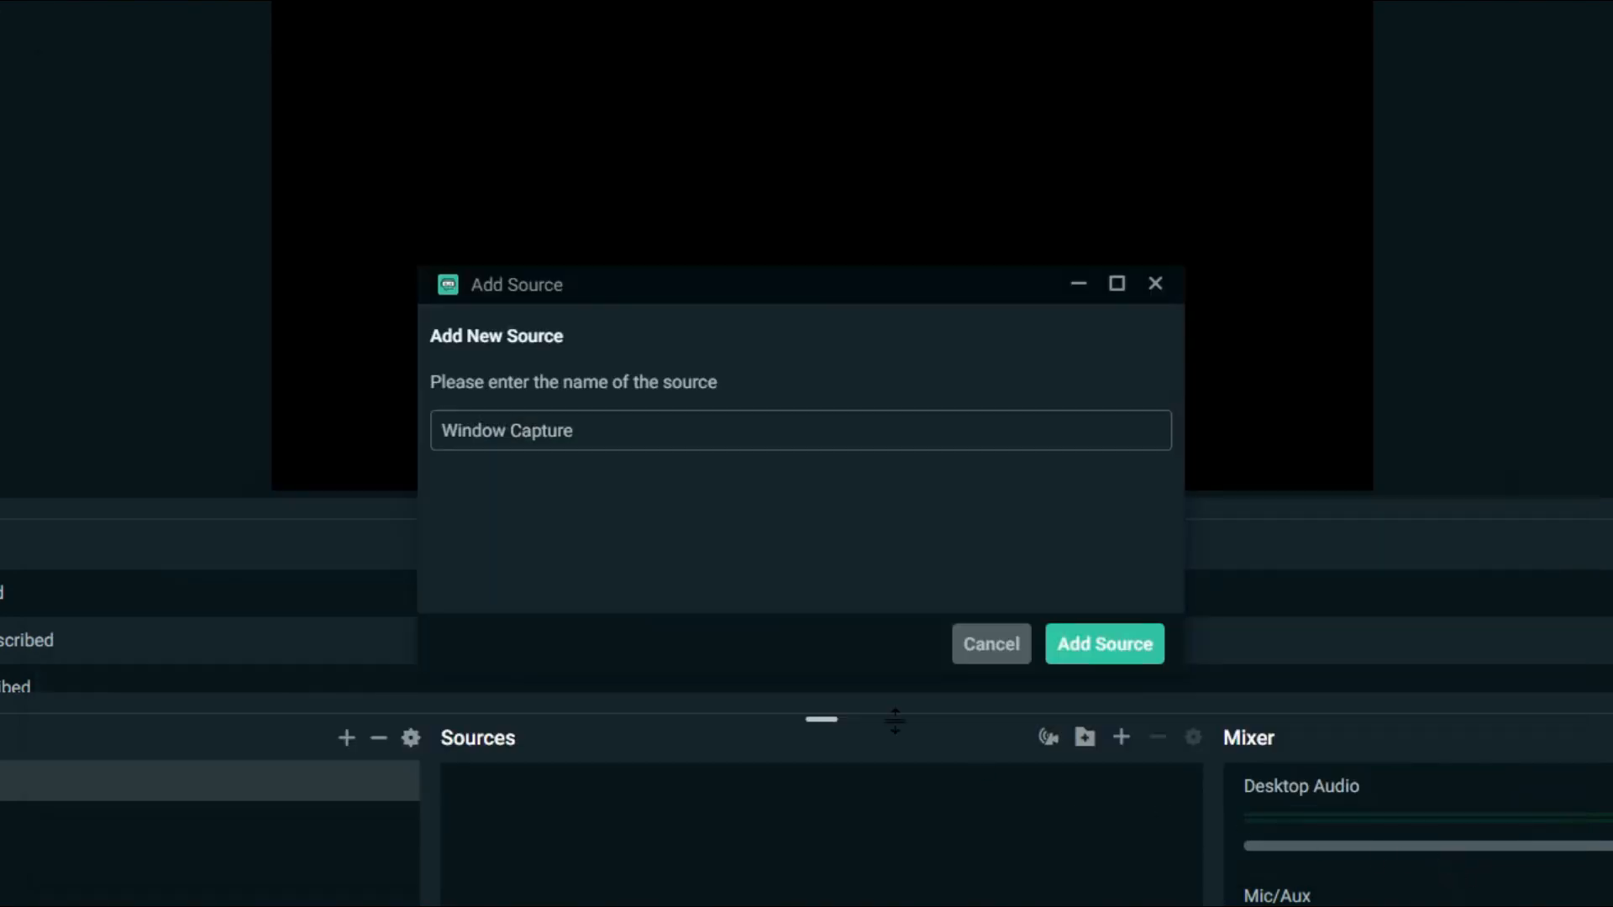
text(Remote Play)
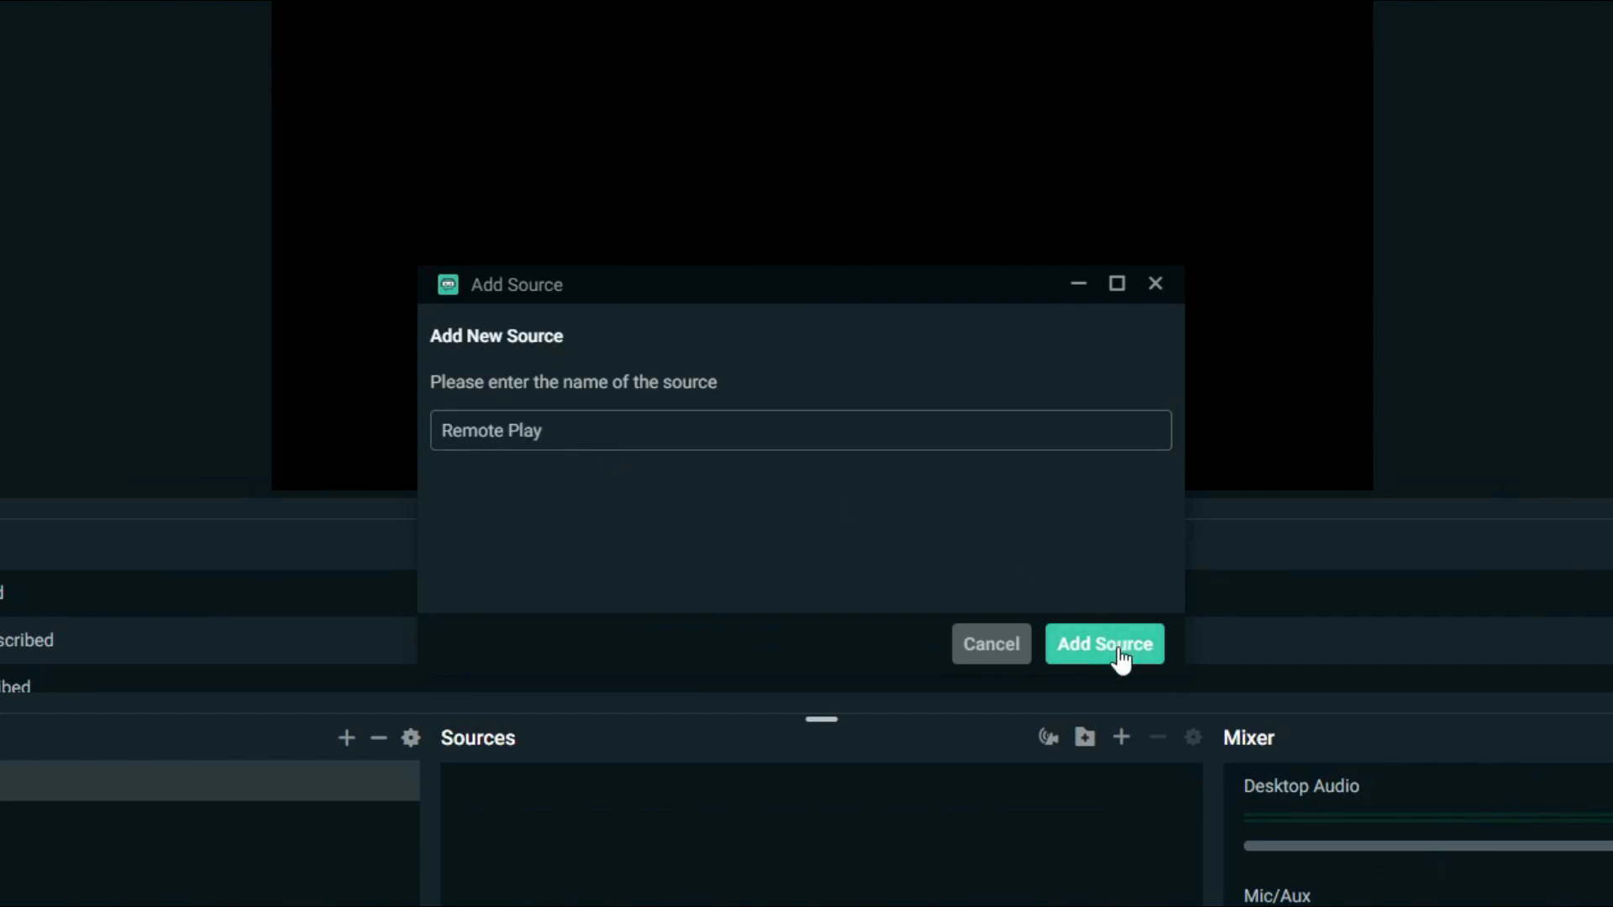
click(1104, 643)
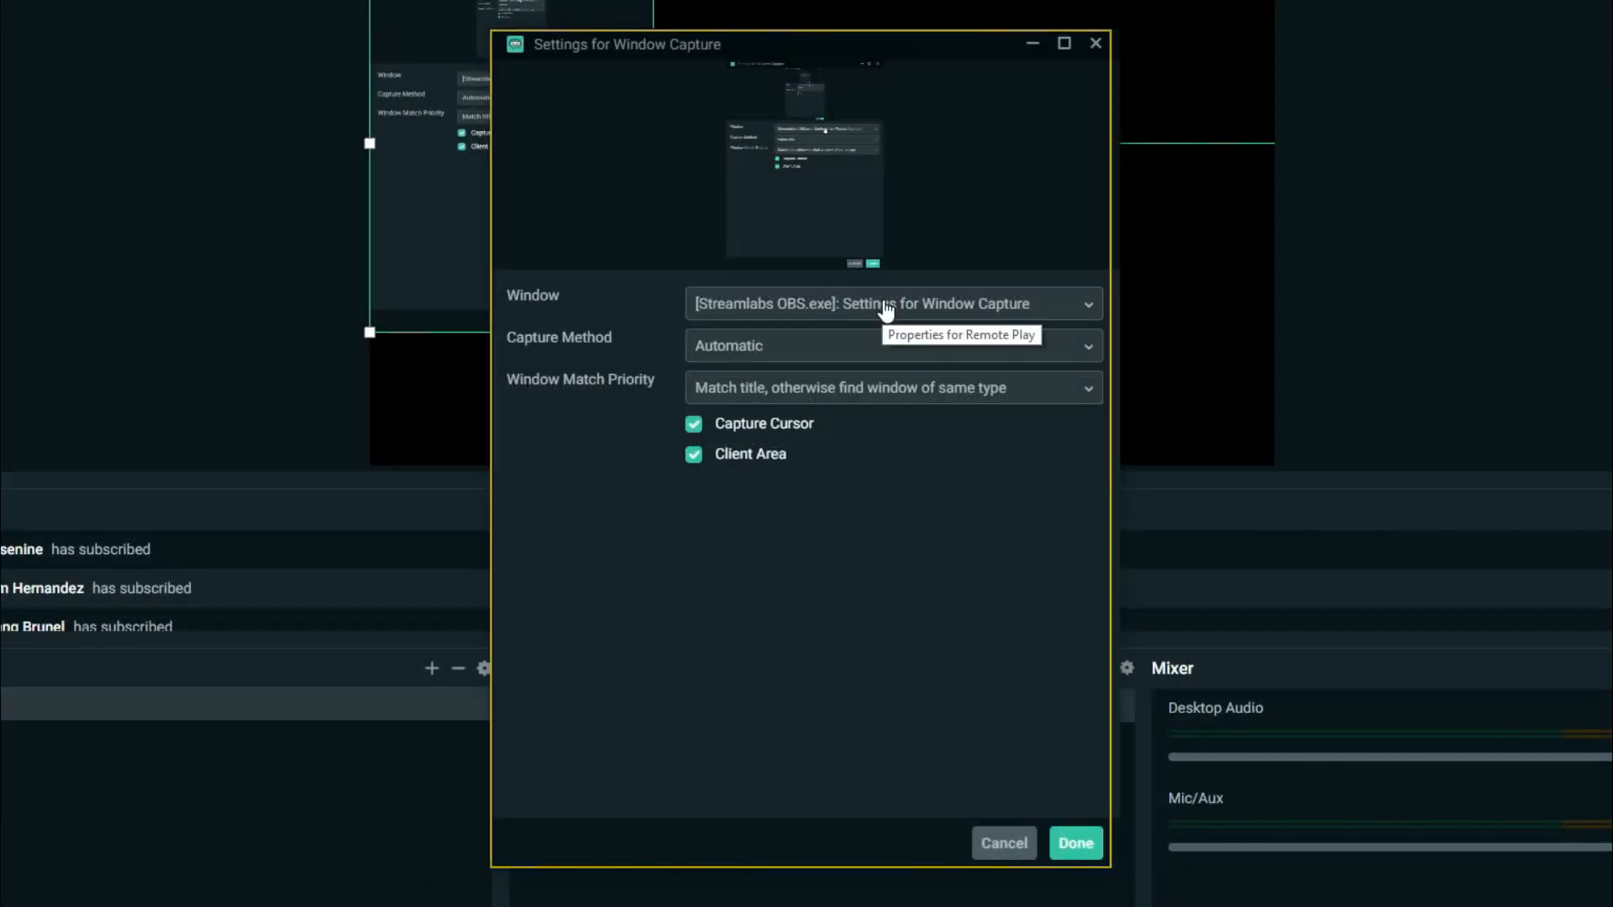
click(890, 303)
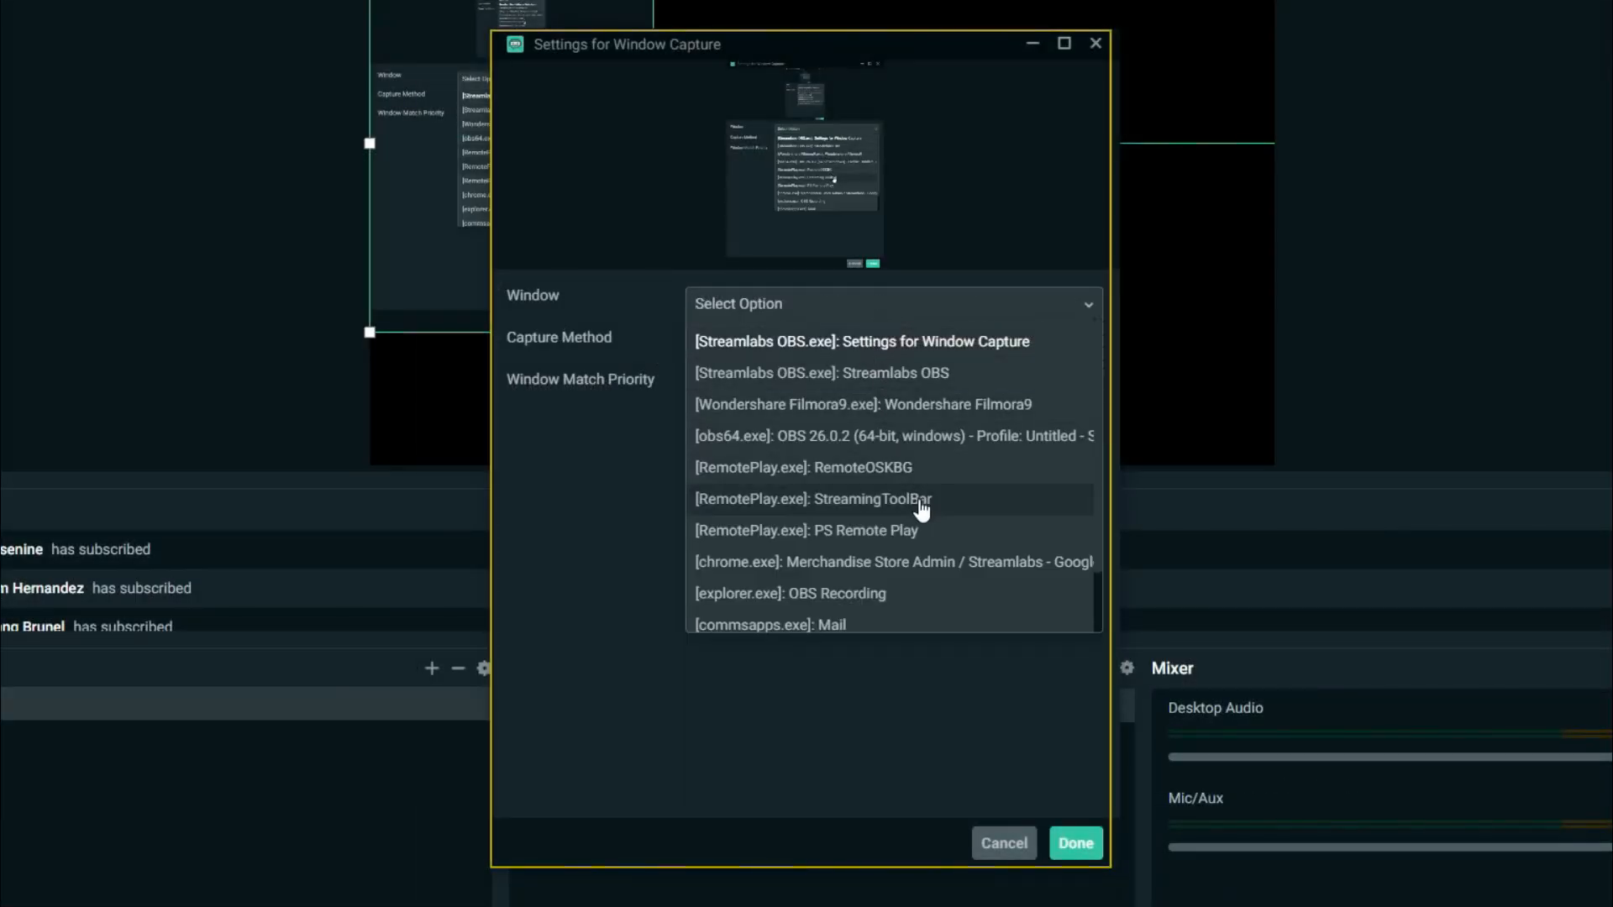
mouse_move(946, 532)
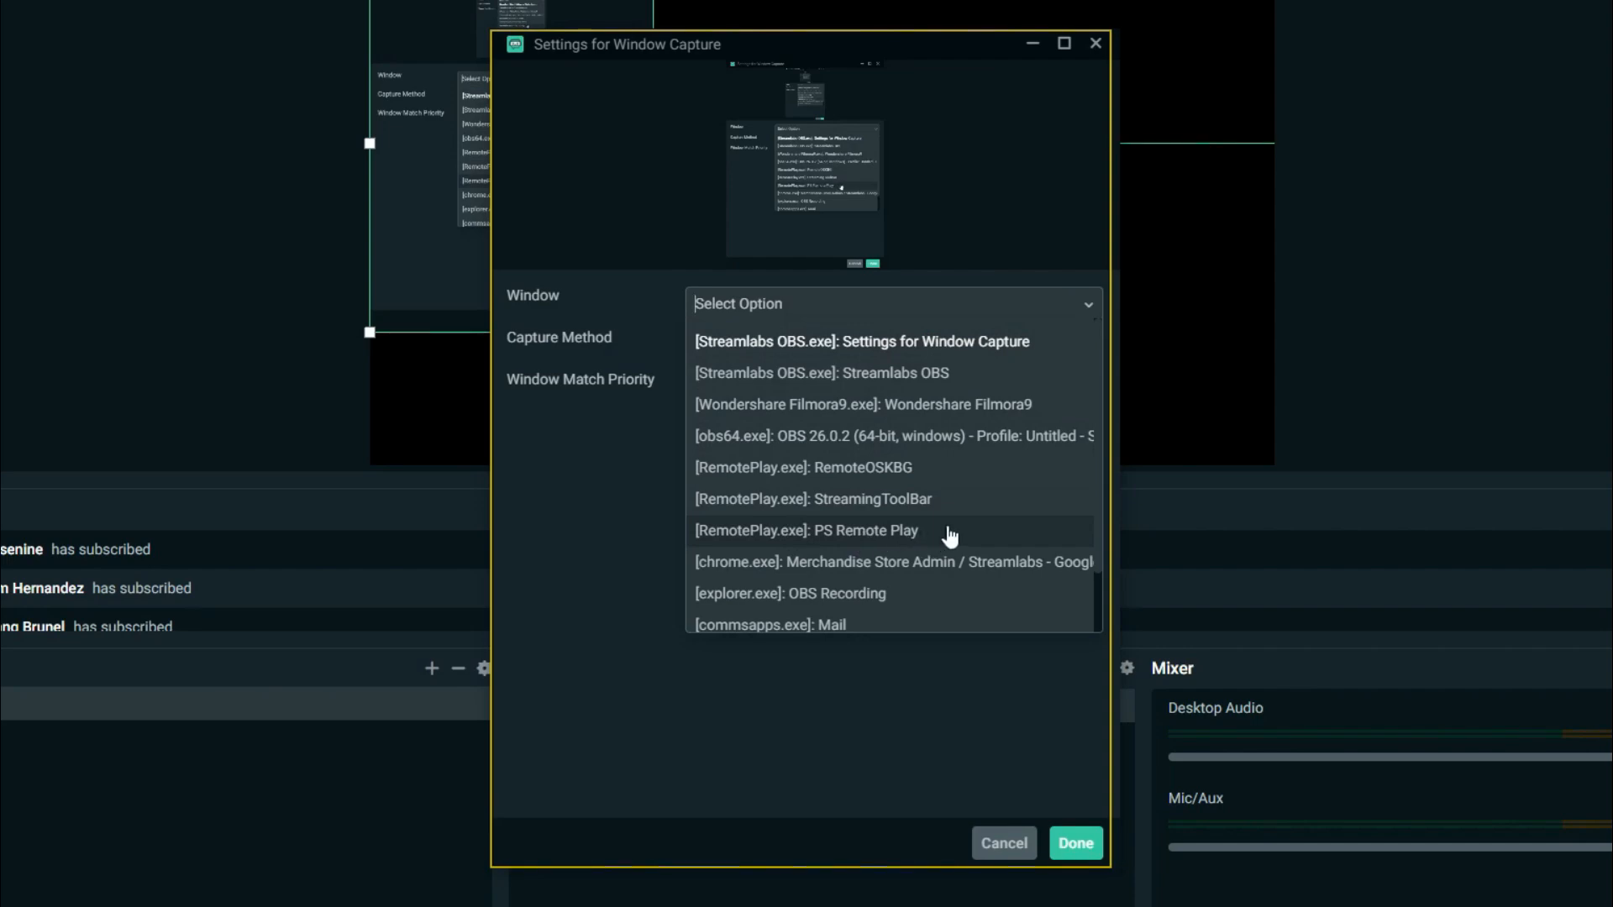
click(1074, 842)
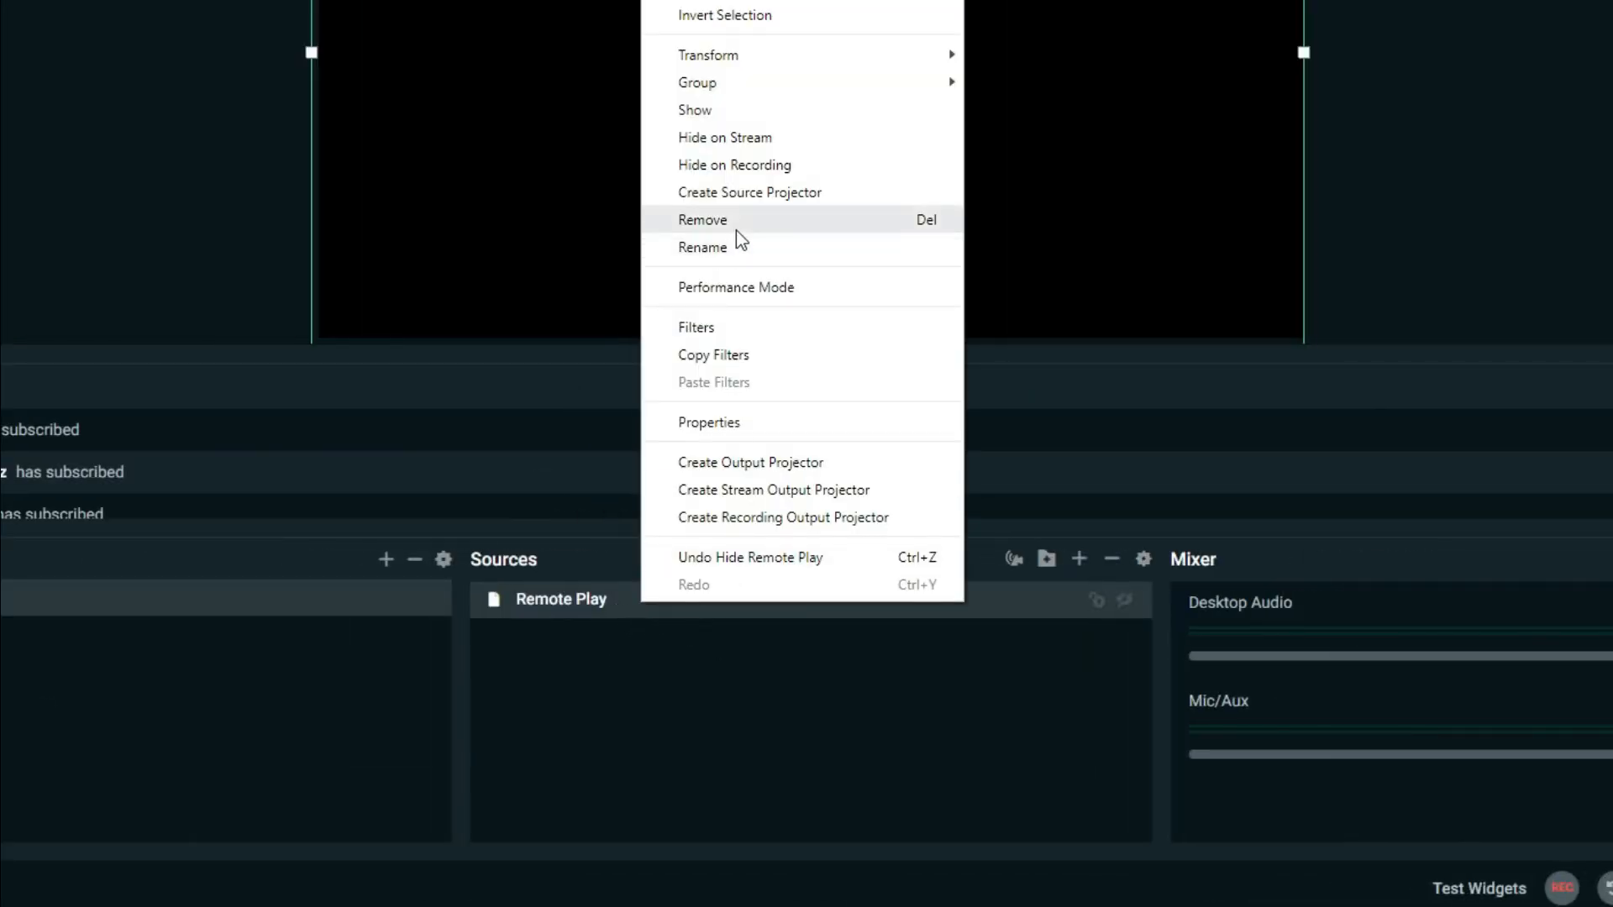
Step: Add another Window Capture source named Remote Play capturing the PS Remote Play window
click(703, 219)
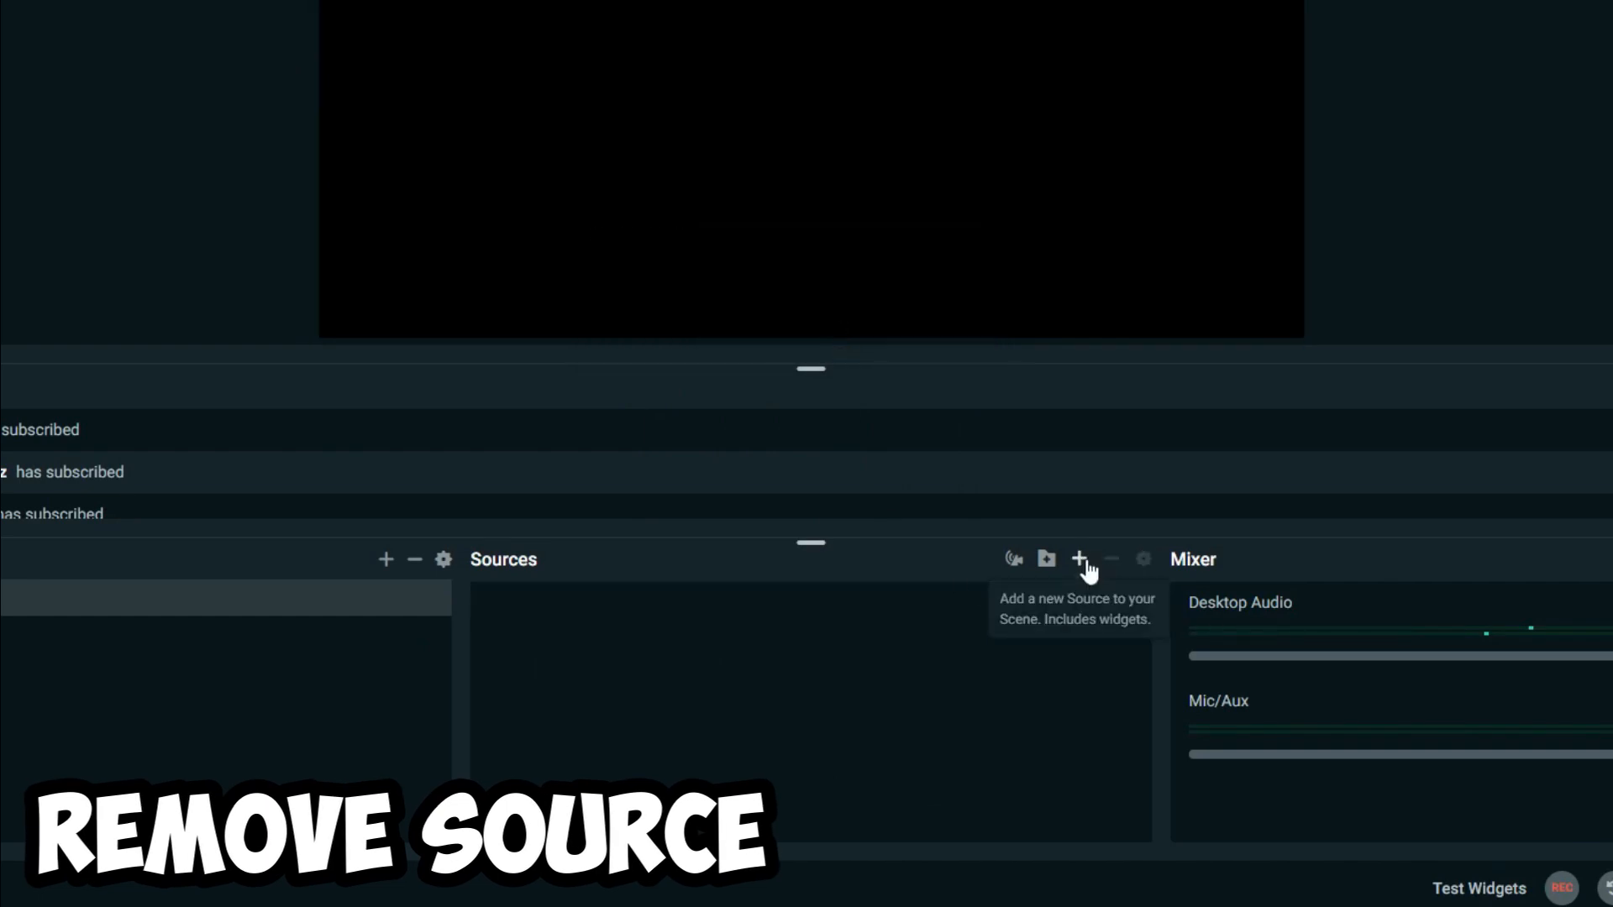
click(1079, 558)
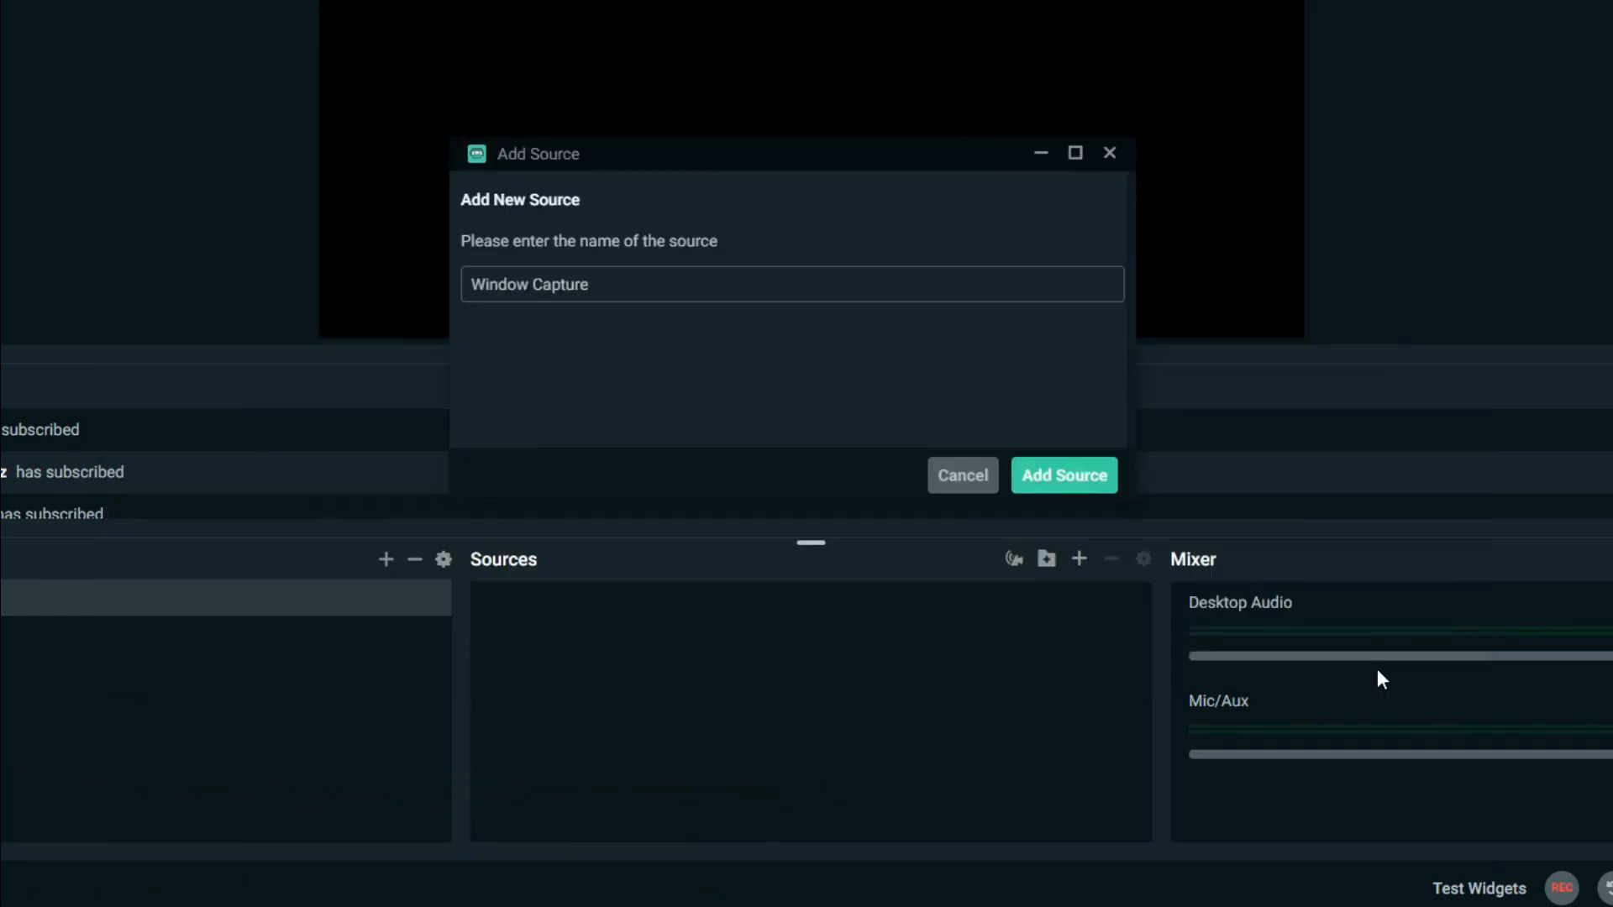
text(Remote Play)
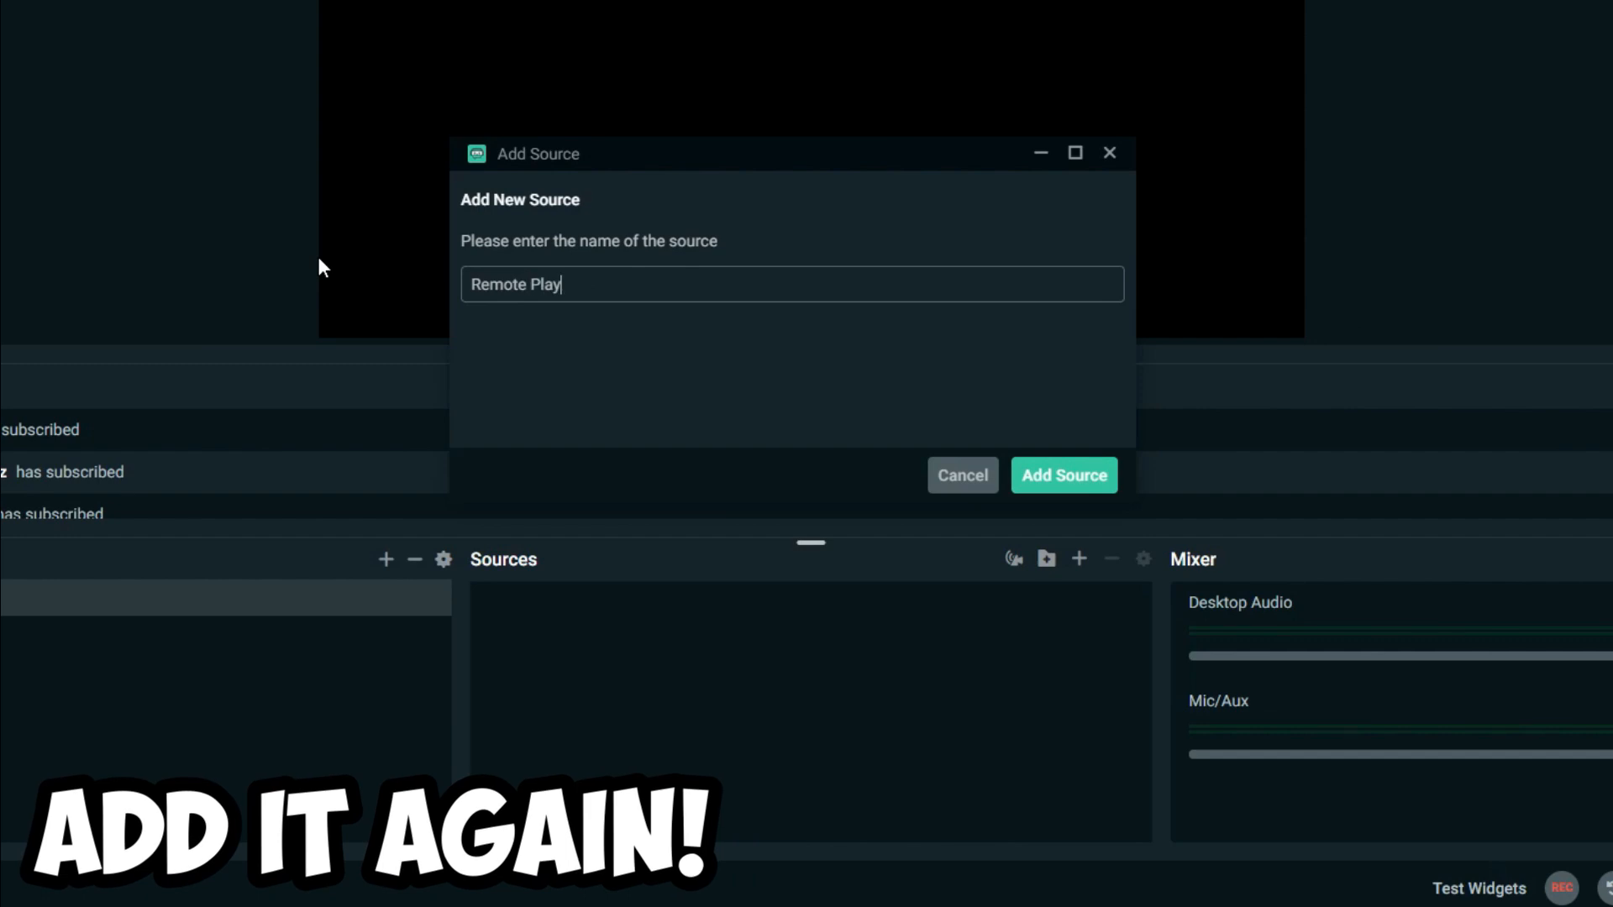
click(1062, 473)
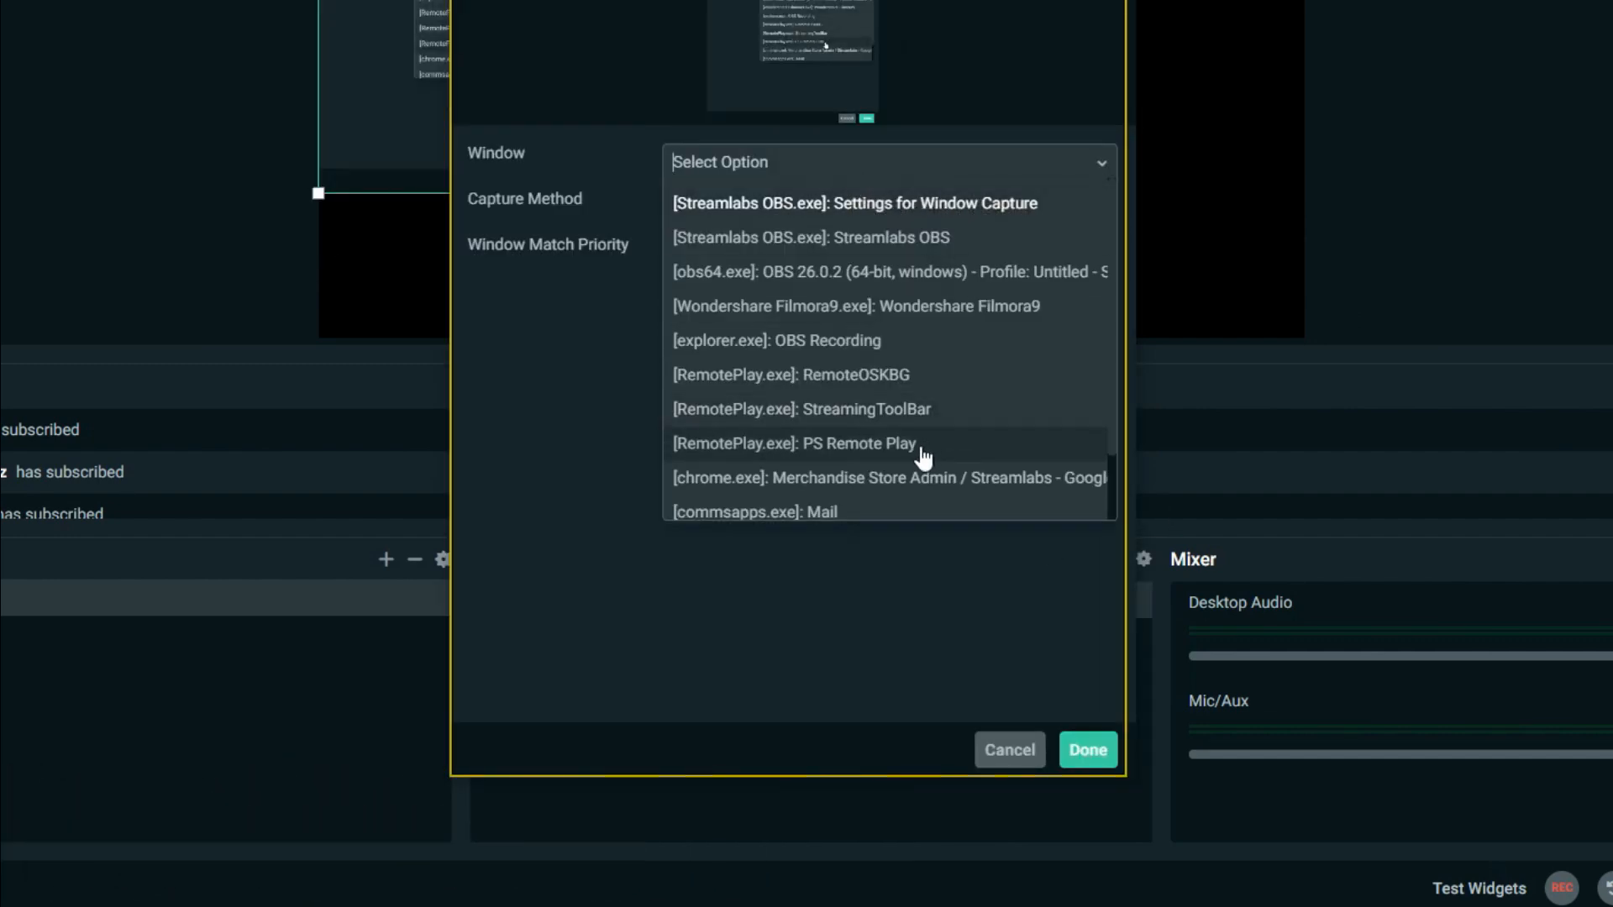
click(793, 444)
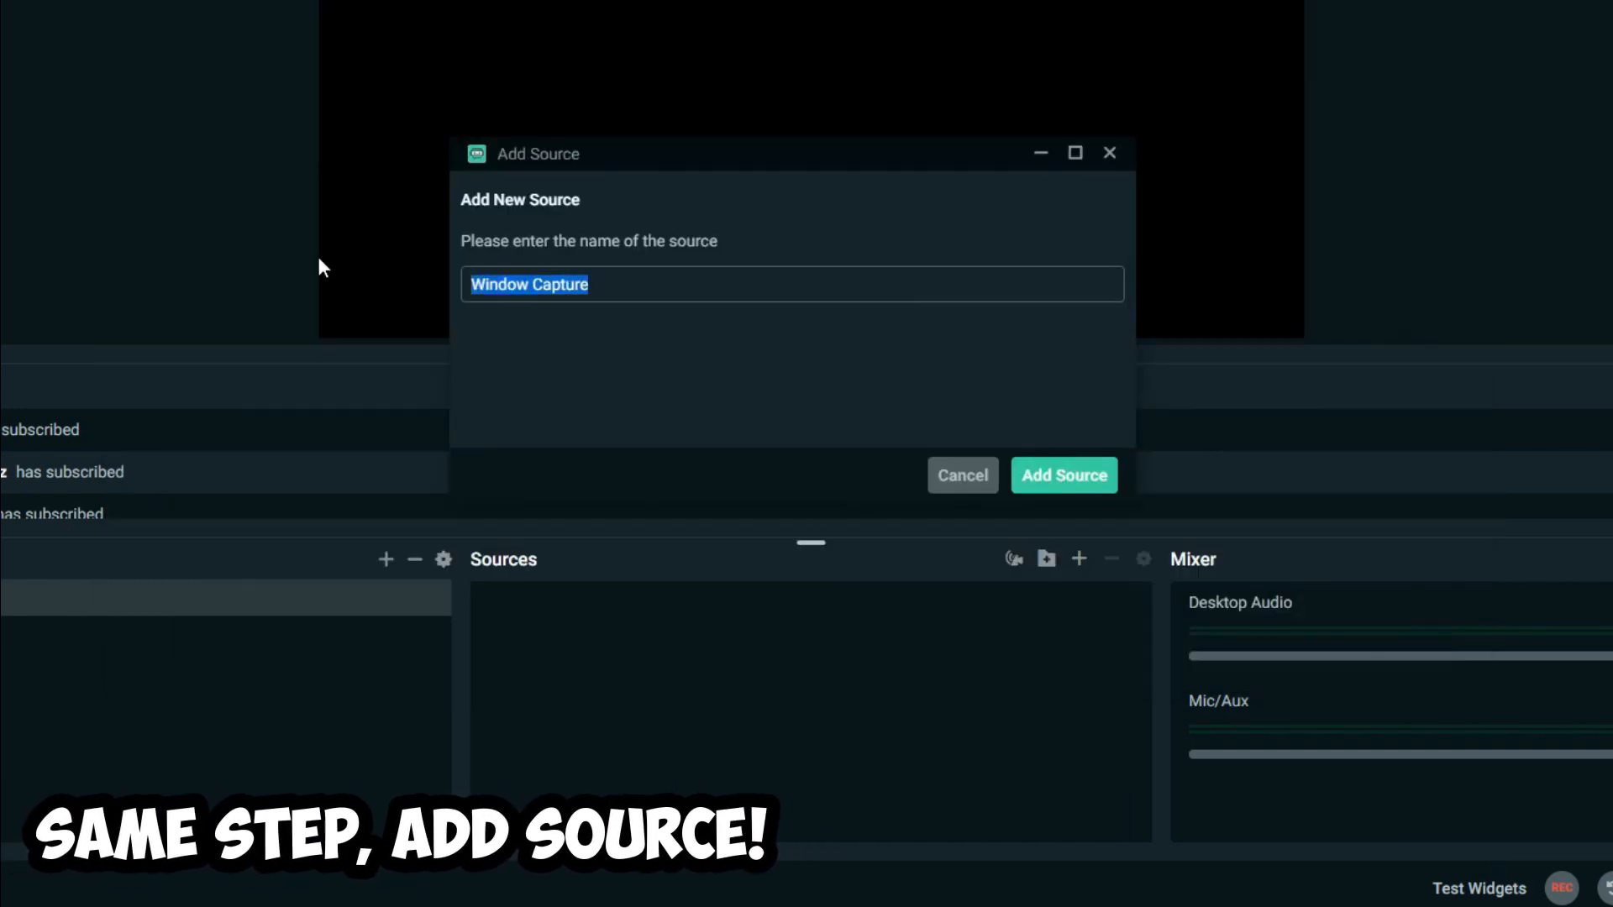
click(1064, 474)
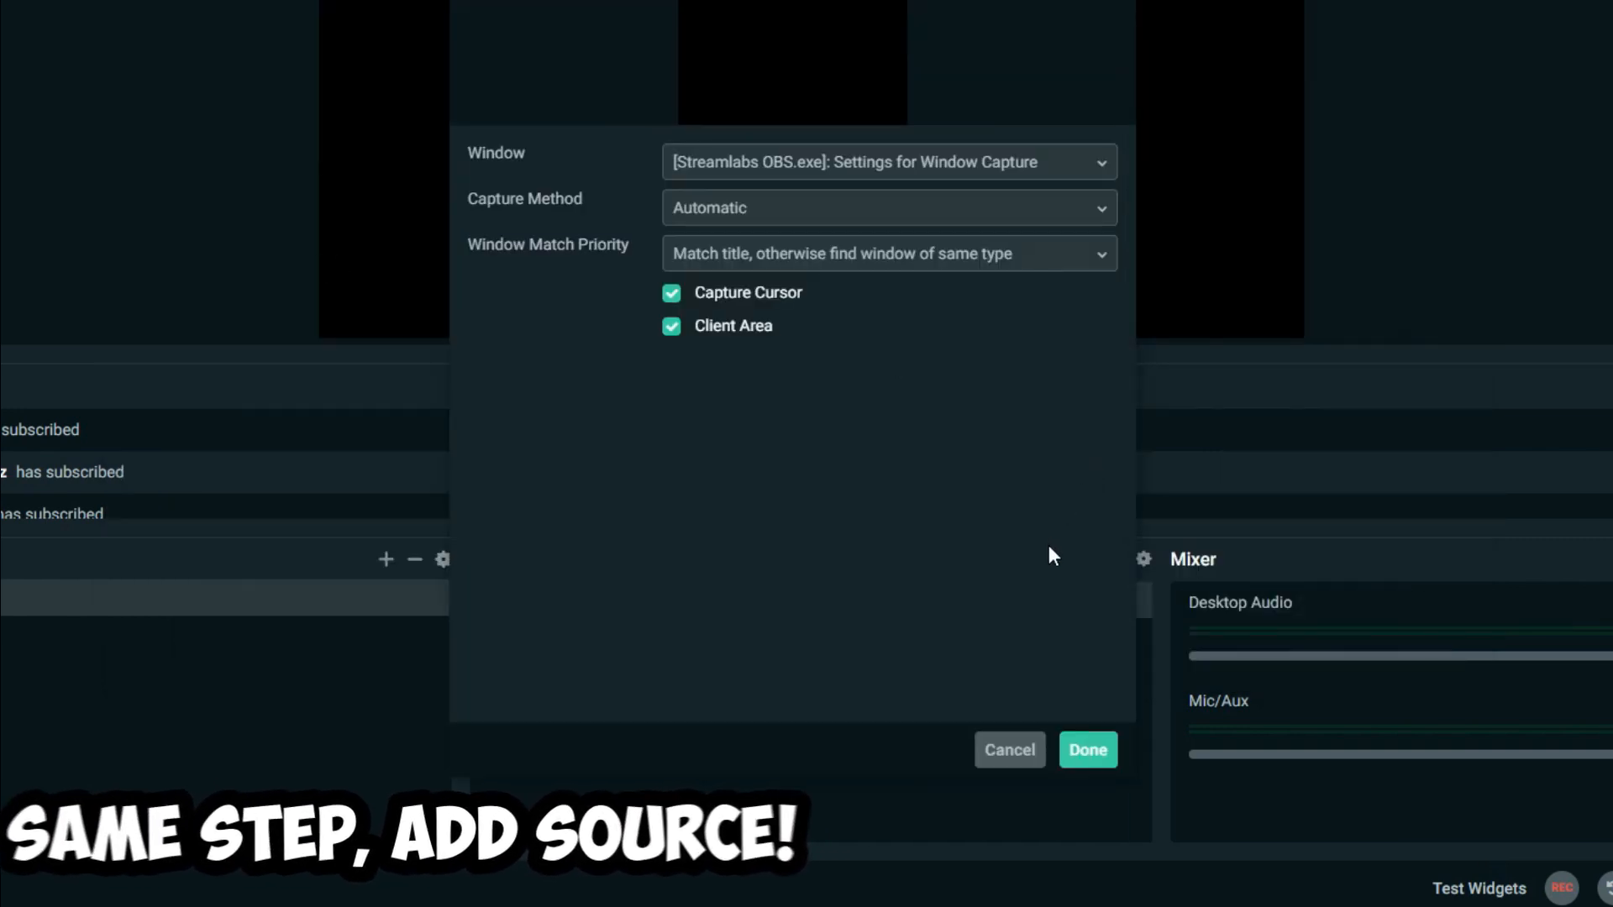
click(1087, 749)
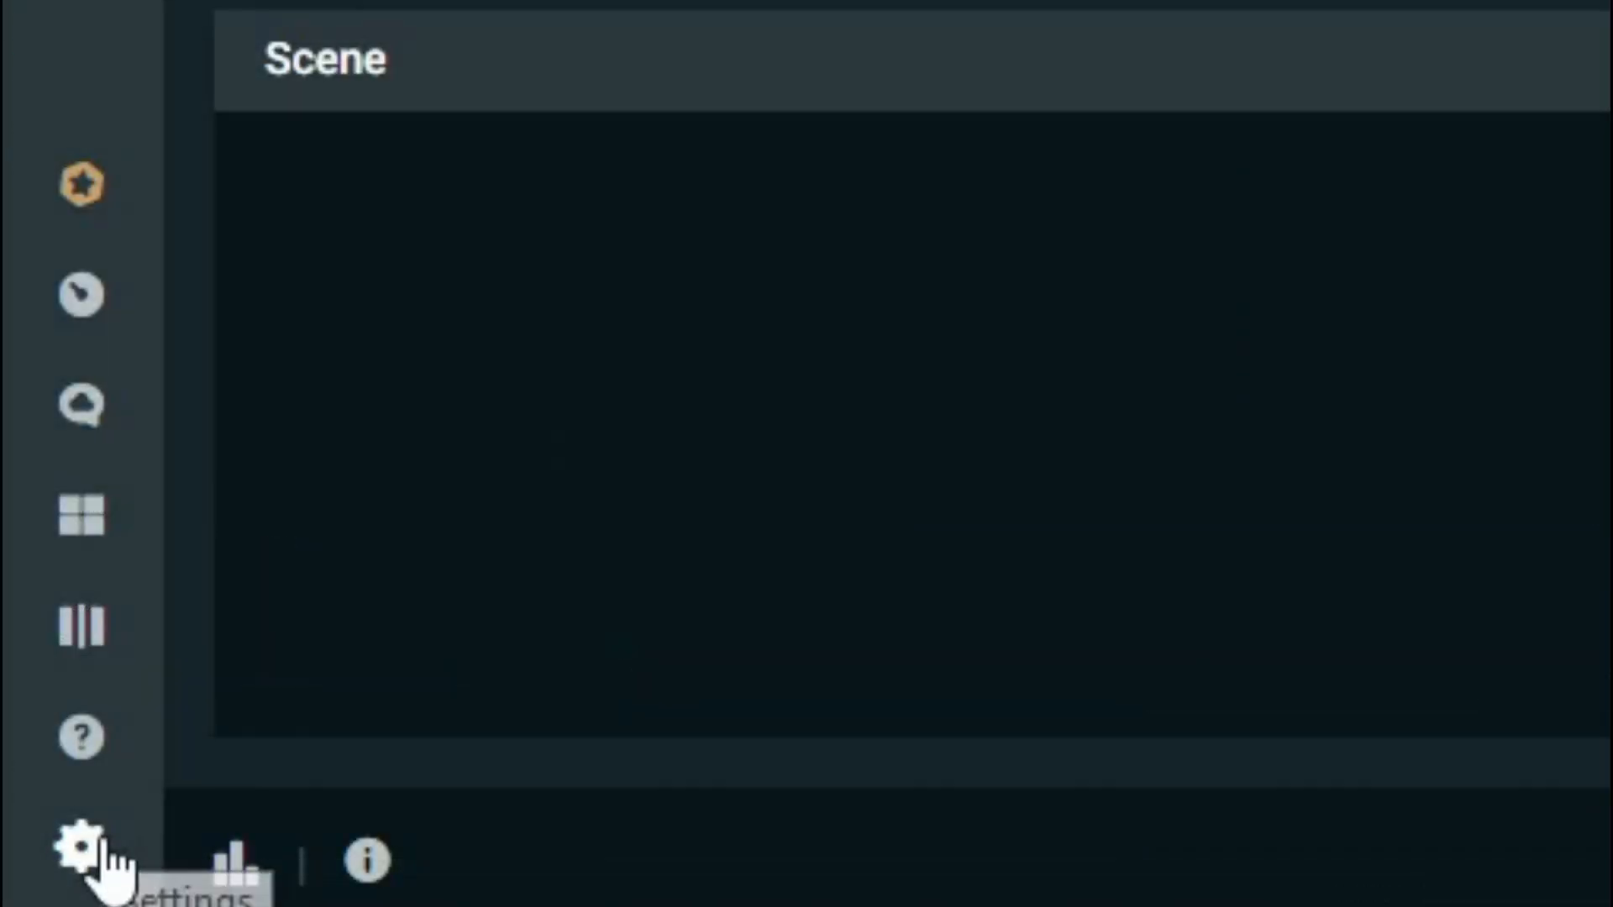
Step: In General settings, turn off Confirm stream title before going live
click(79, 864)
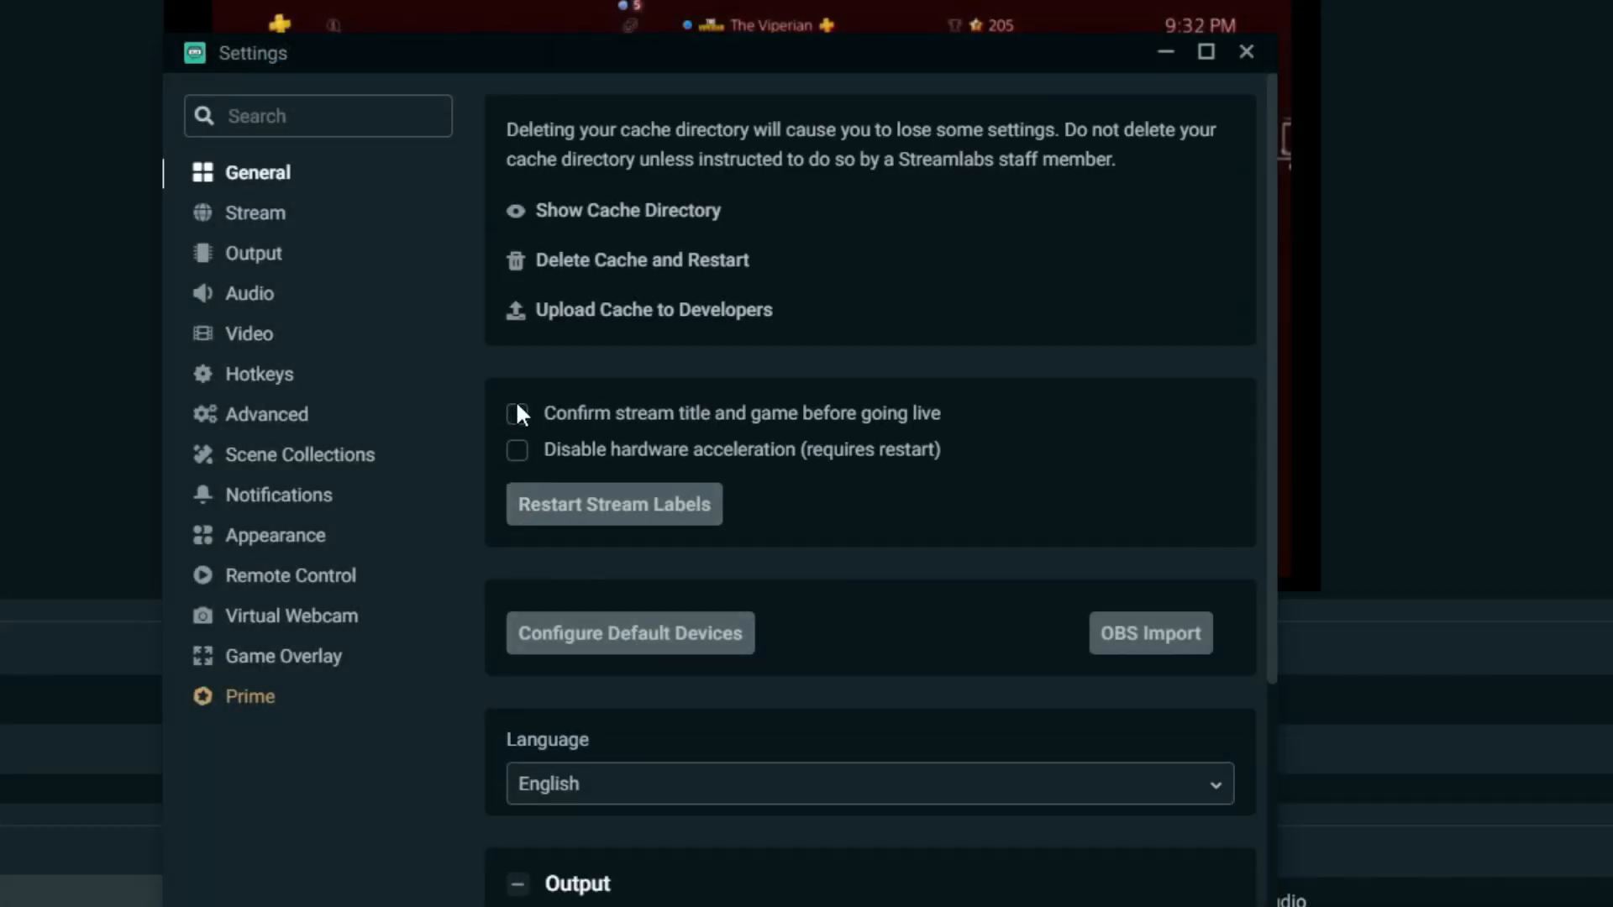
click(518, 414)
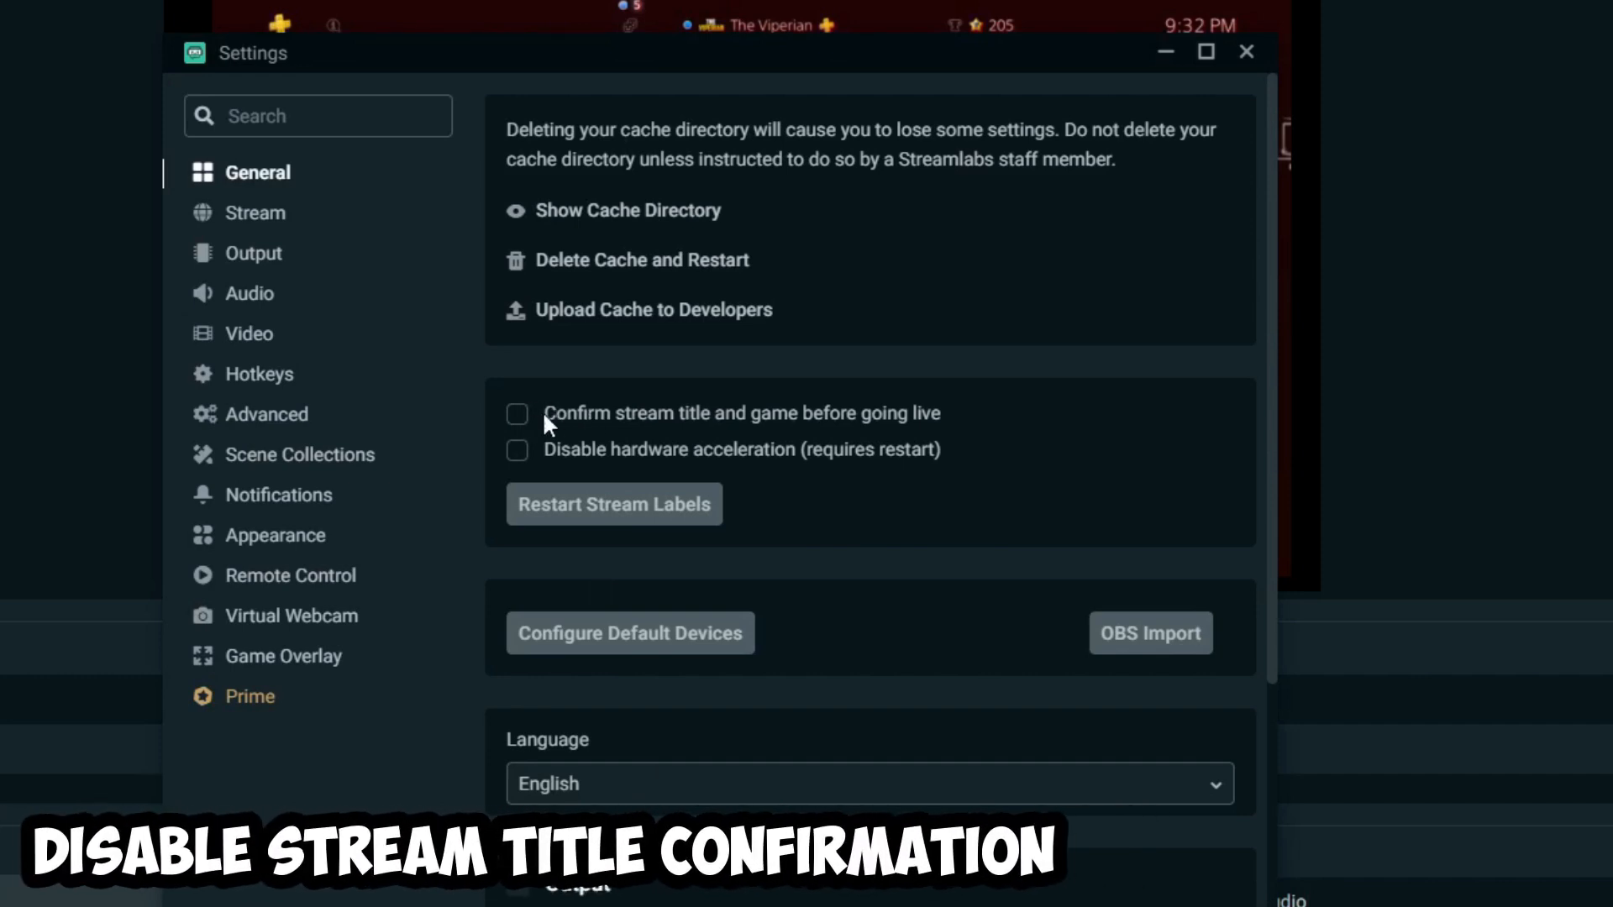
click(255, 213)
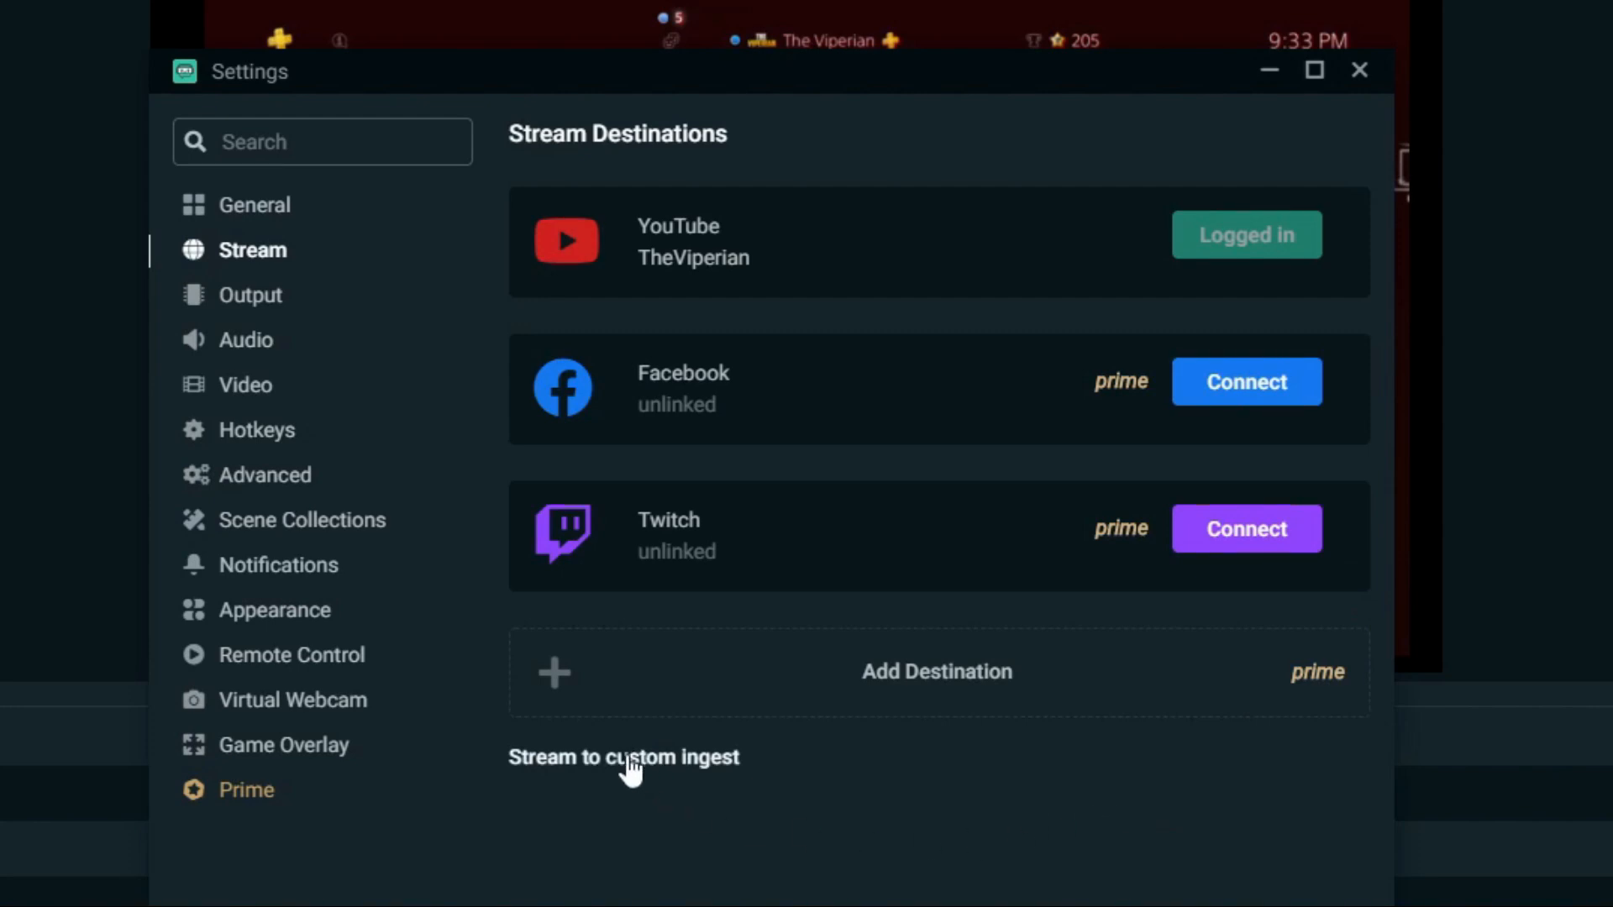
Step: Switch YouTube streaming to custom ingest and apply the recommended settings
click(622, 756)
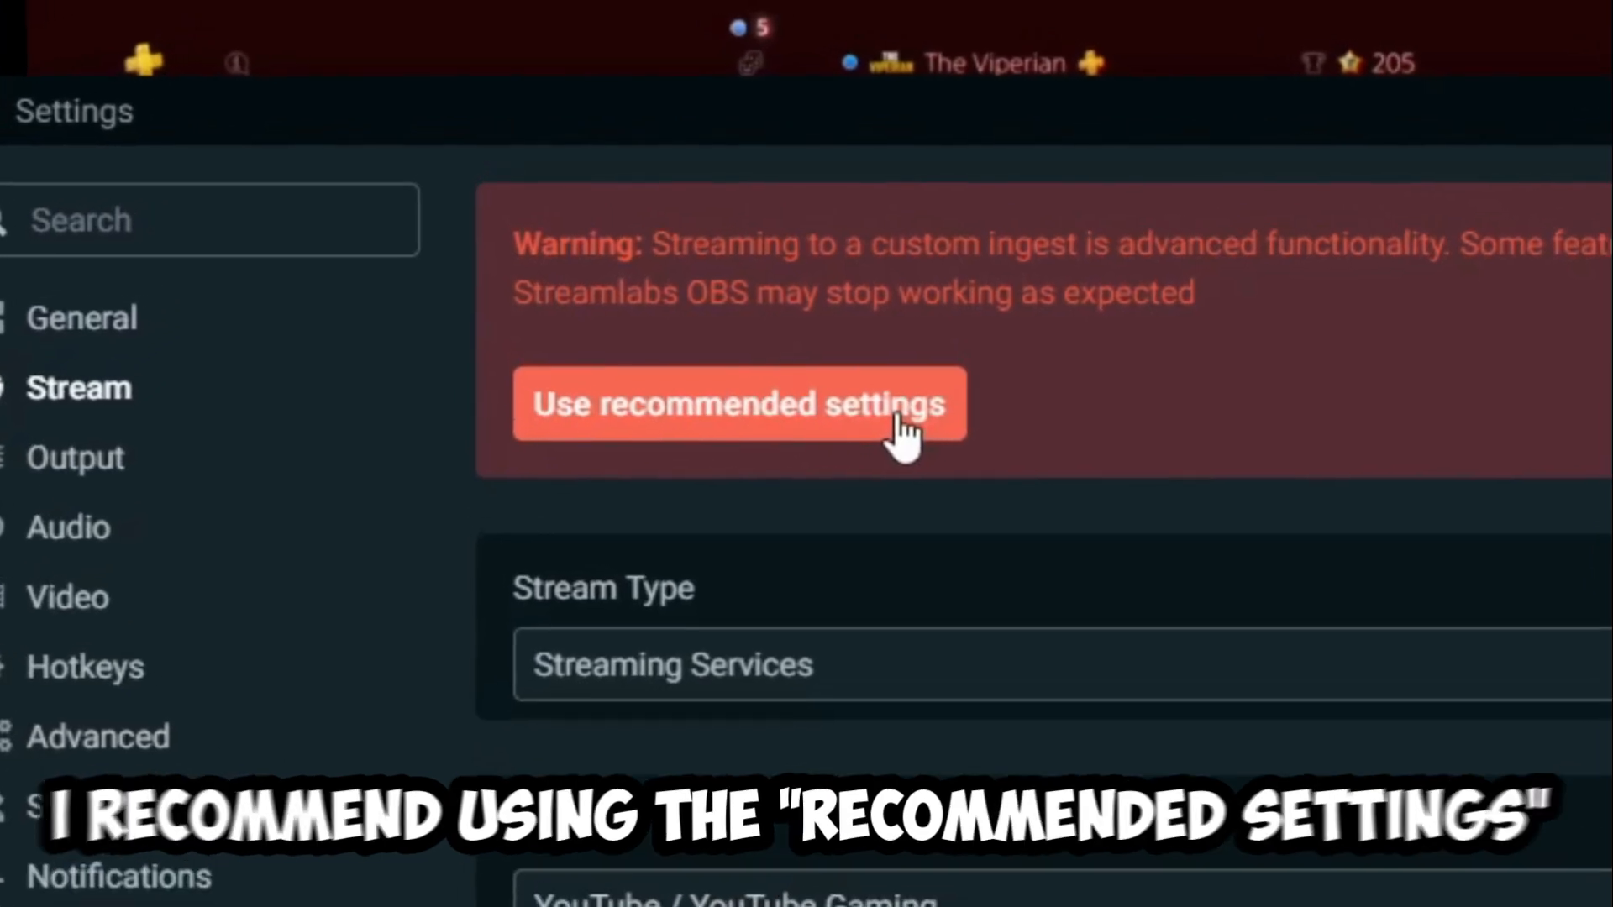
click(736, 401)
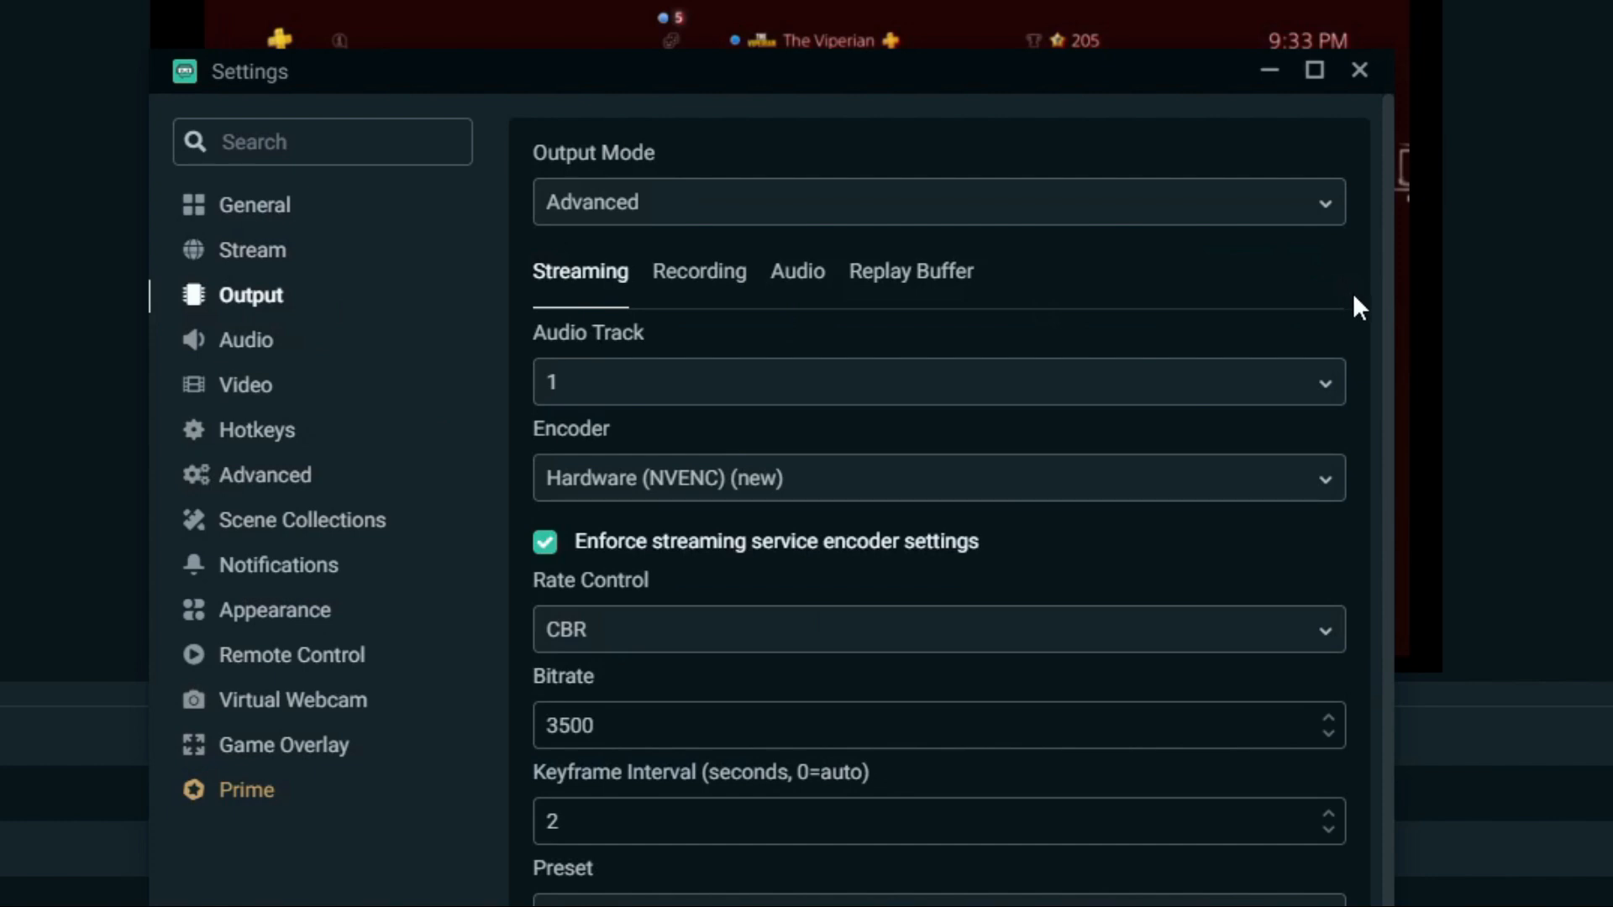
Step: Keep the Hardware (NVENC) (new) streaming encoder with CBR at 3500 bitrate
scroll(down, 3)
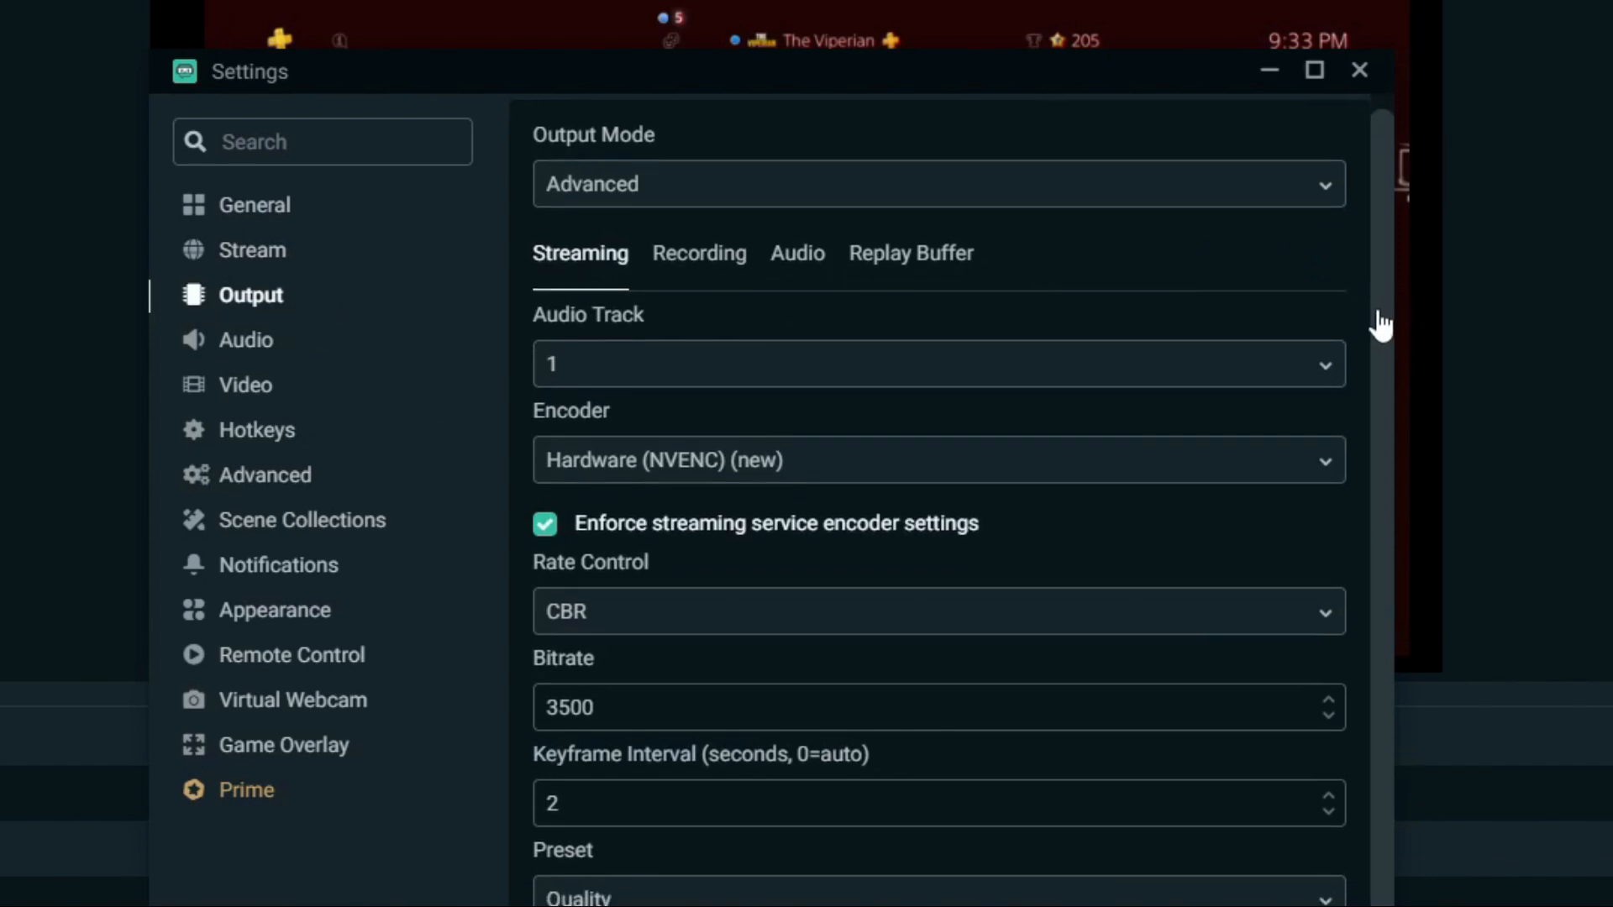
scroll(down, 3)
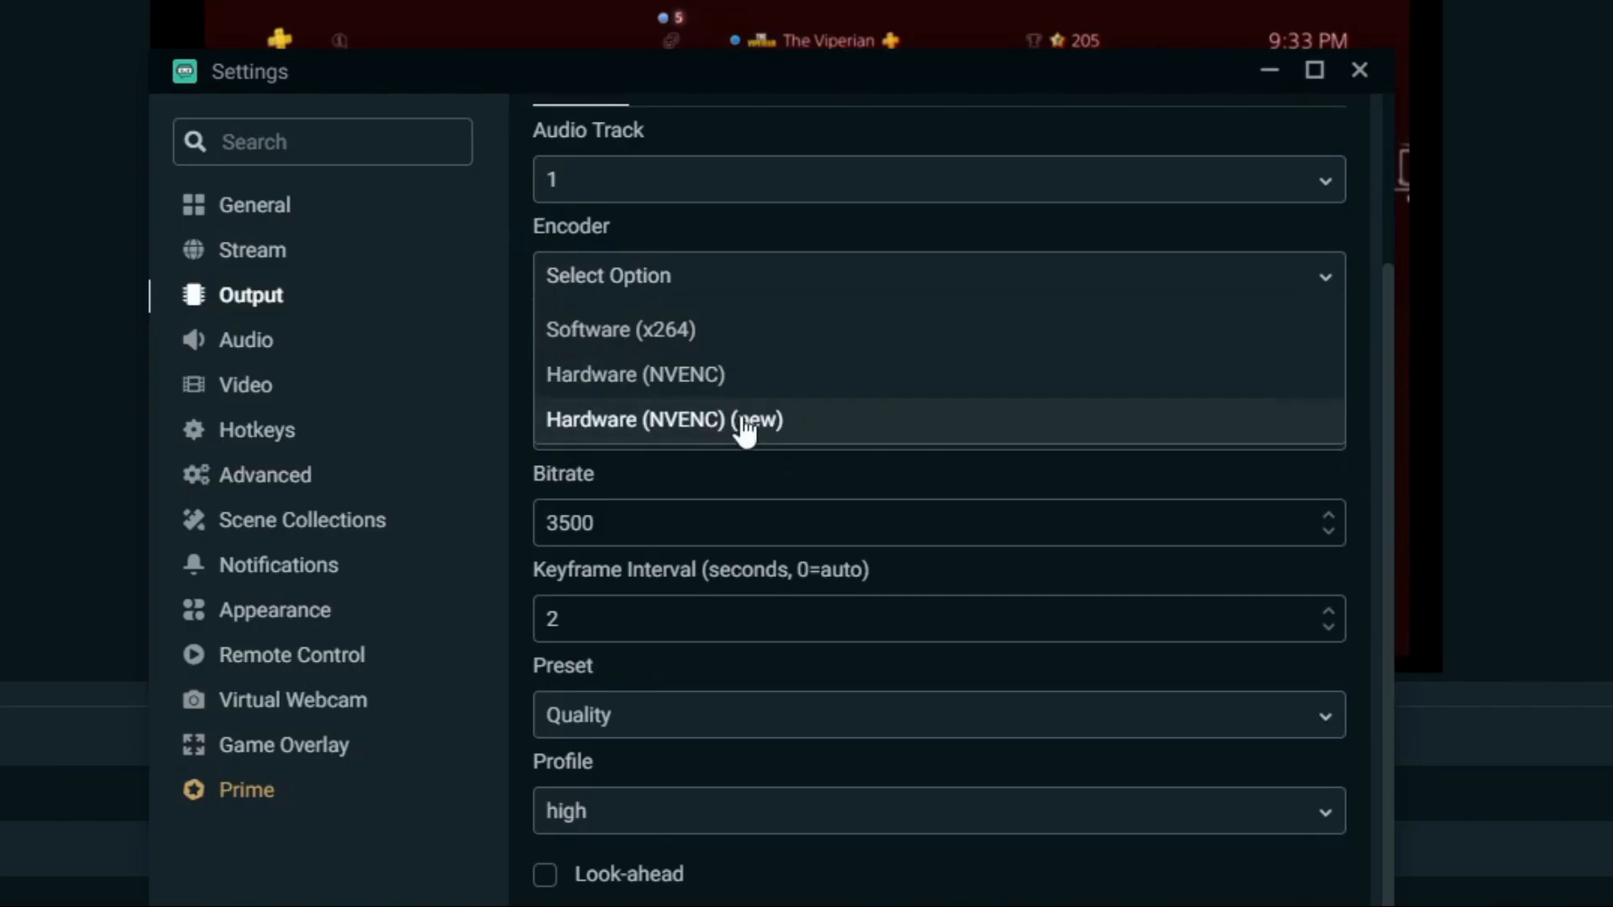
mouse_move(897, 295)
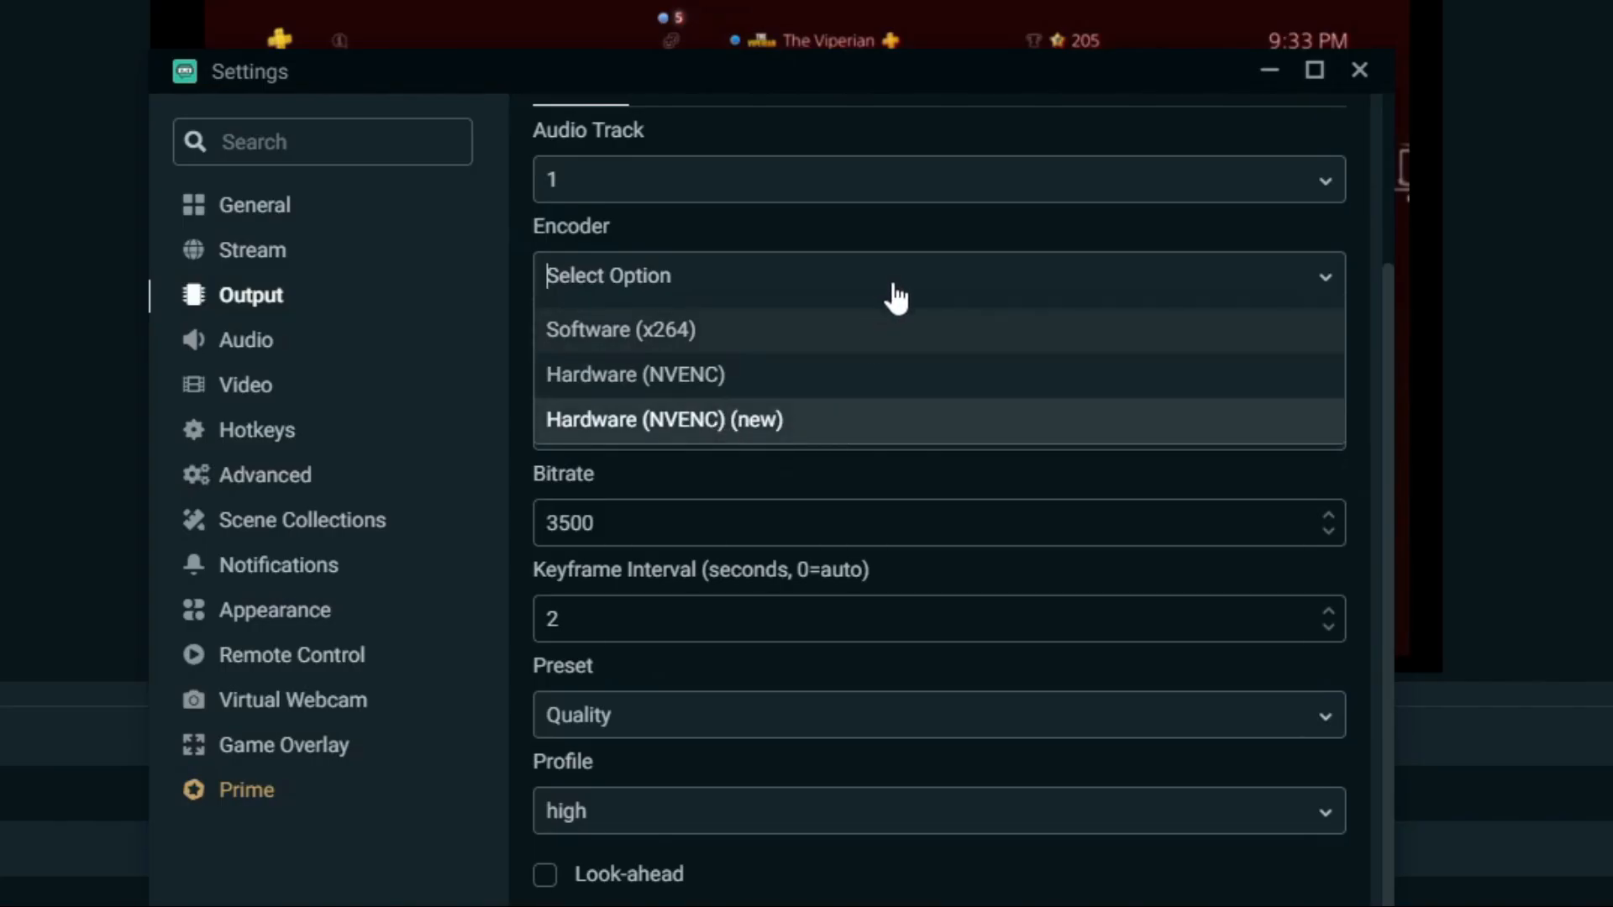
click(666, 420)
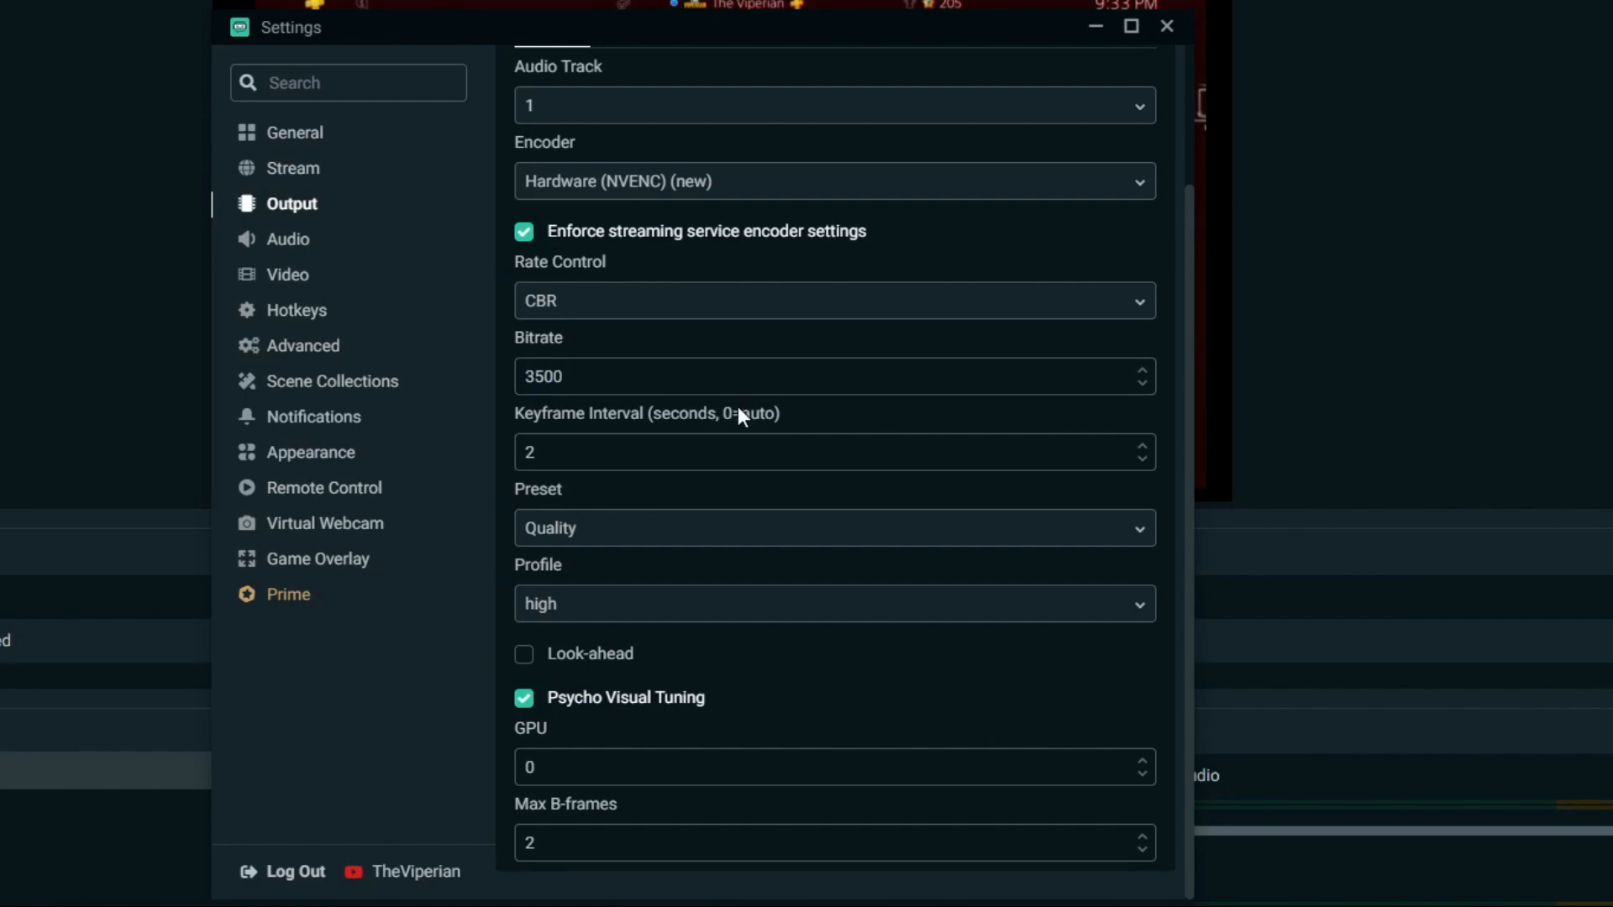
mouse_move(368, 336)
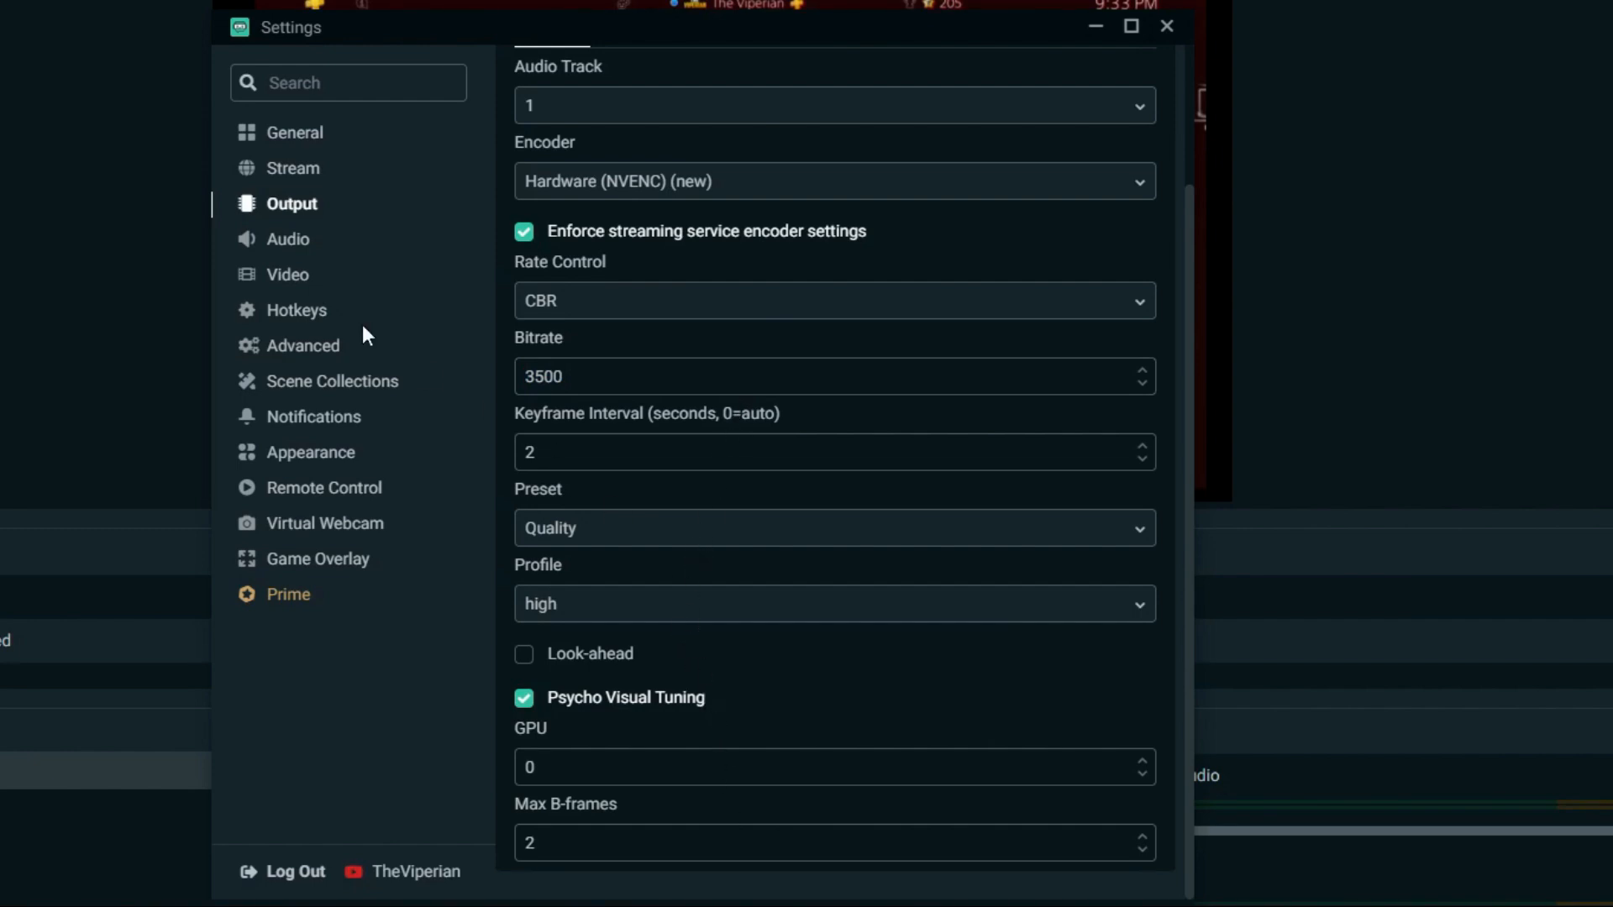
Step: In Video settings, keep the 1920x1080 base canvas and set output resolution to 1280x720
click(288, 239)
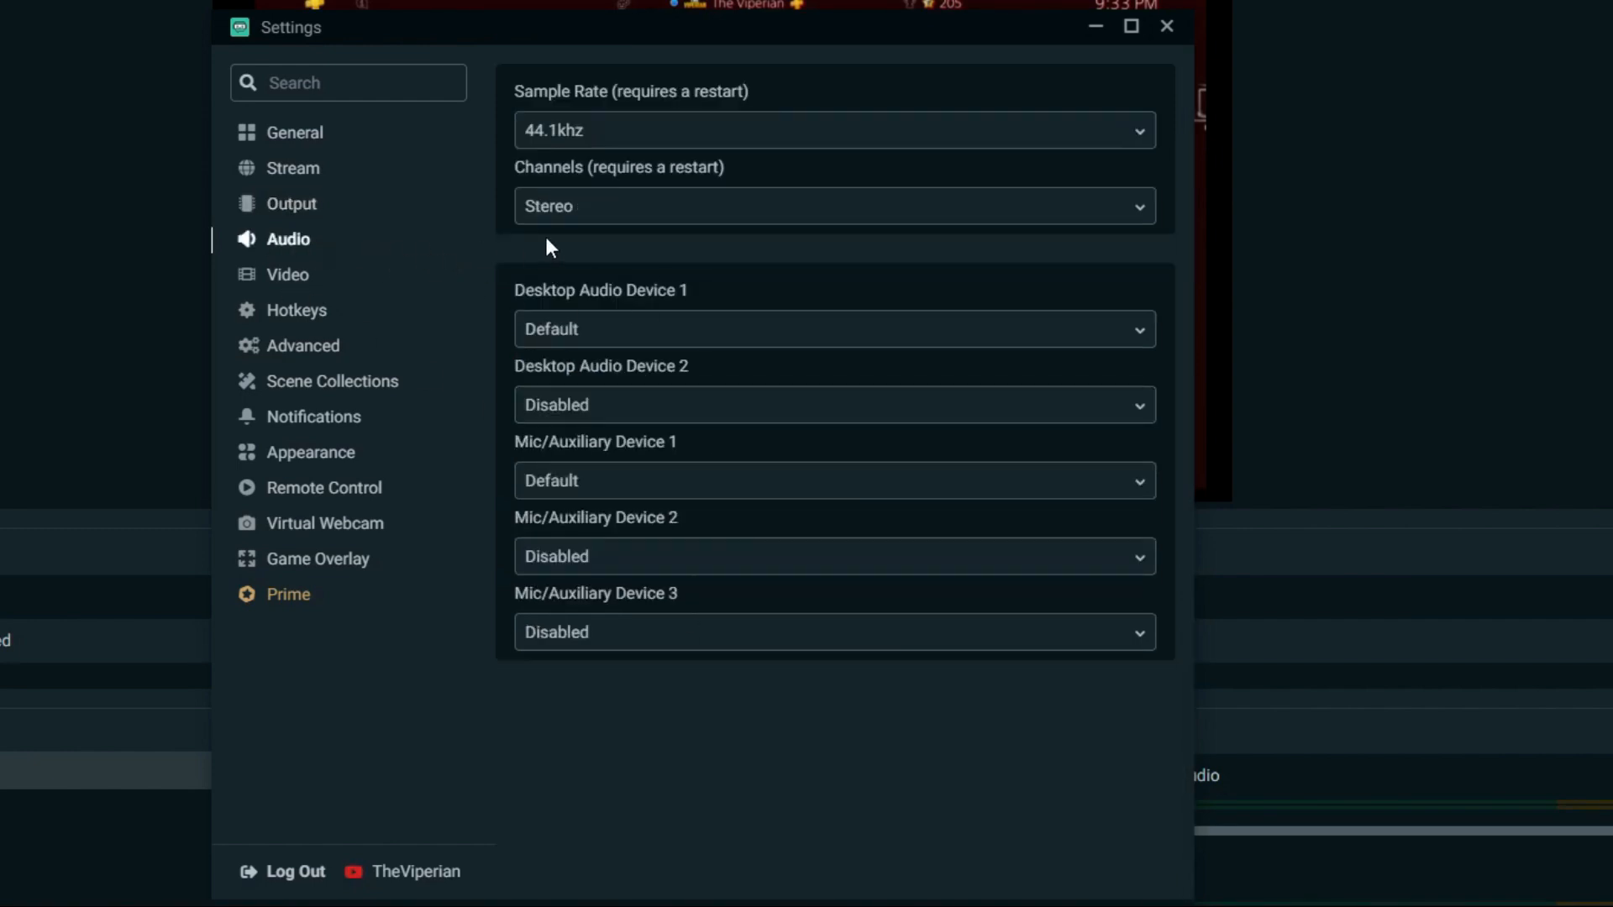
click(287, 274)
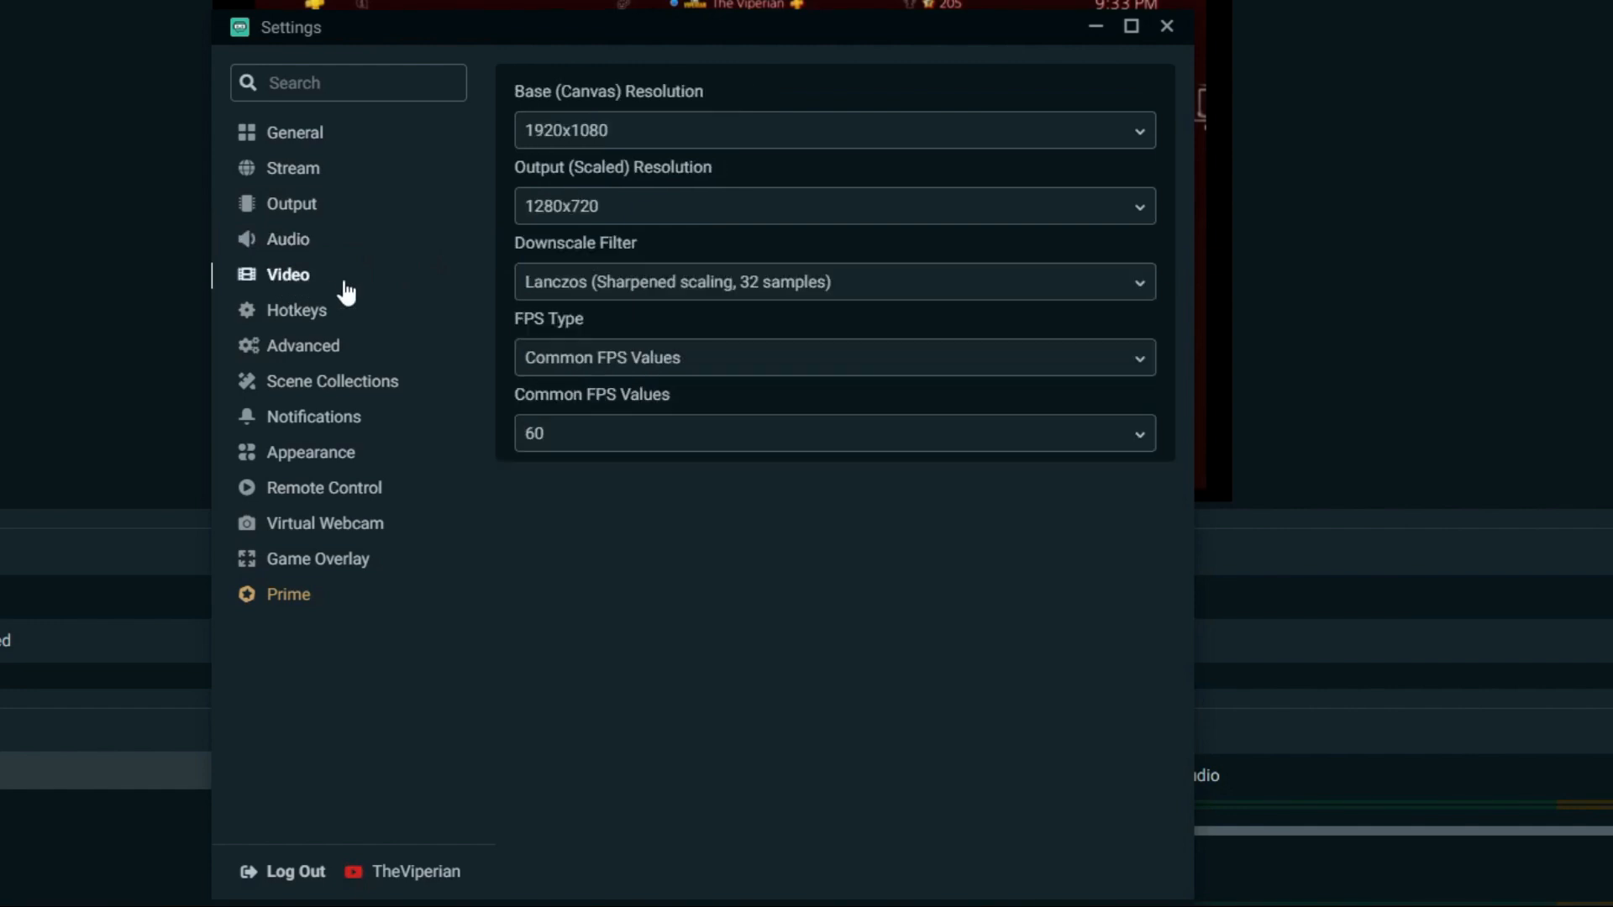
click(832, 129)
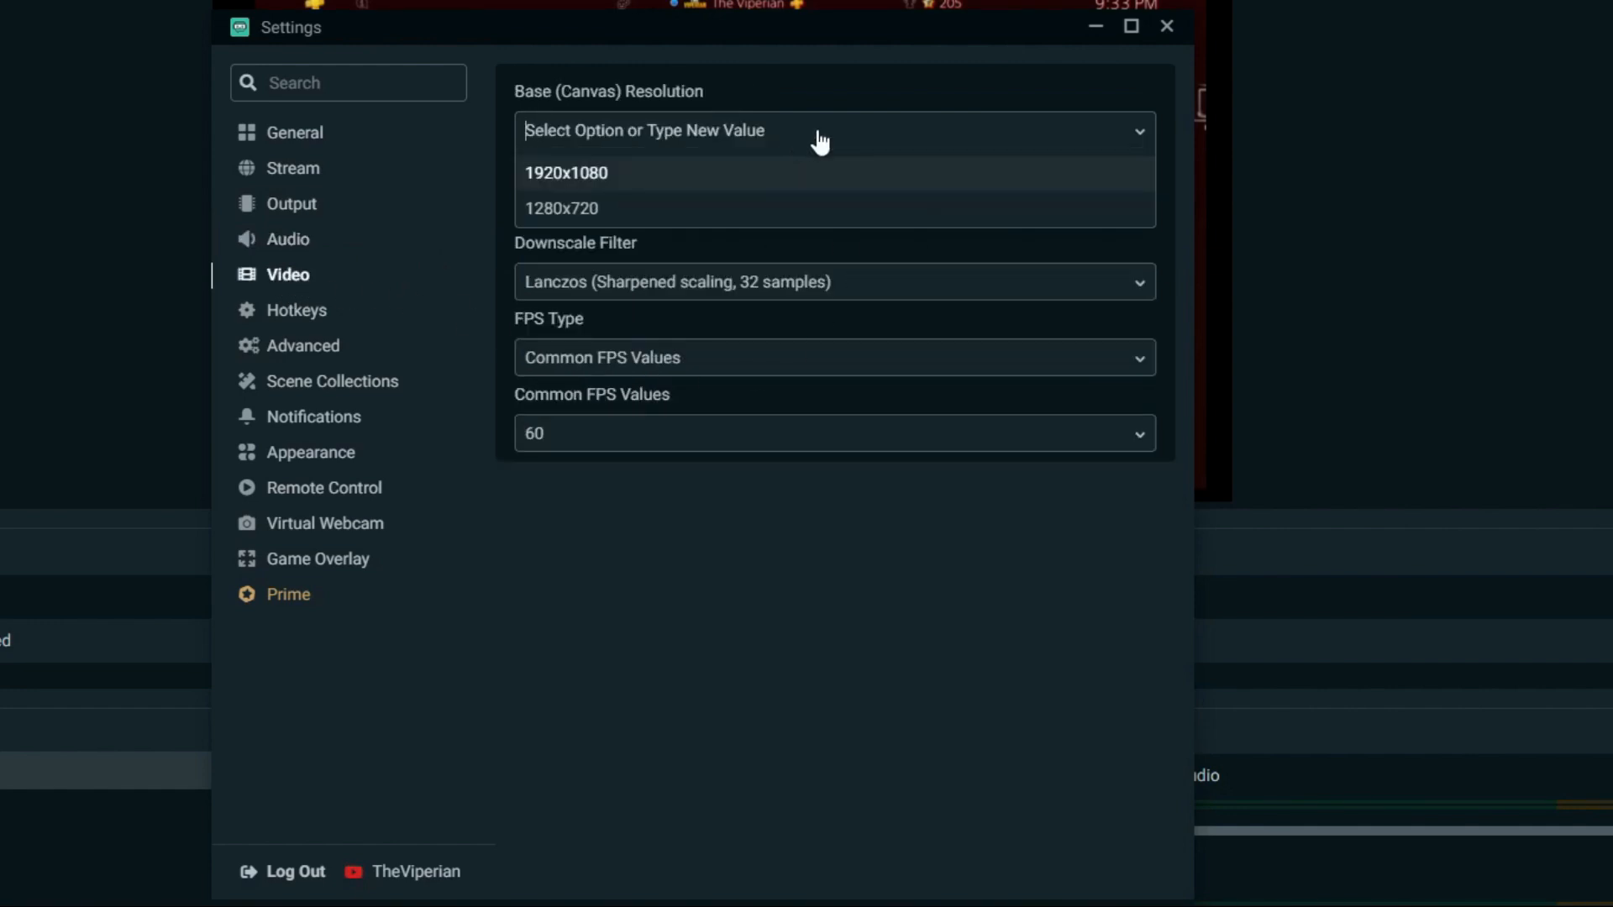
click(566, 172)
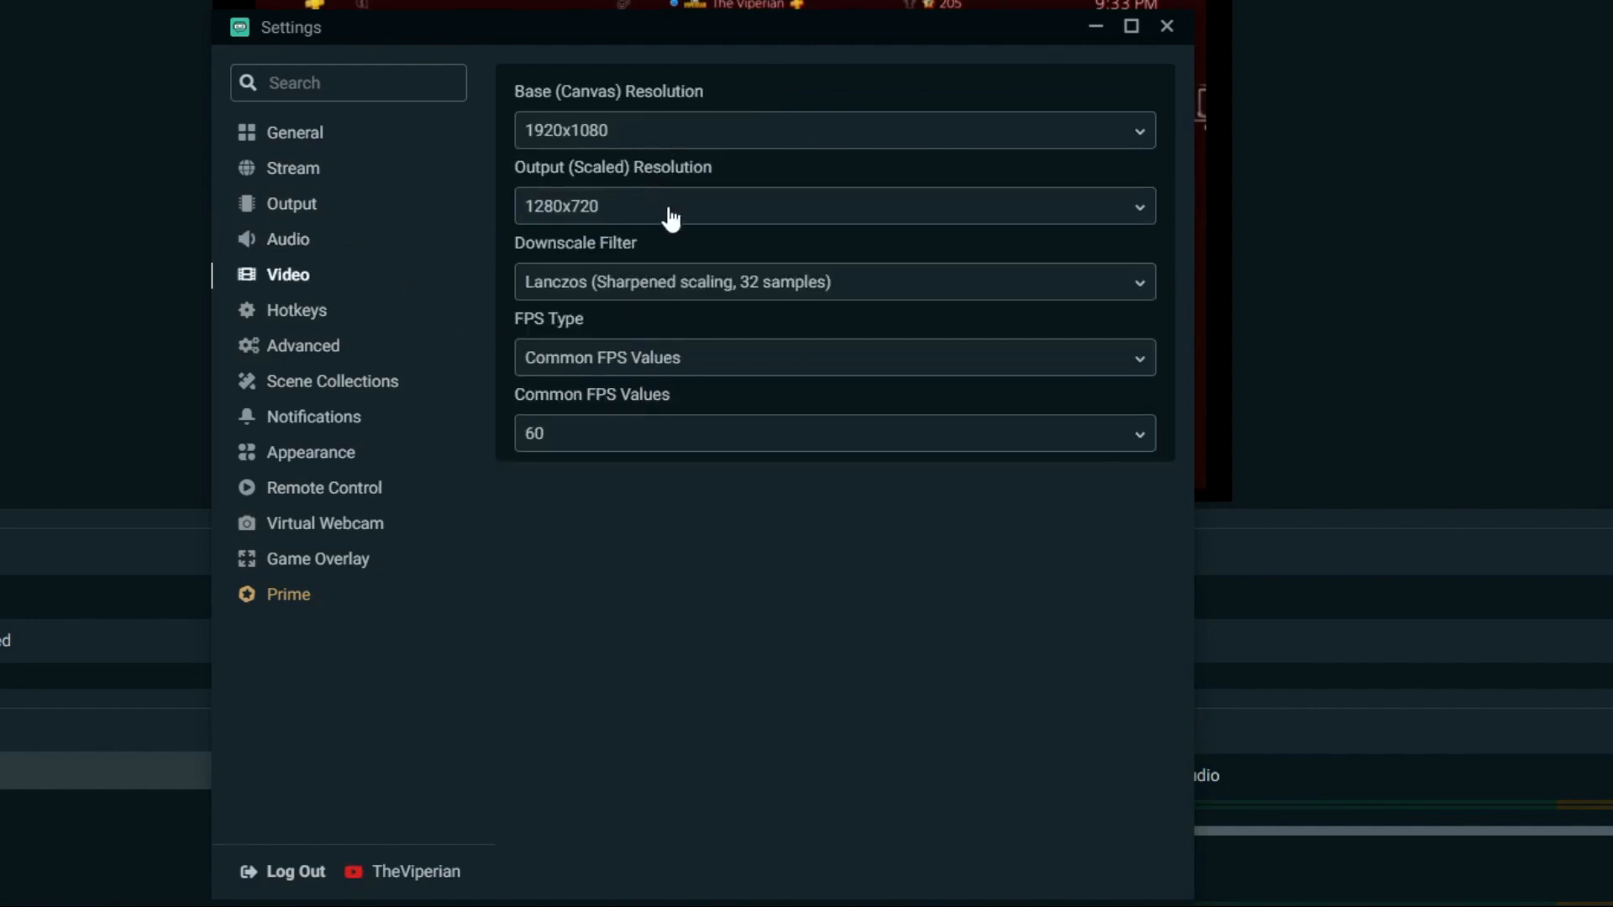
click(832, 205)
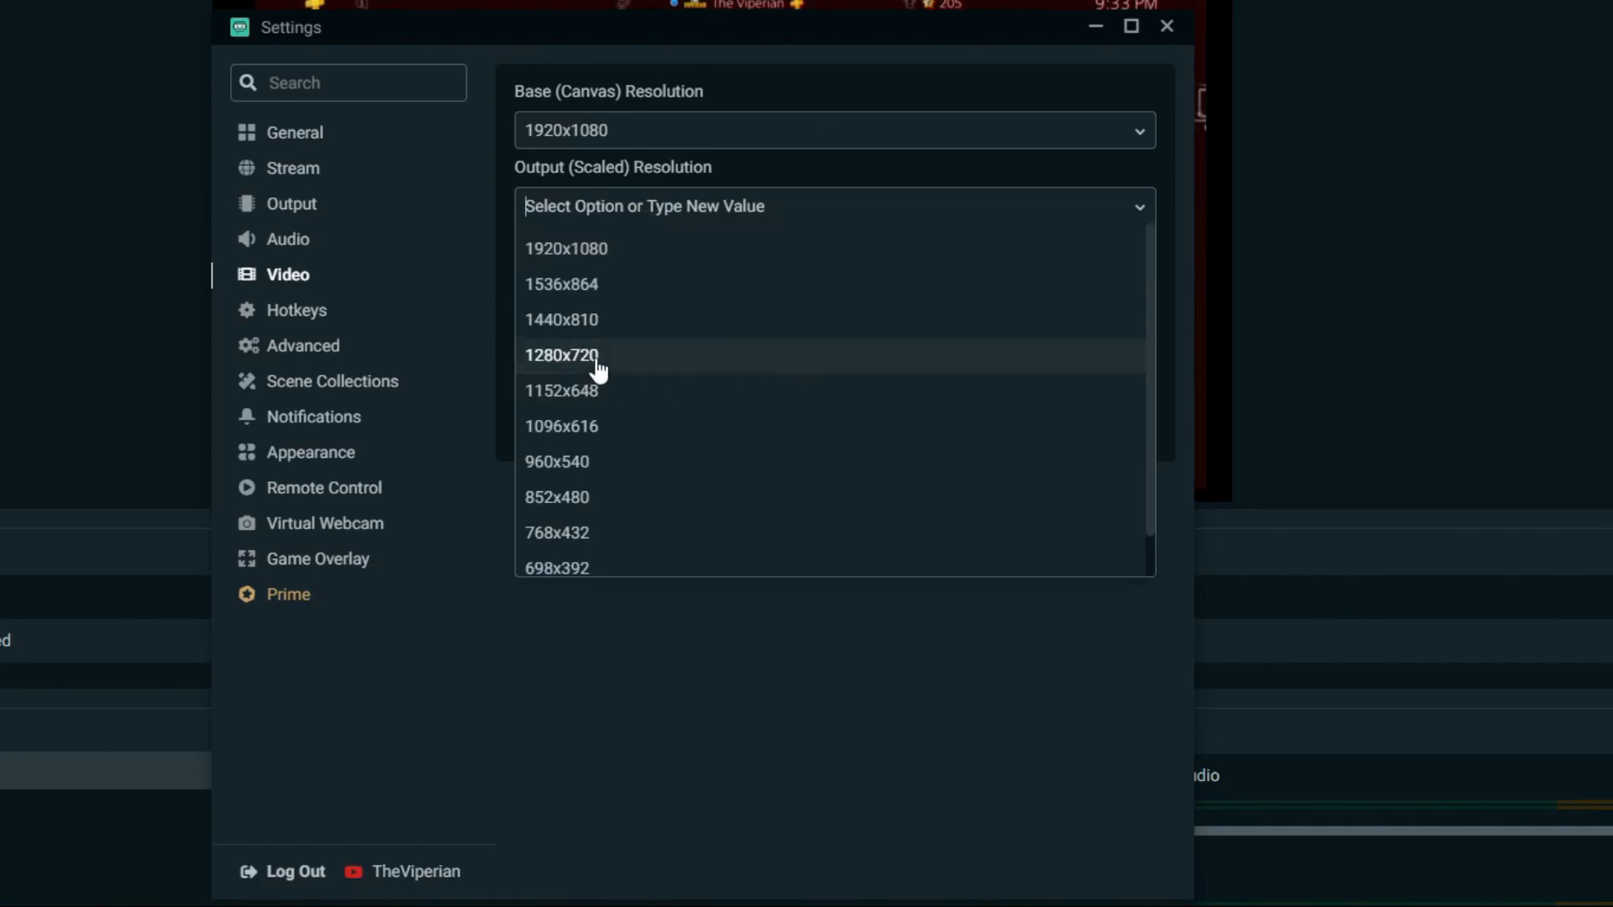
click(561, 354)
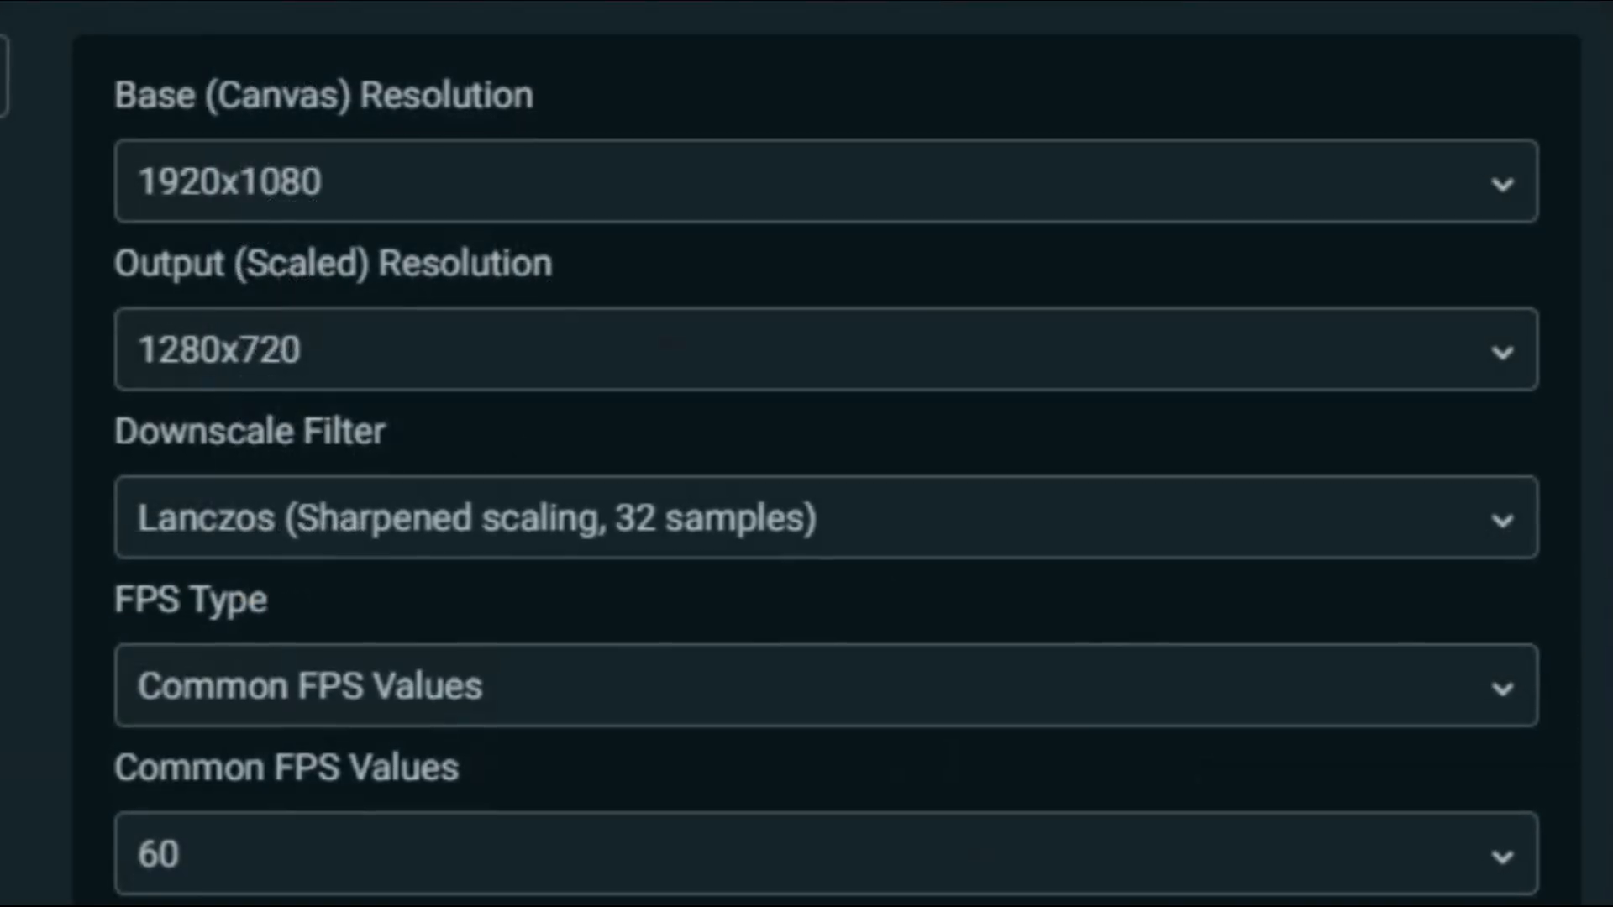
Step: Keep Lanczos downscaling and Common FPS Values at 60 FPS
scroll(down, 3)
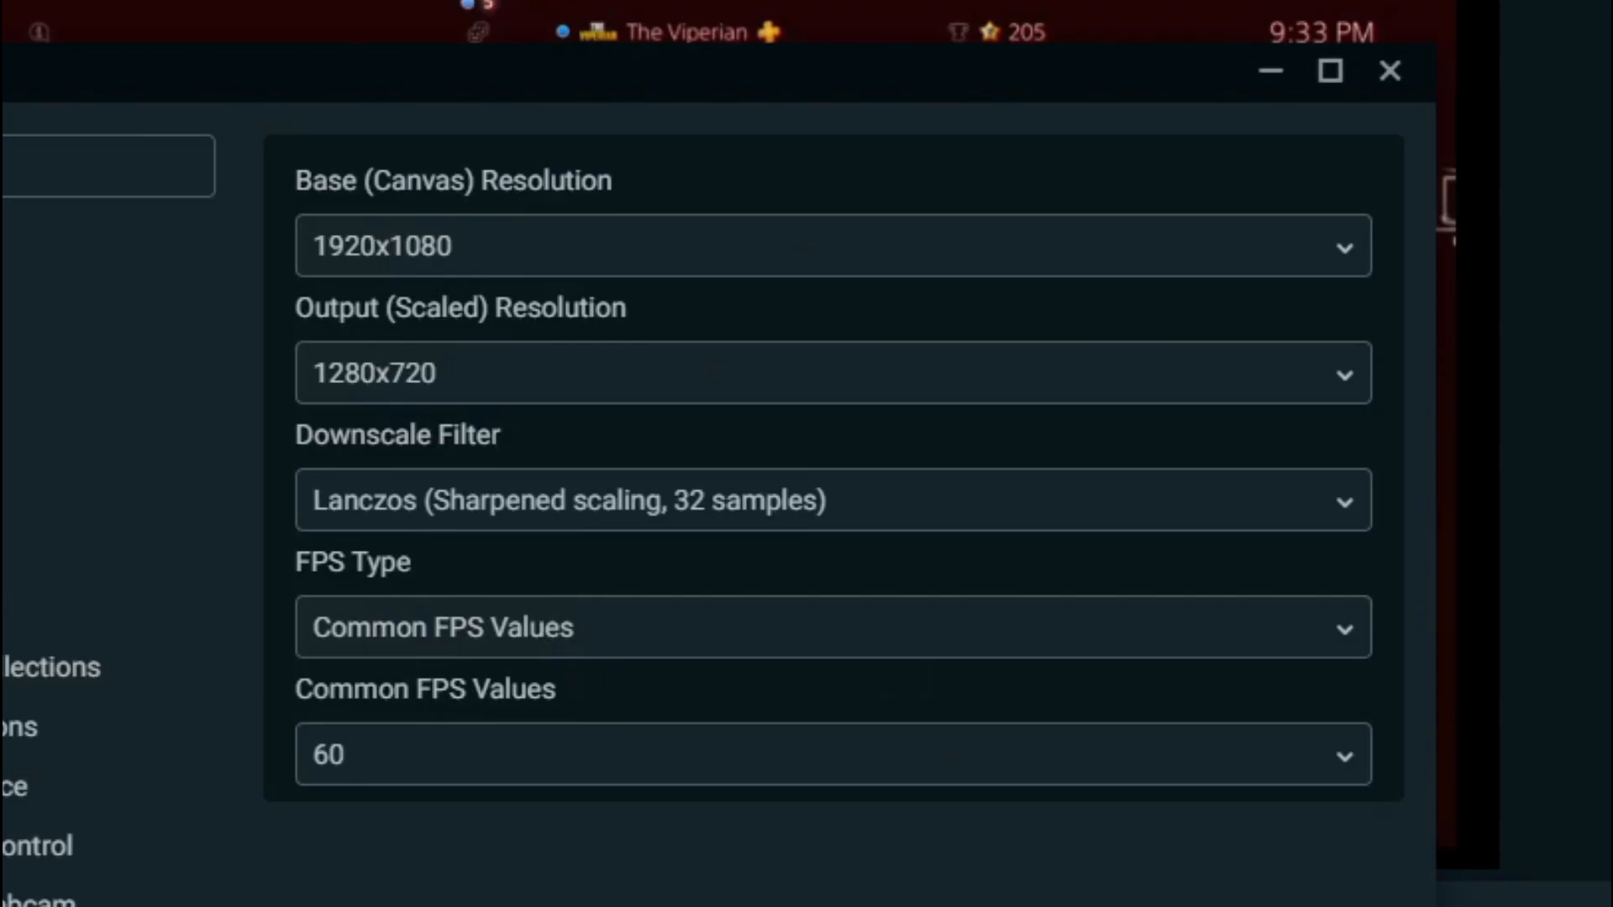
click(832, 501)
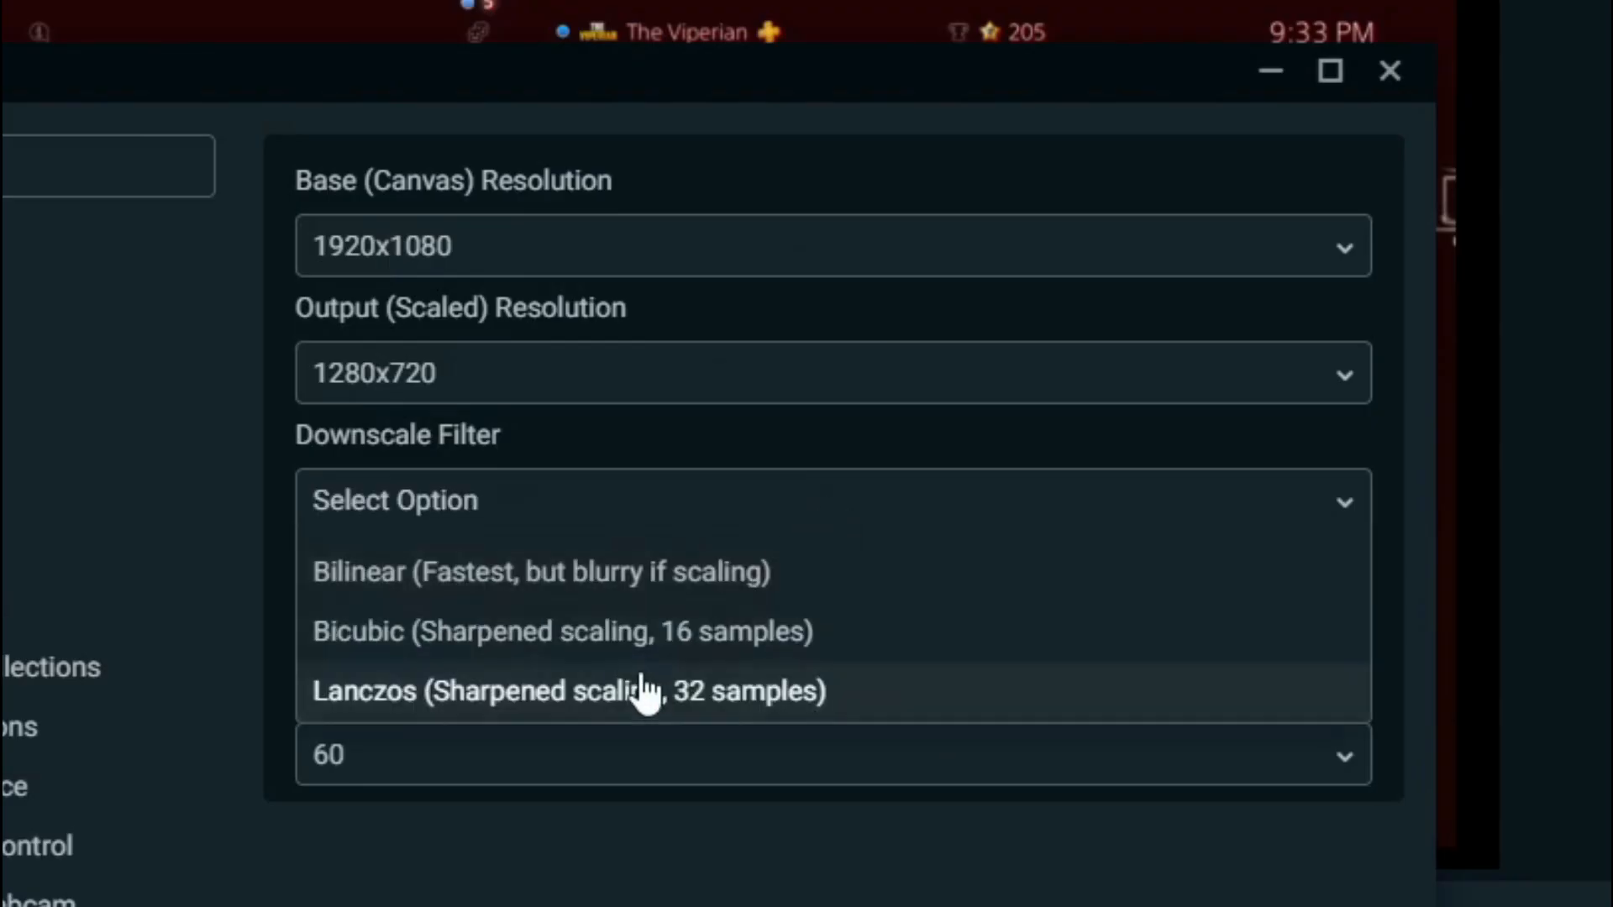
click(568, 691)
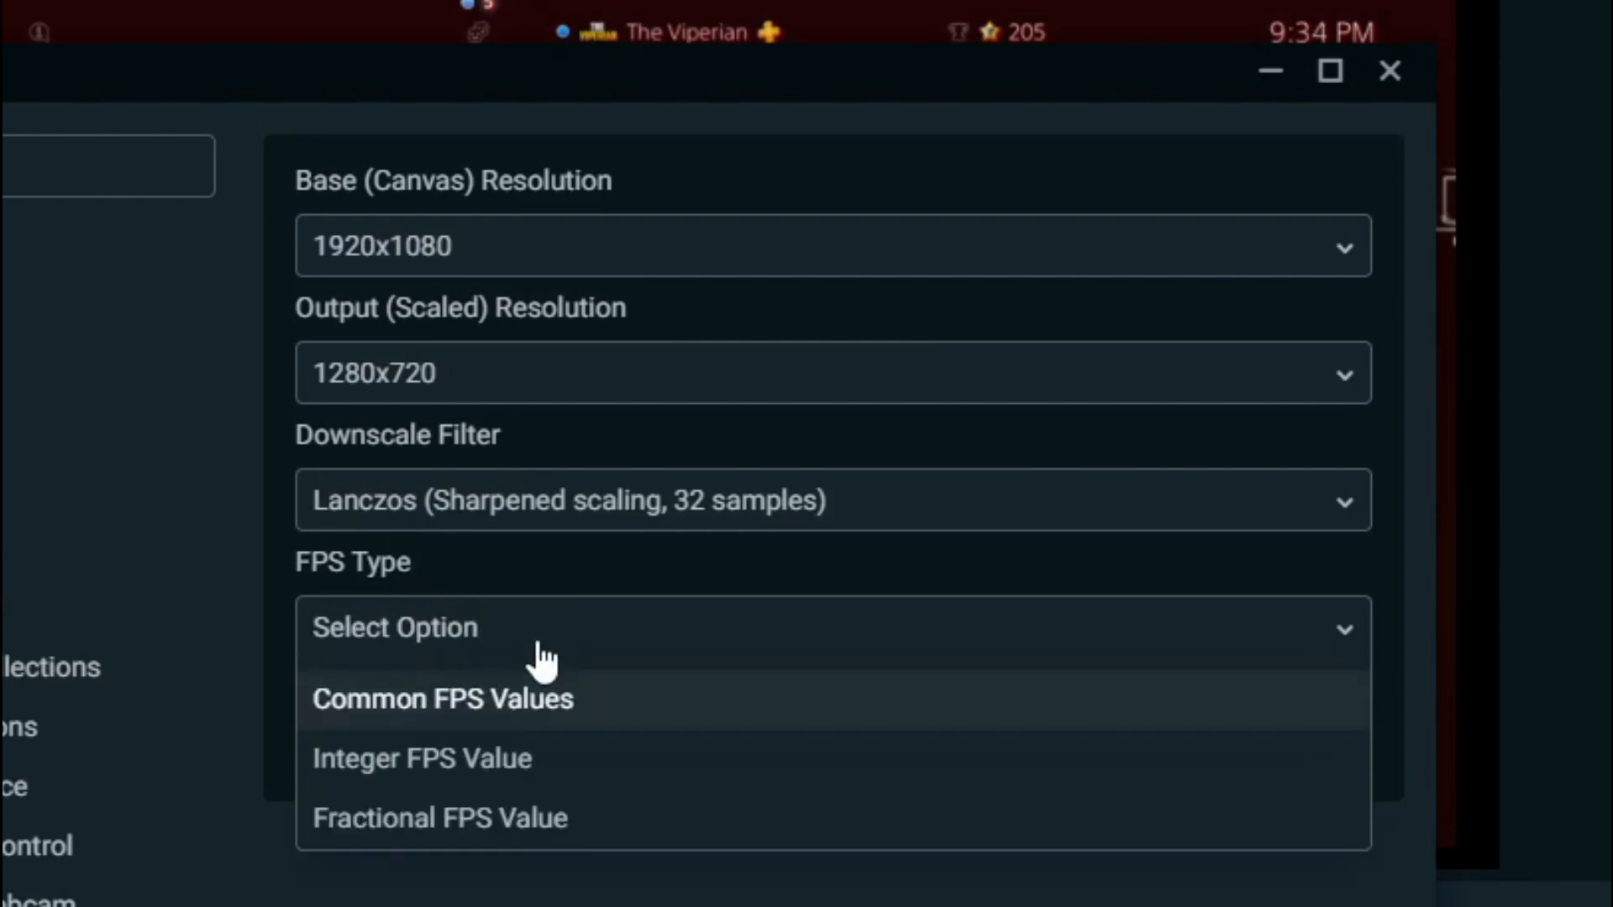
click(442, 698)
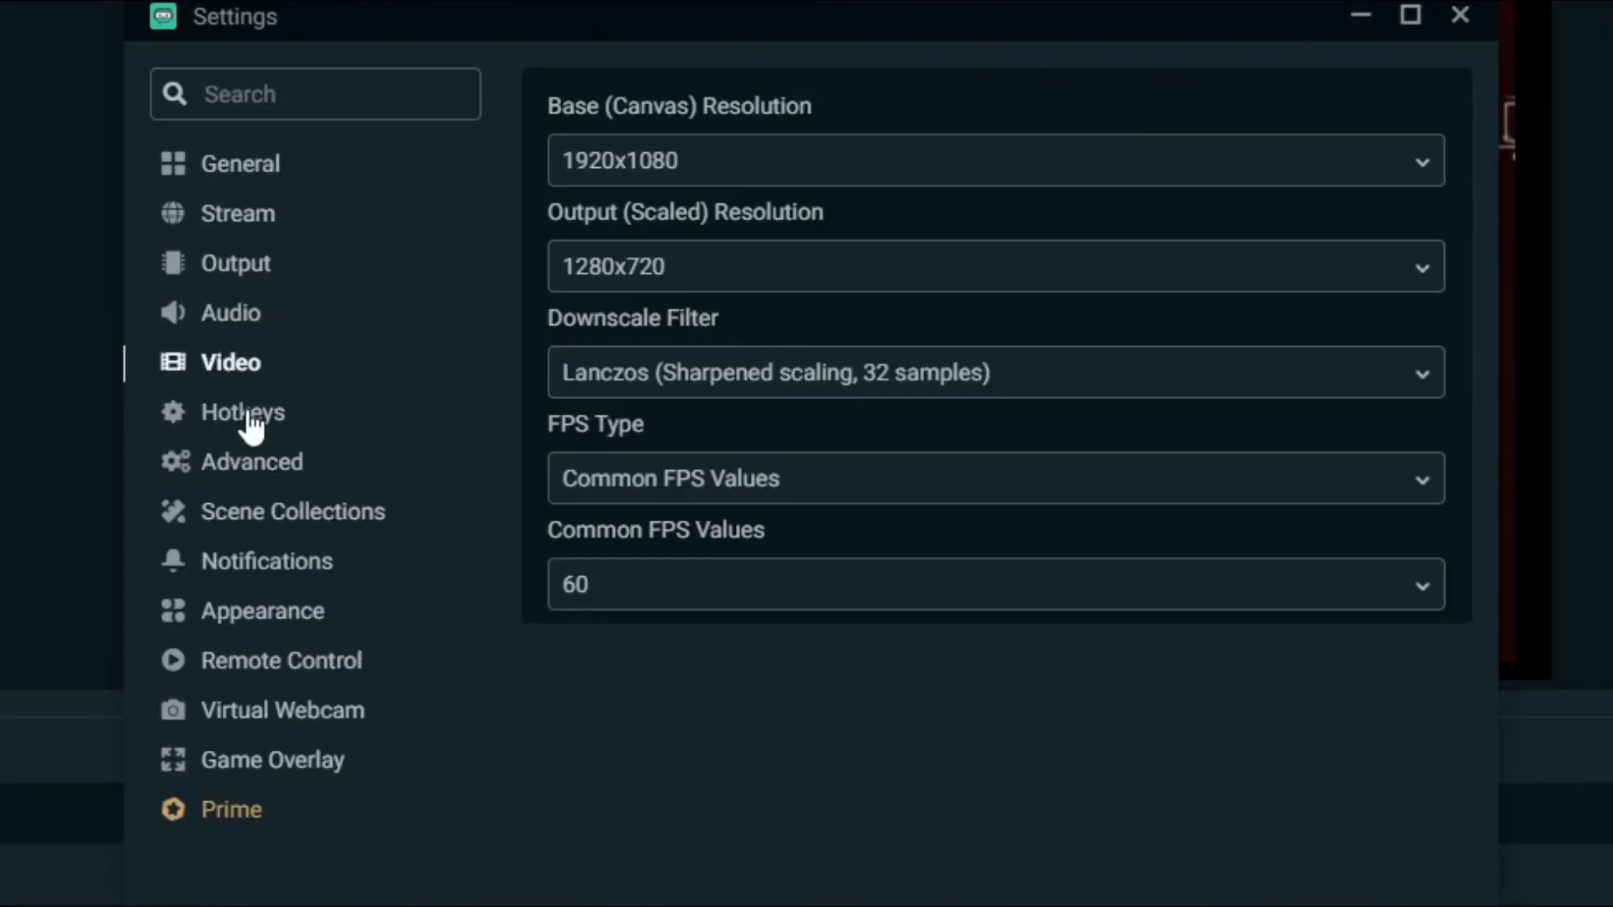
Step: Glance through Advanced, Virtual Webcam and Game Overlay pages, then close Settings
click(250, 461)
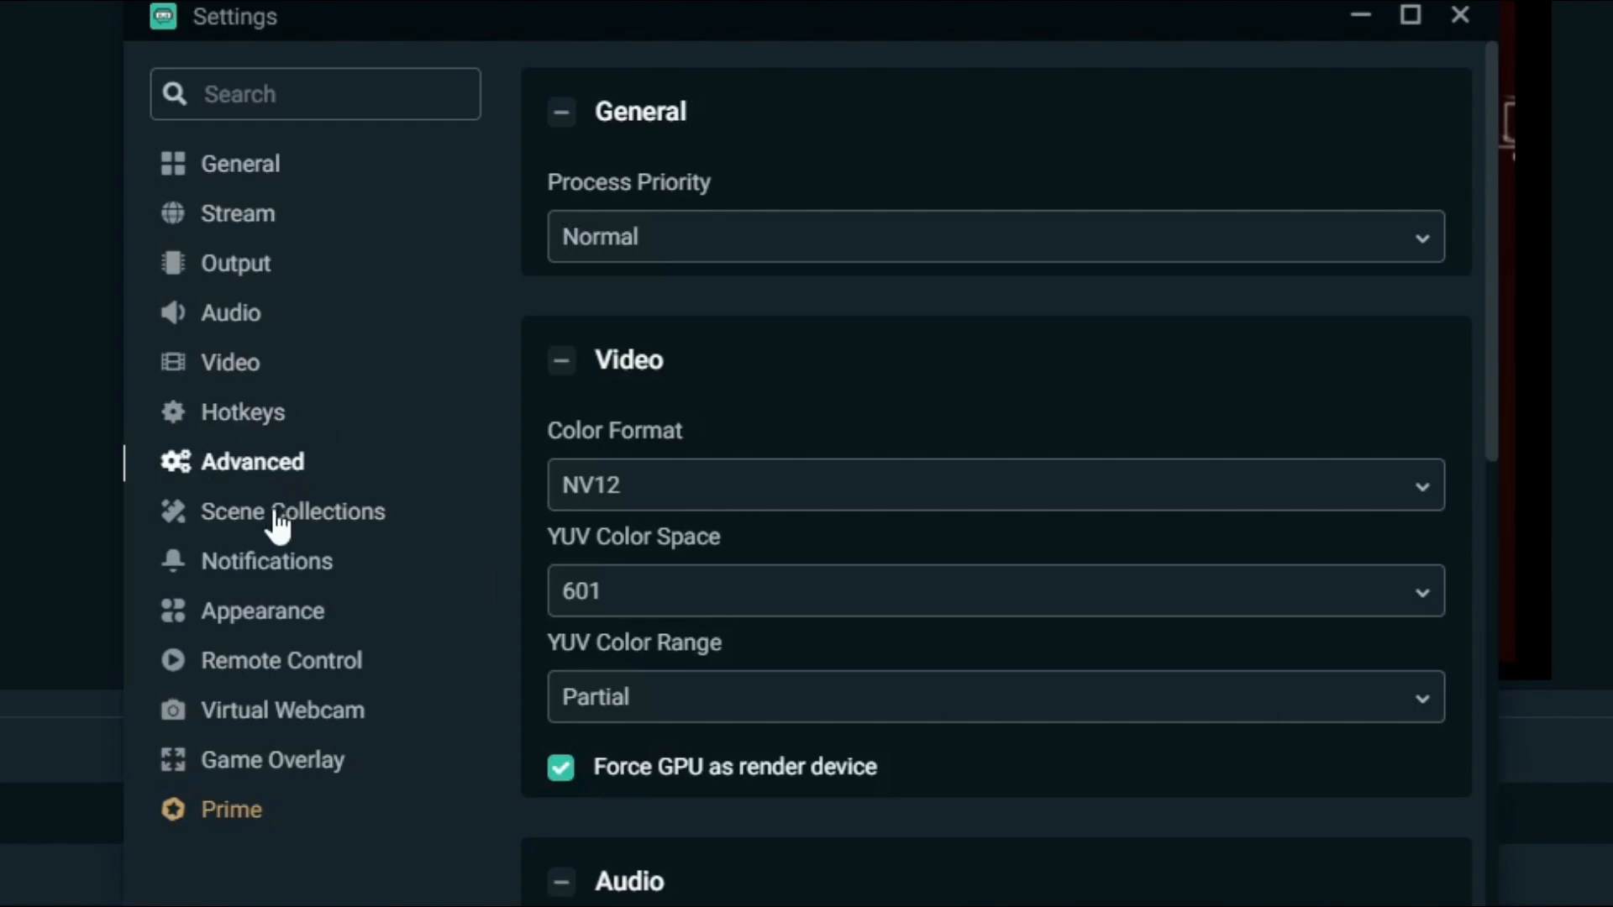
click(282, 709)
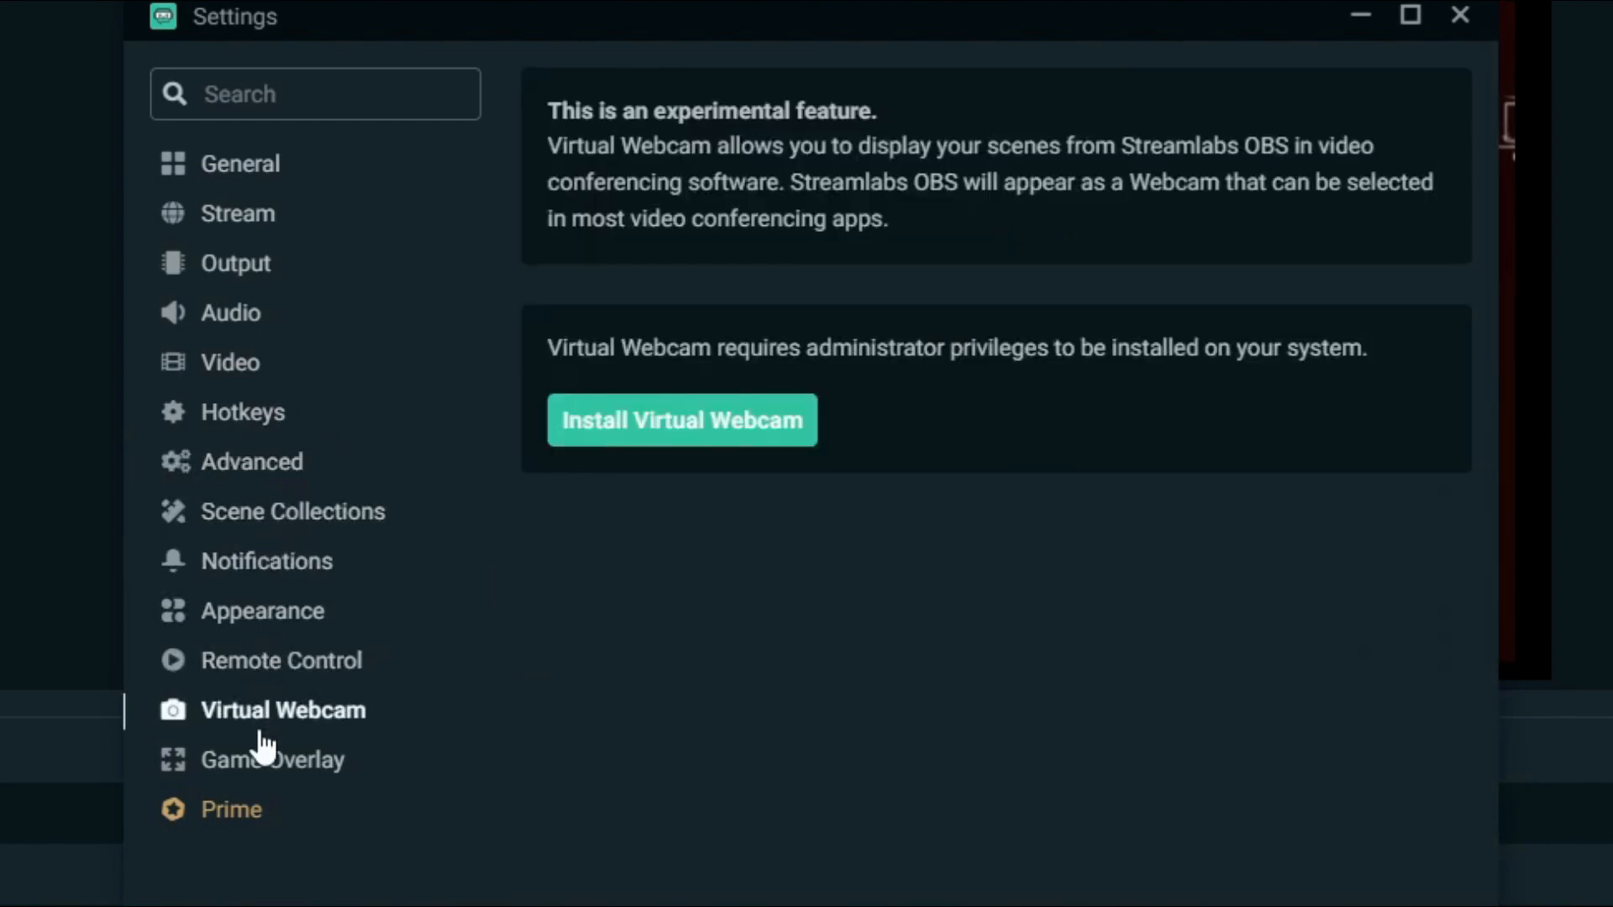
click(272, 759)
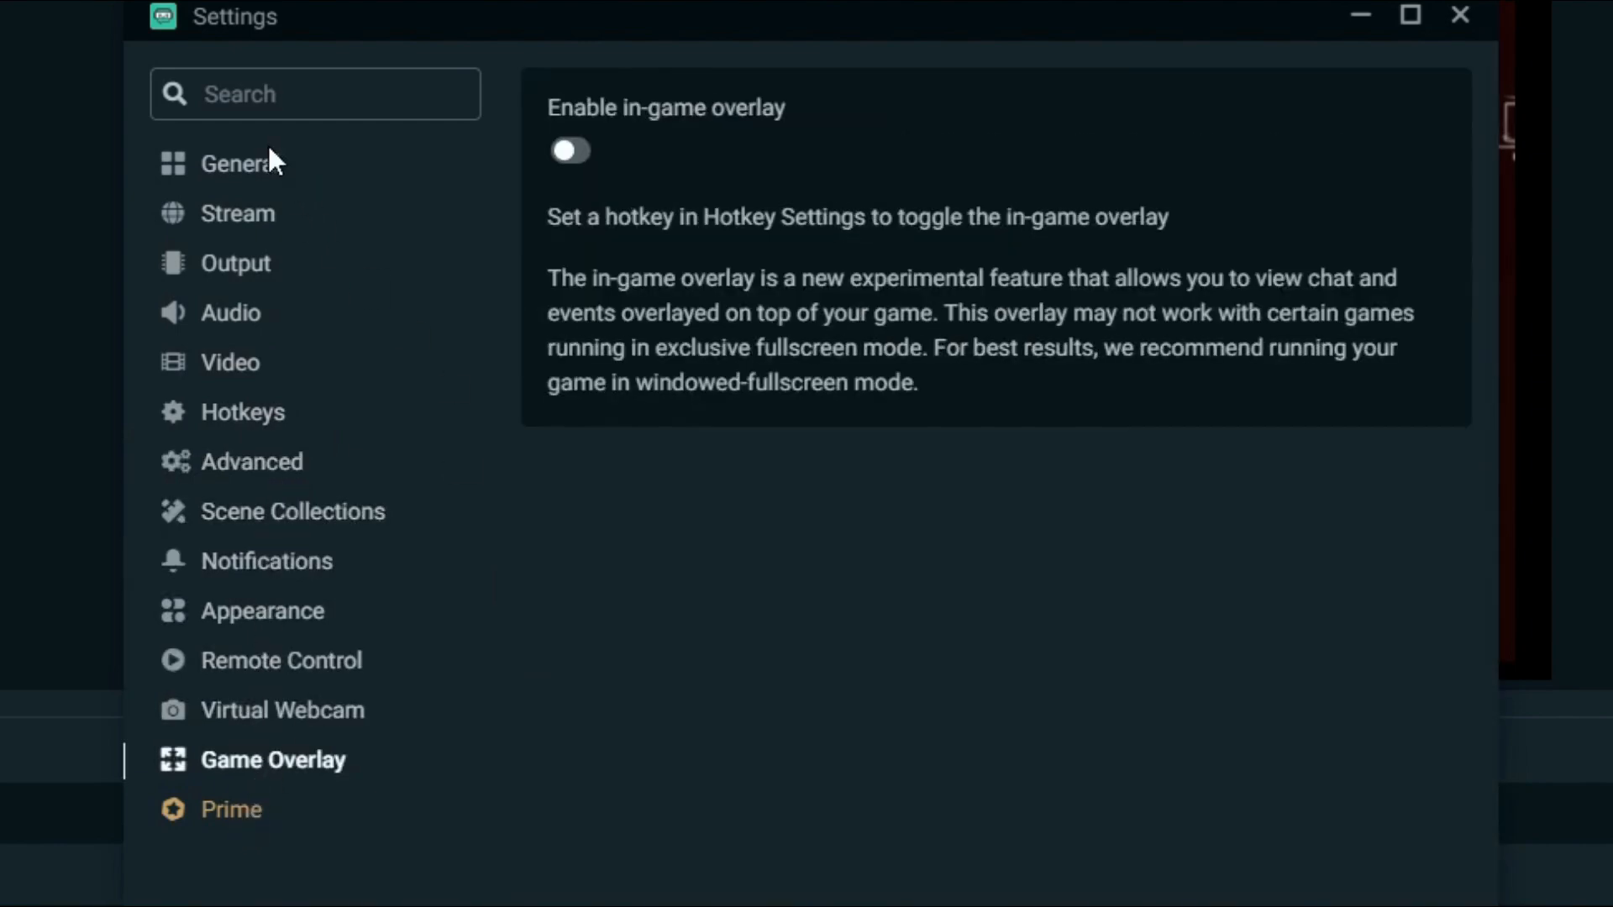
click(1458, 15)
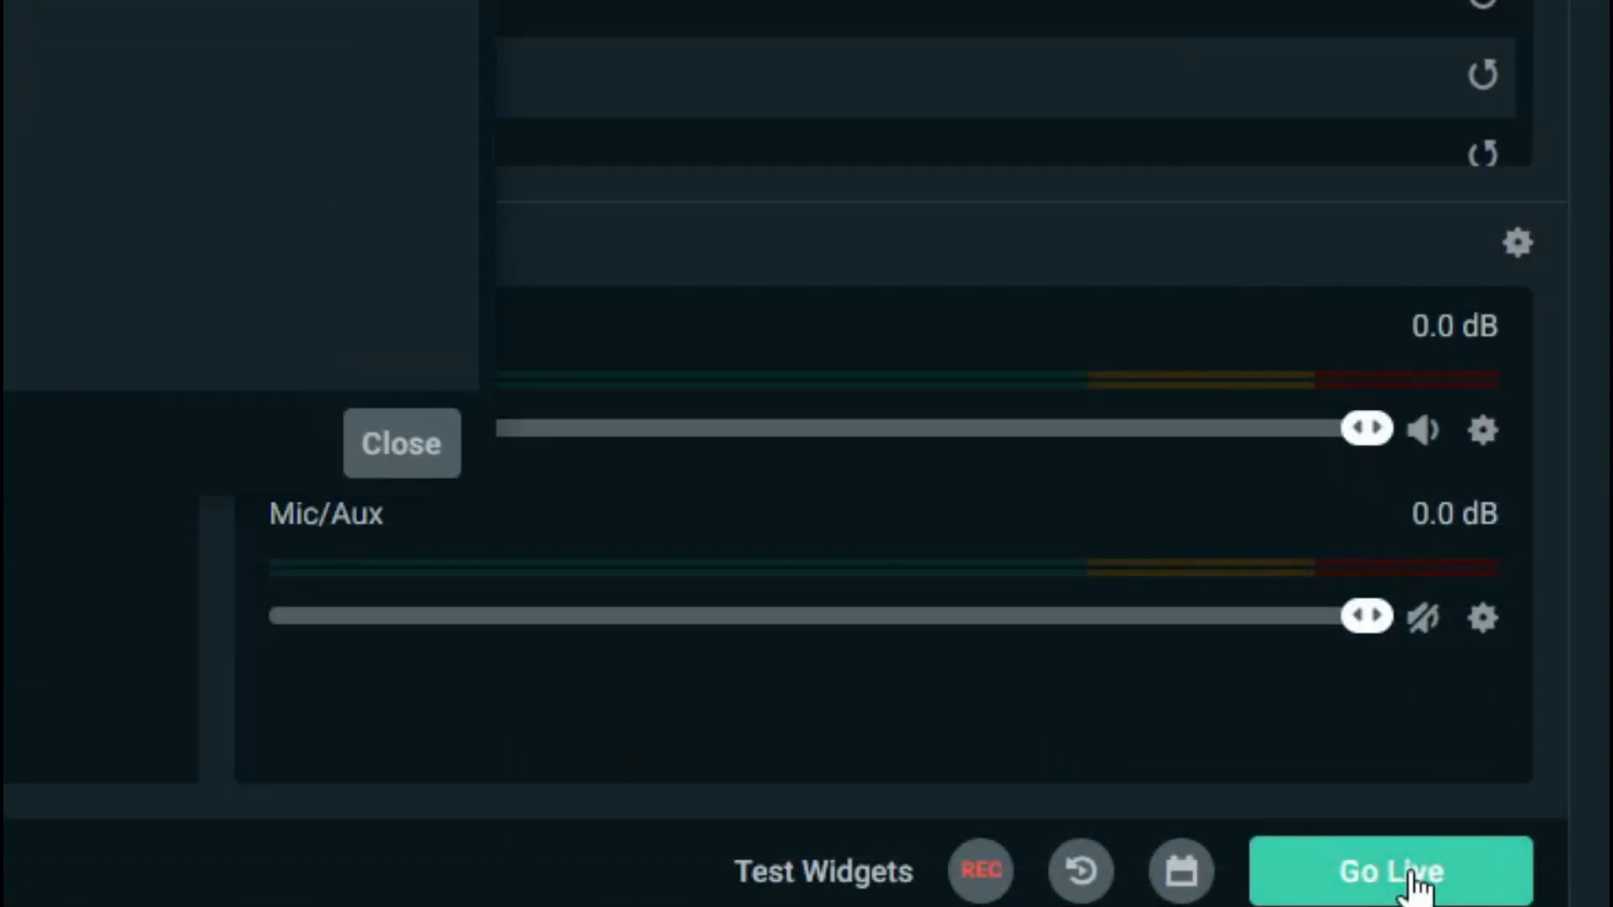
Step: Go live on YouTube as a new public Gaming event via Confirm & Go Live
click(1390, 870)
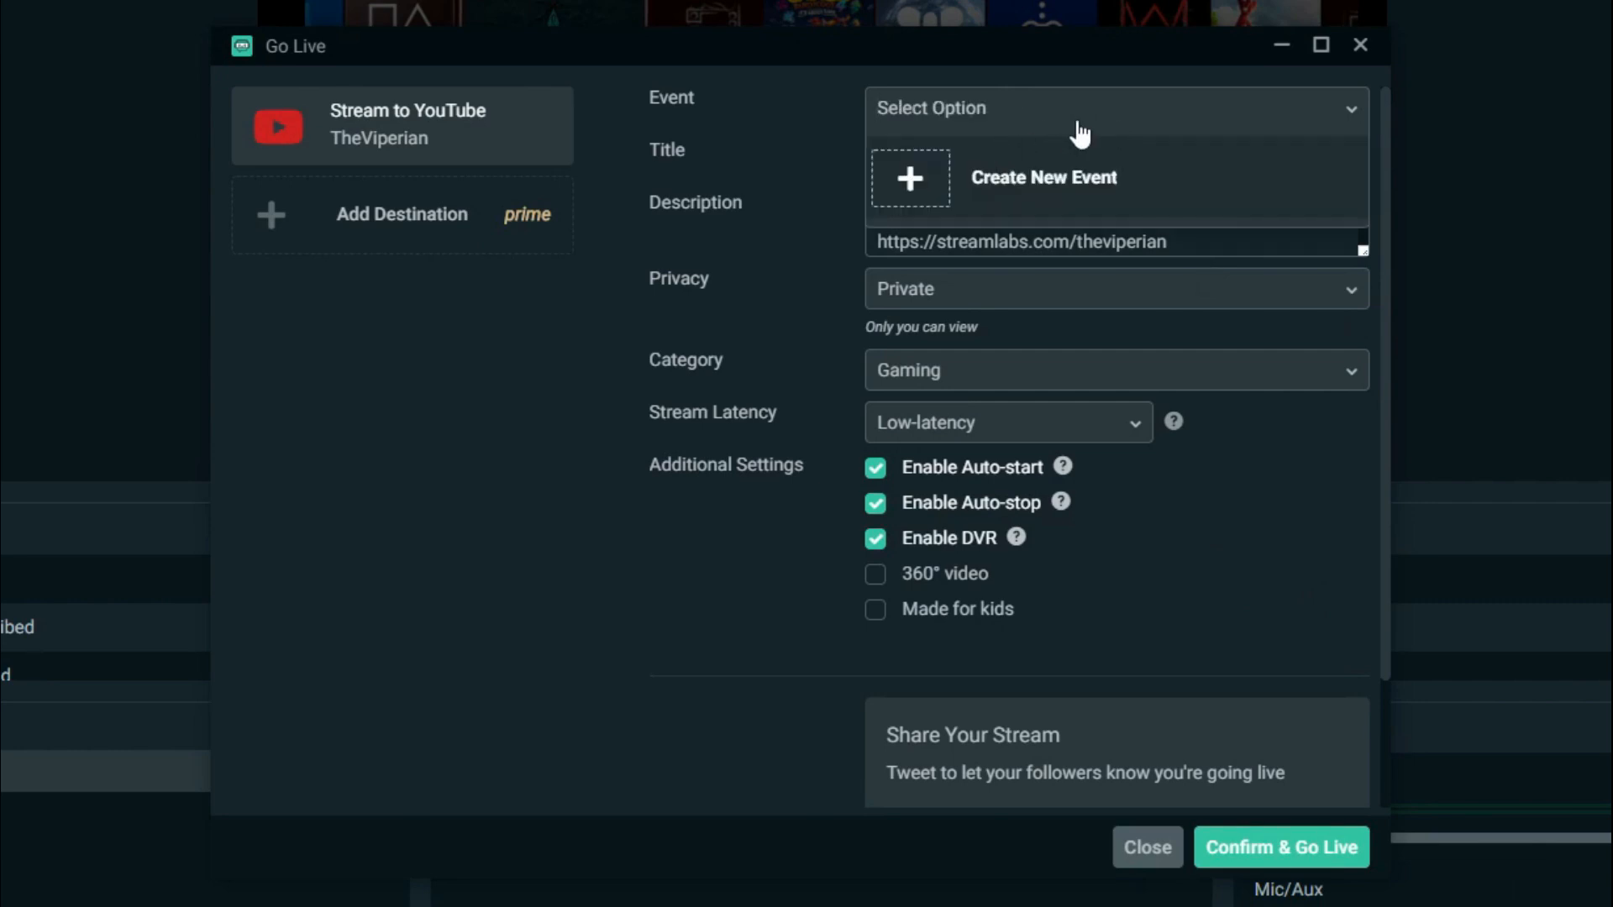
click(1041, 176)
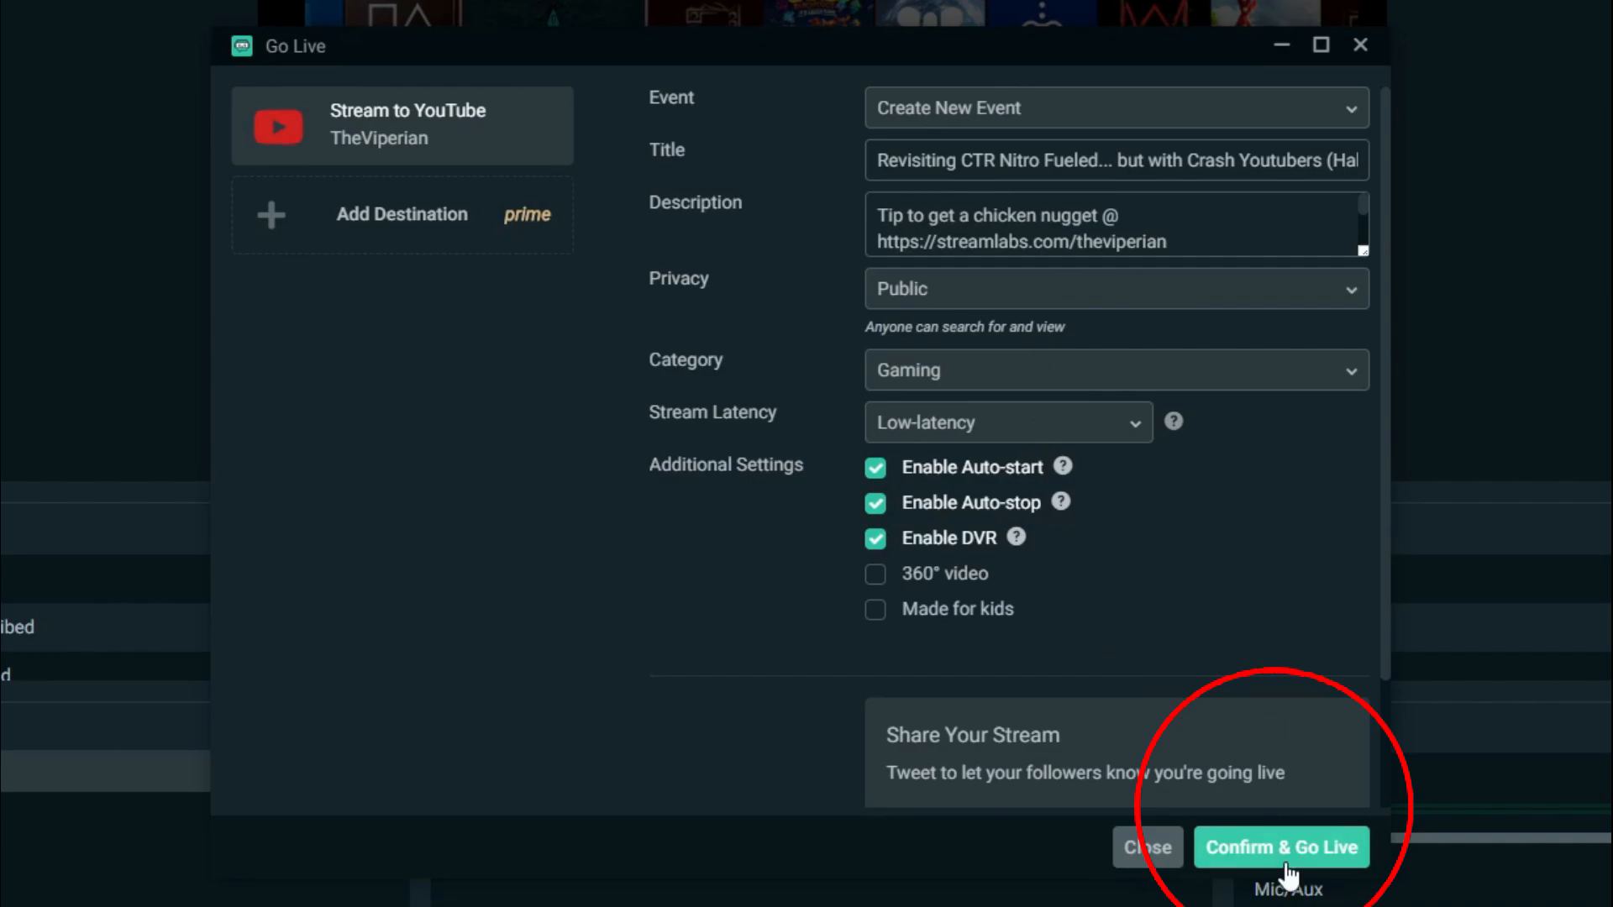
click(1280, 847)
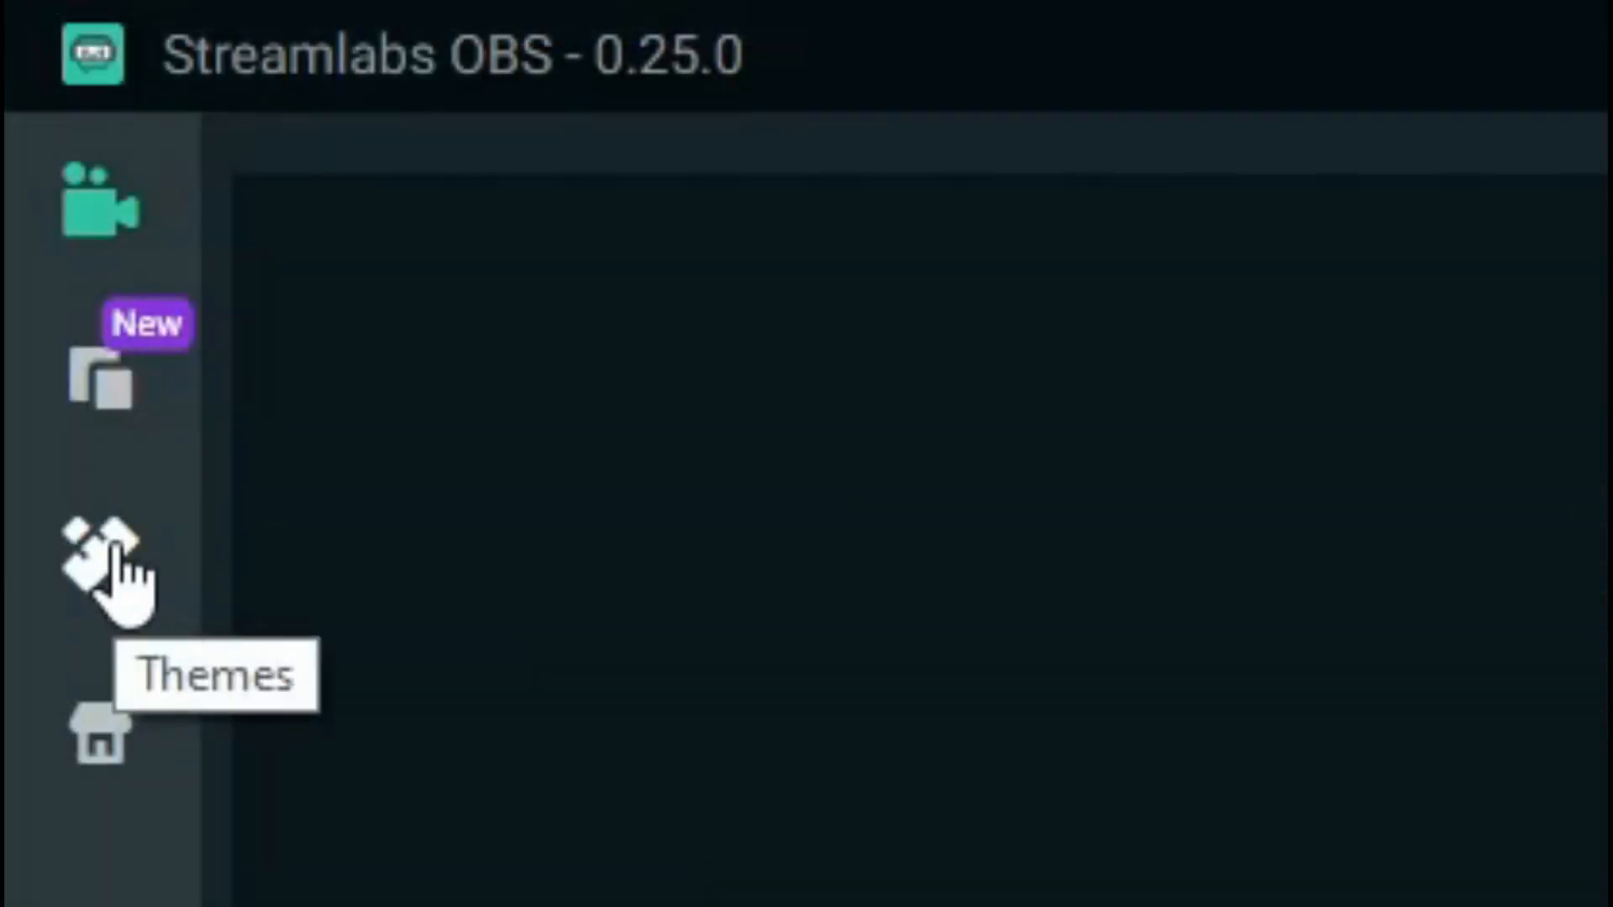
Step: Bring up the Themes library showing Night City and Shinobi by StreamSpell
click(99, 566)
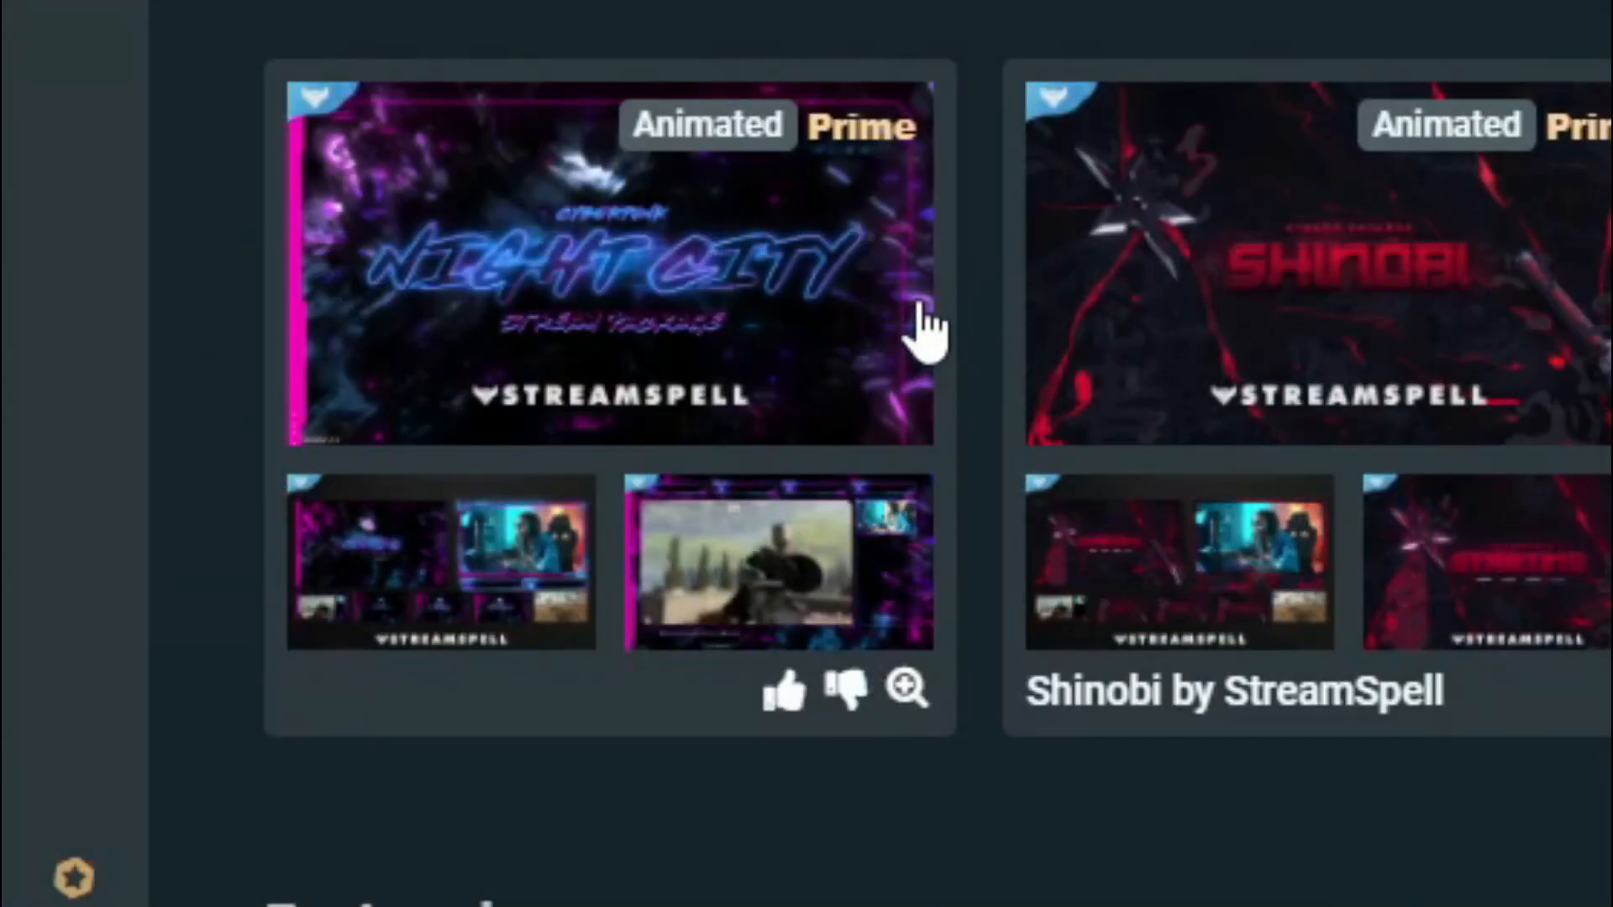
Step: View the Night City theme details and scroll into related themes like Military by OWN3D.TV
click(612, 257)
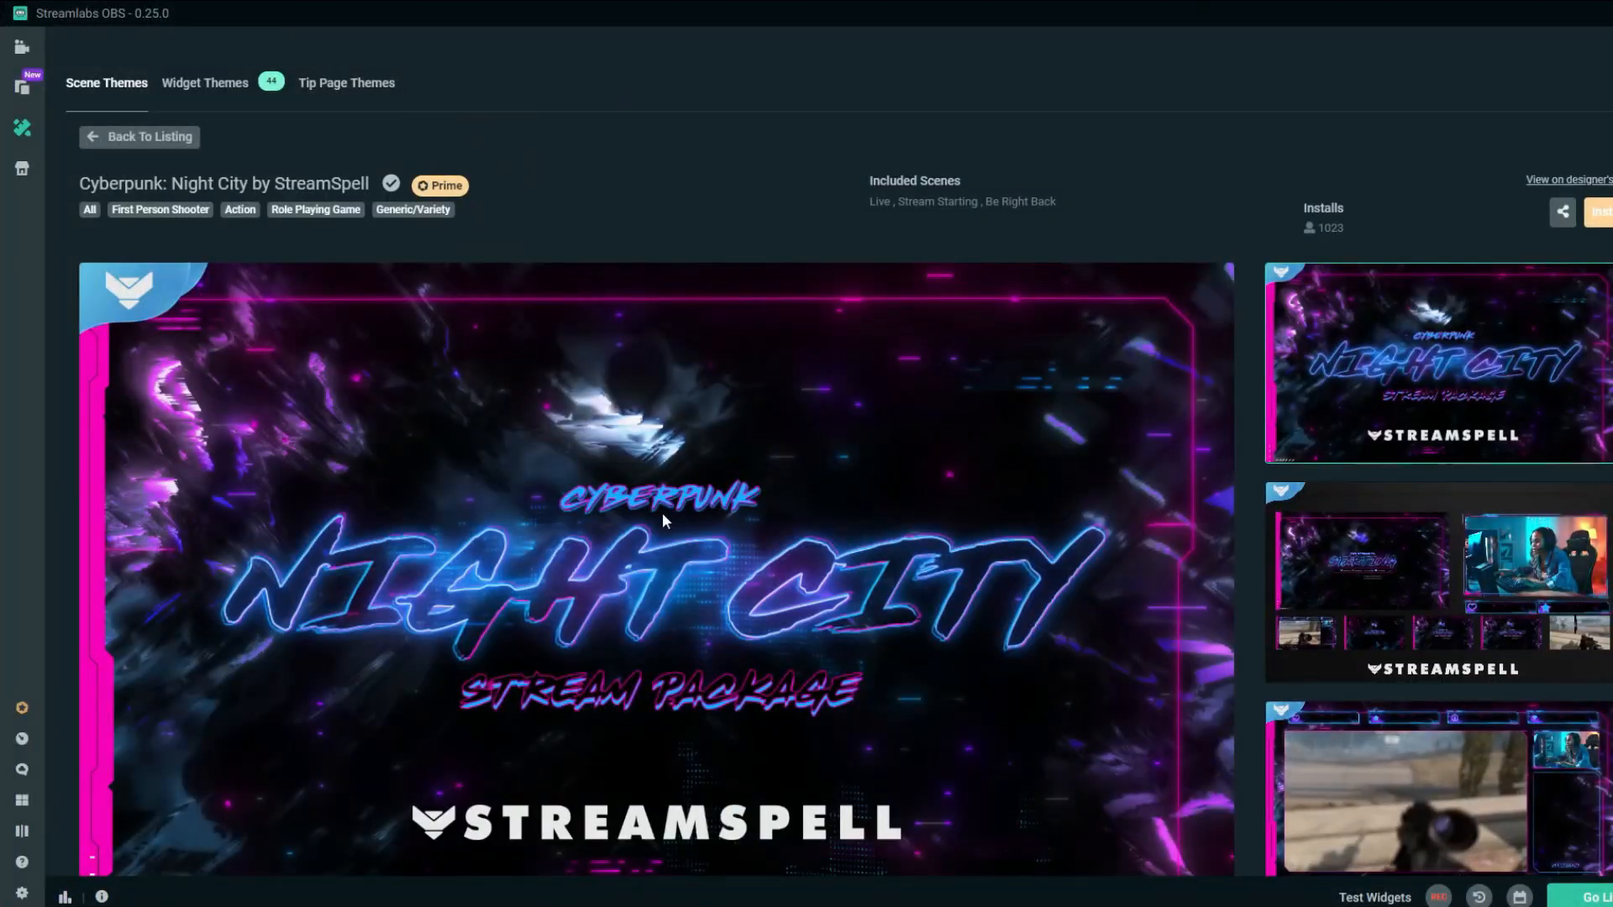
scroll(down, 3)
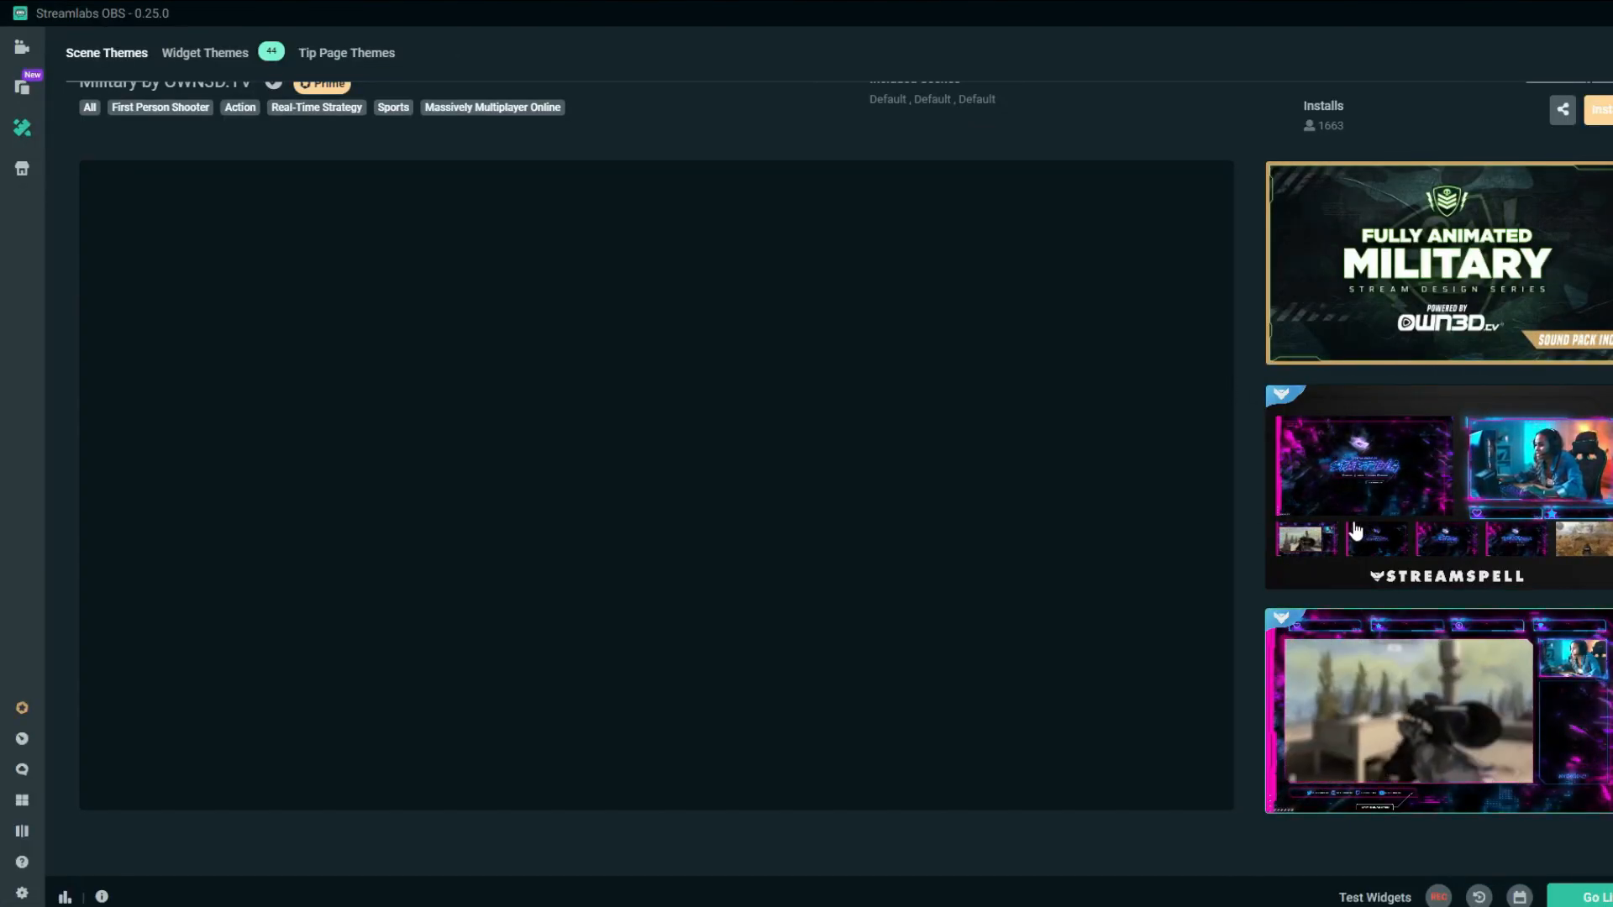
Step: Scroll down to the Just Added and Featured widget themes (Fortitude, Portals, Mint Dusk)
scroll(down, 3)
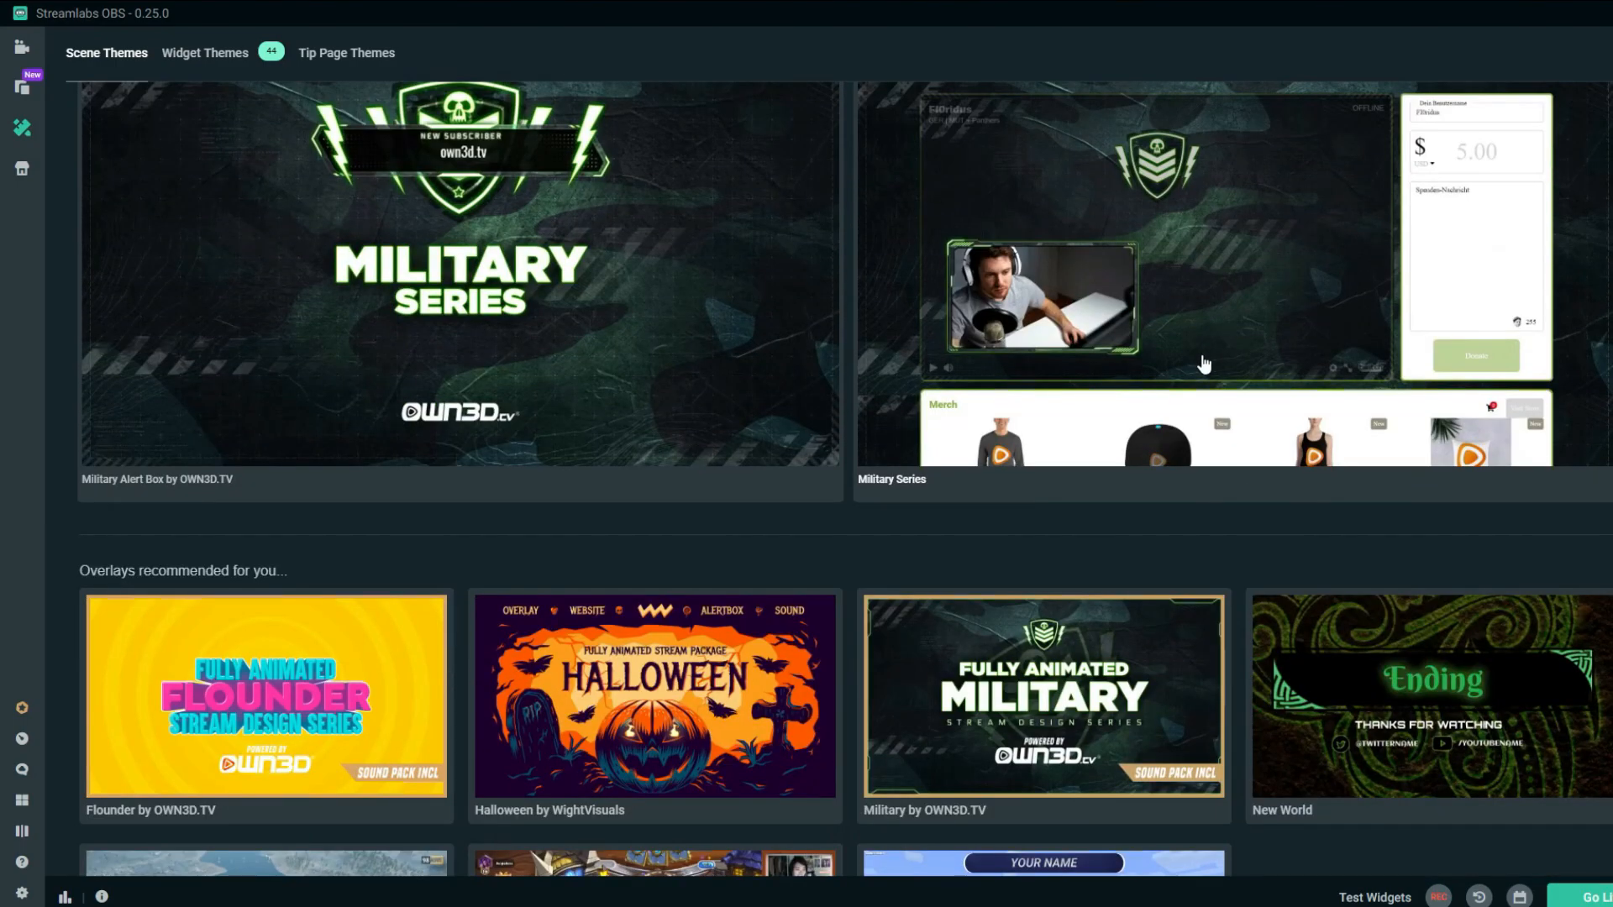
scroll(down, 3)
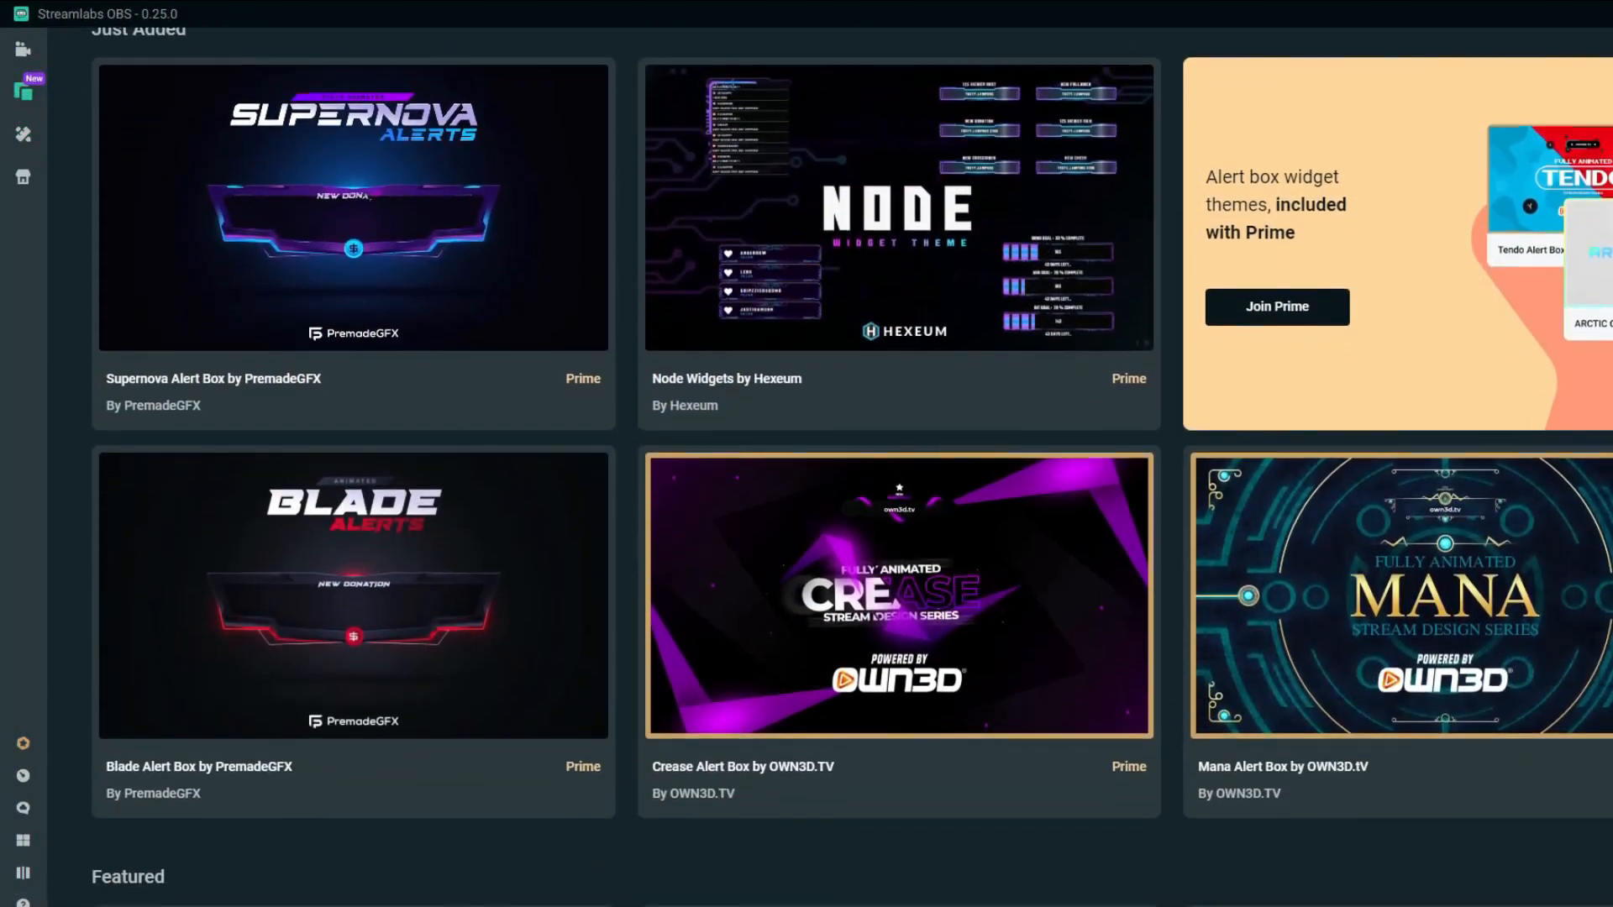
scroll(down, 3)
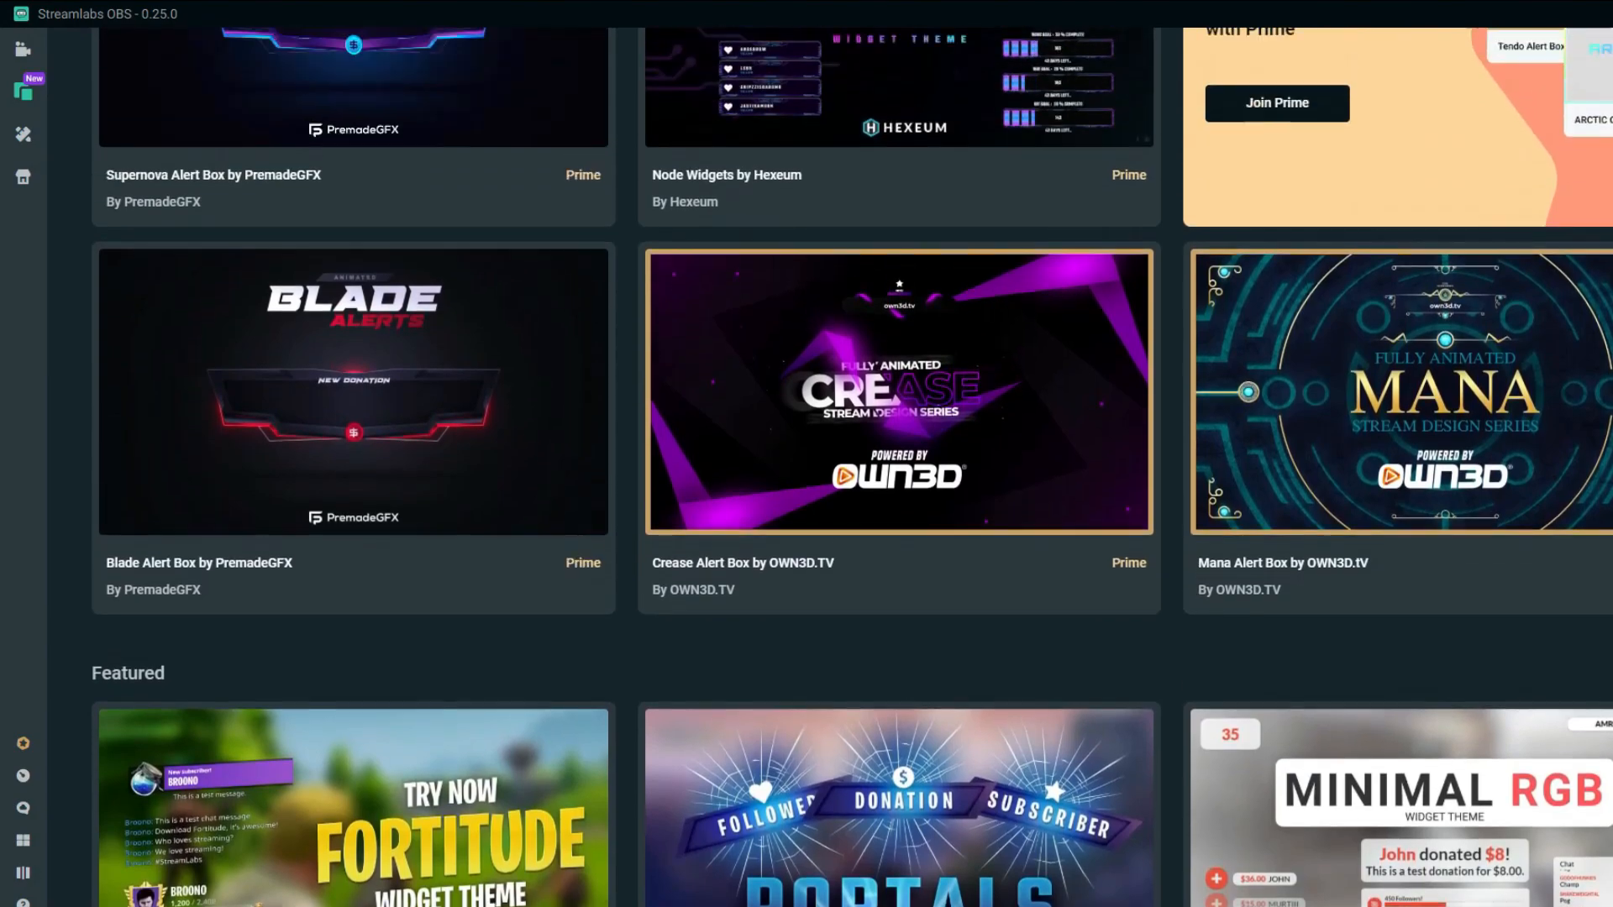
scroll(down, 3)
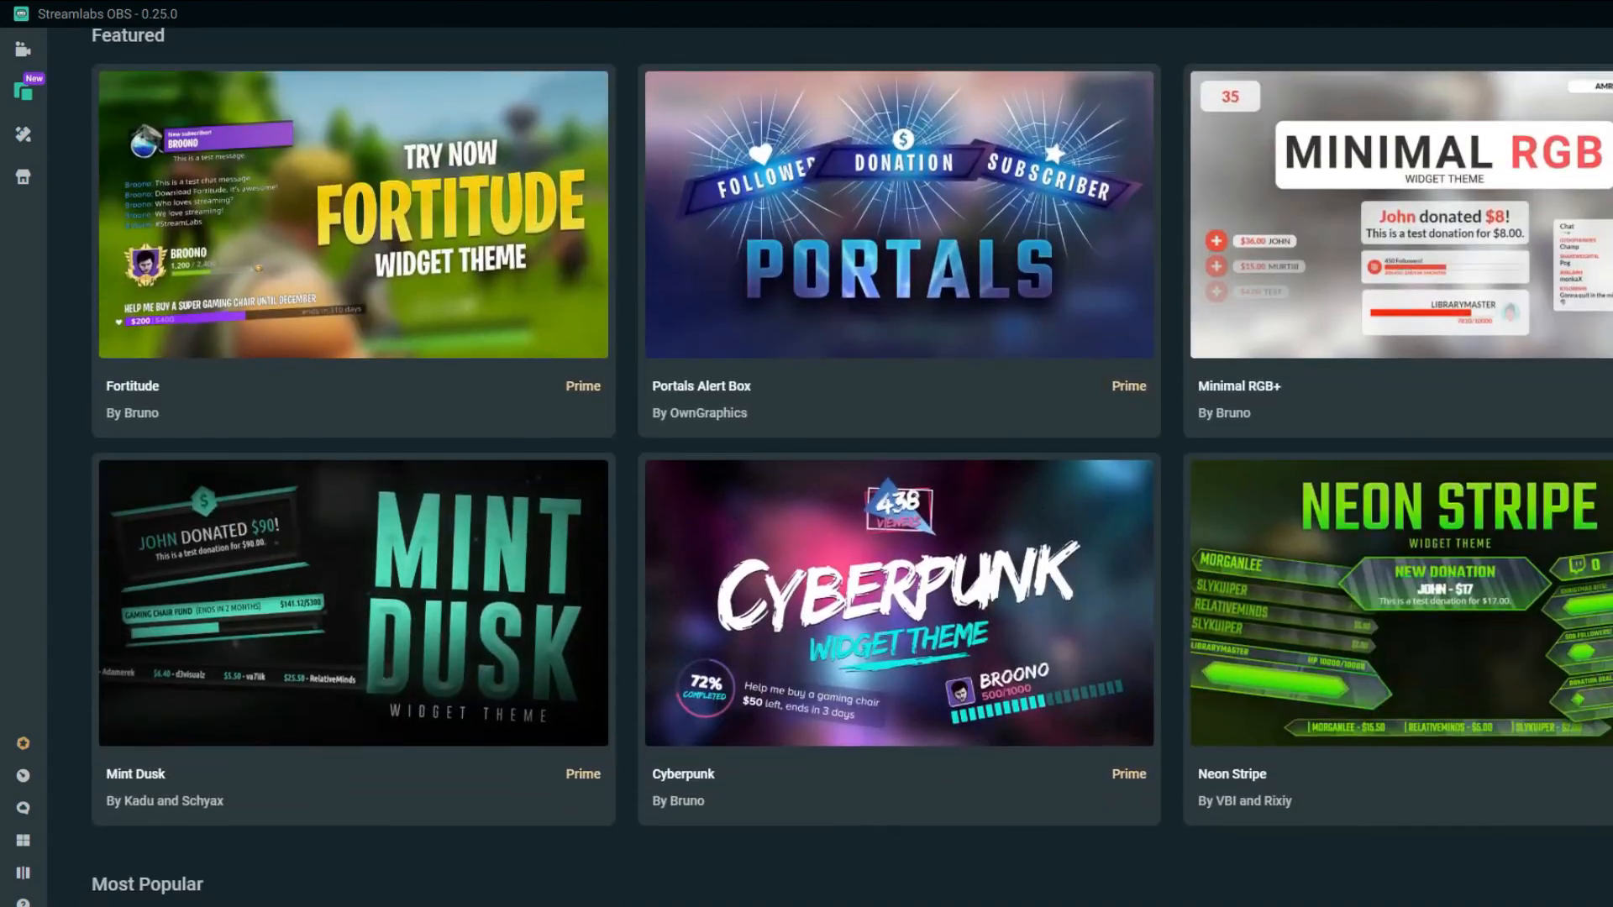